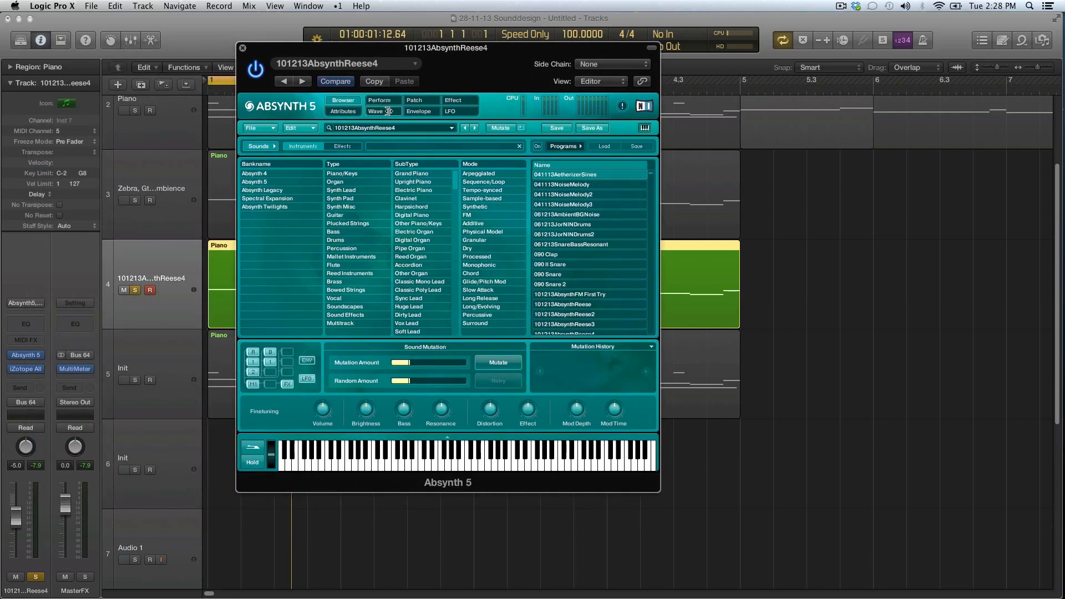
Show the Absynth 5 patch's module routing via the Perform and Patch pages
click(384, 101)
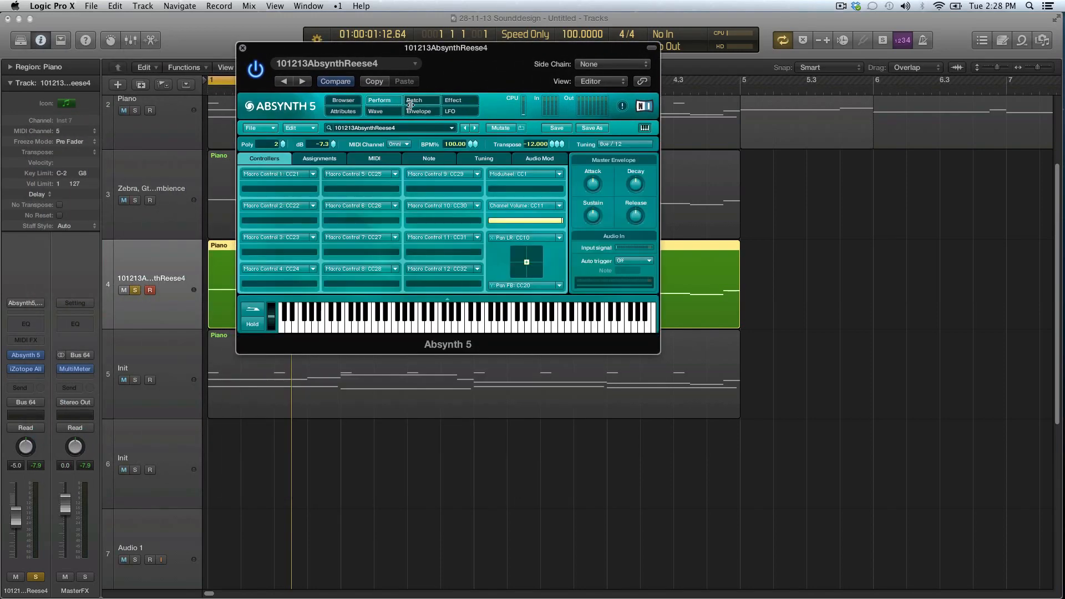
click(413, 100)
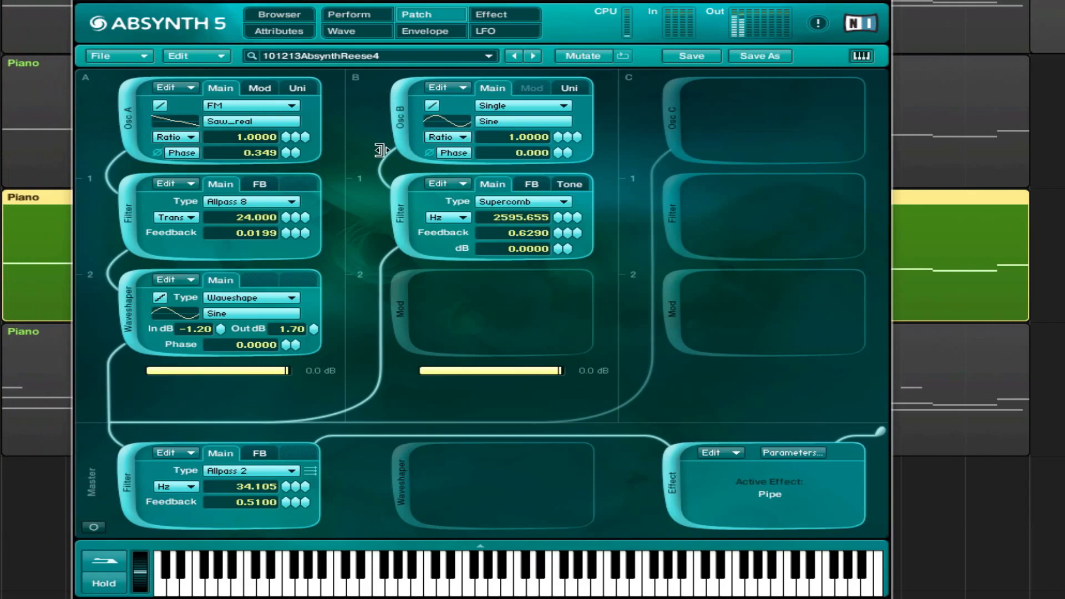
mouse_move(408, 55)
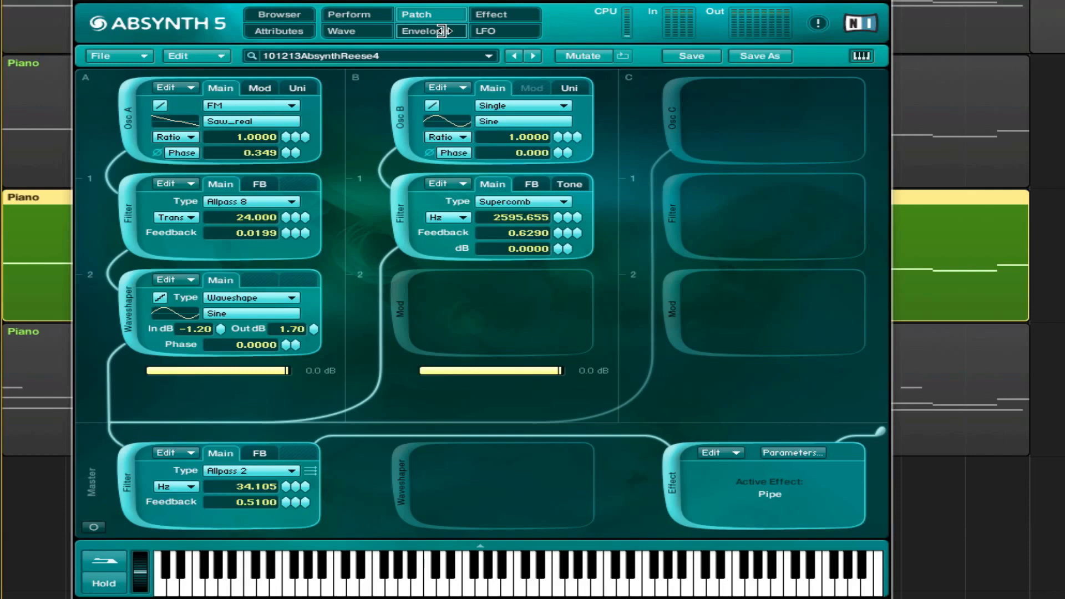
mouse_move(404, 39)
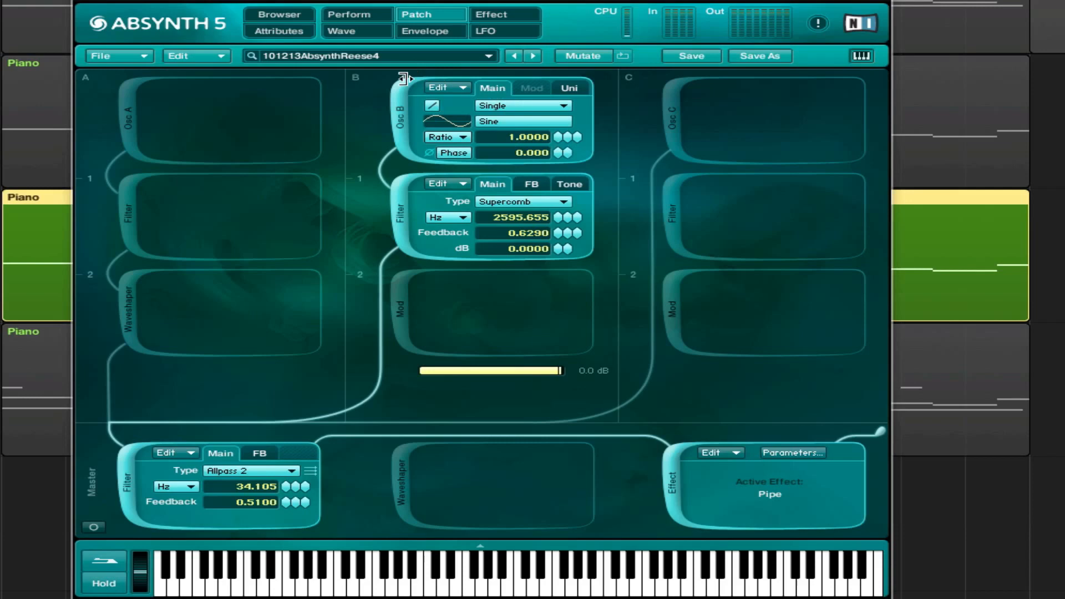
mouse_move(168, 37)
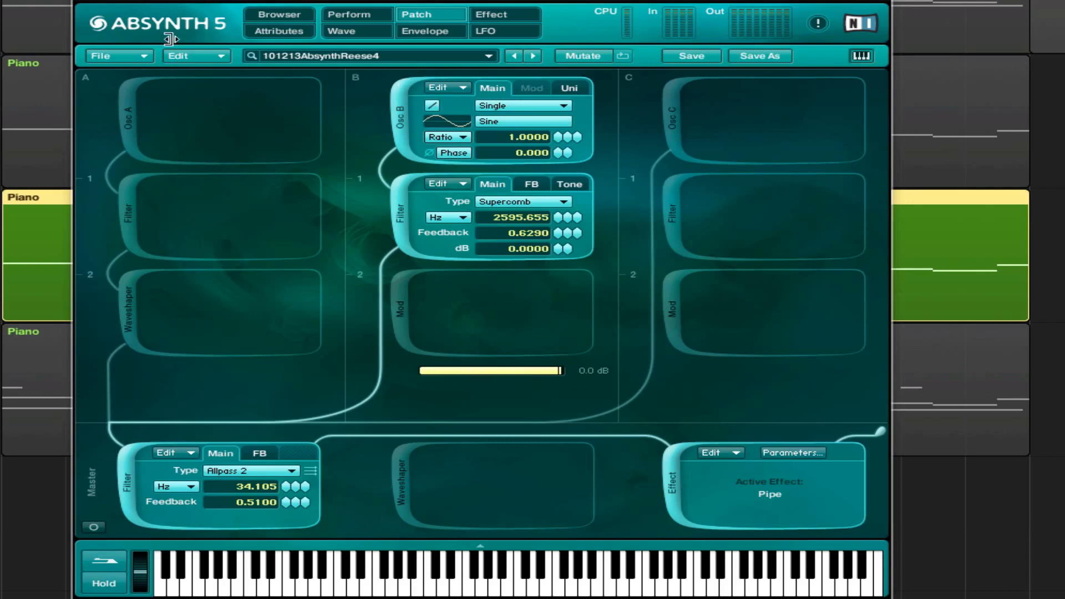
mouse_move(571, 180)
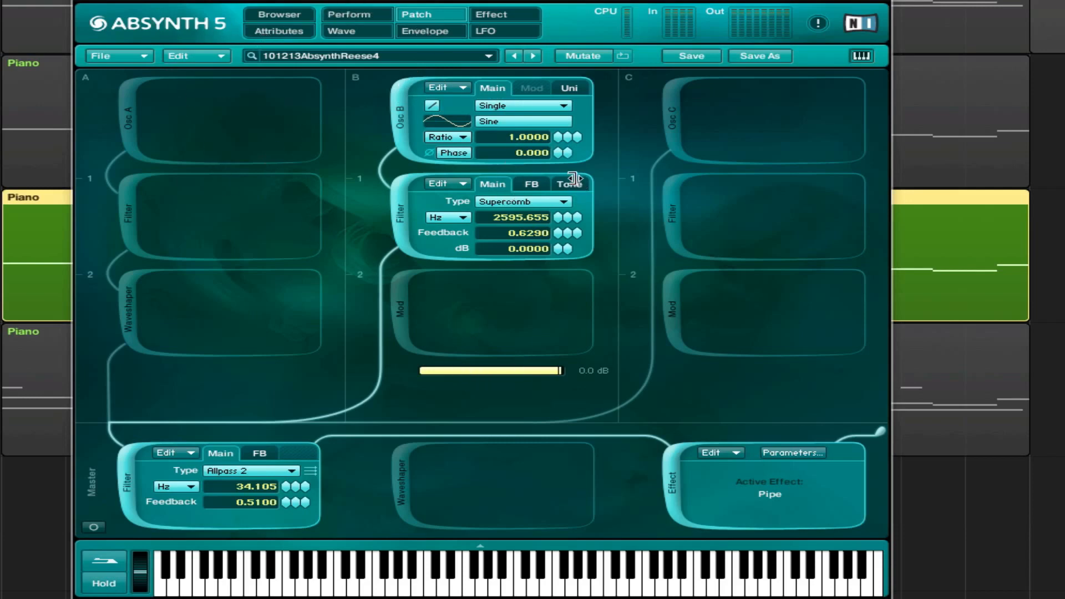
Inspect oscillator A's main pitch envelope breakpoints: the initial drop, the climb back up and the dip near 3.00 beats
click(431, 30)
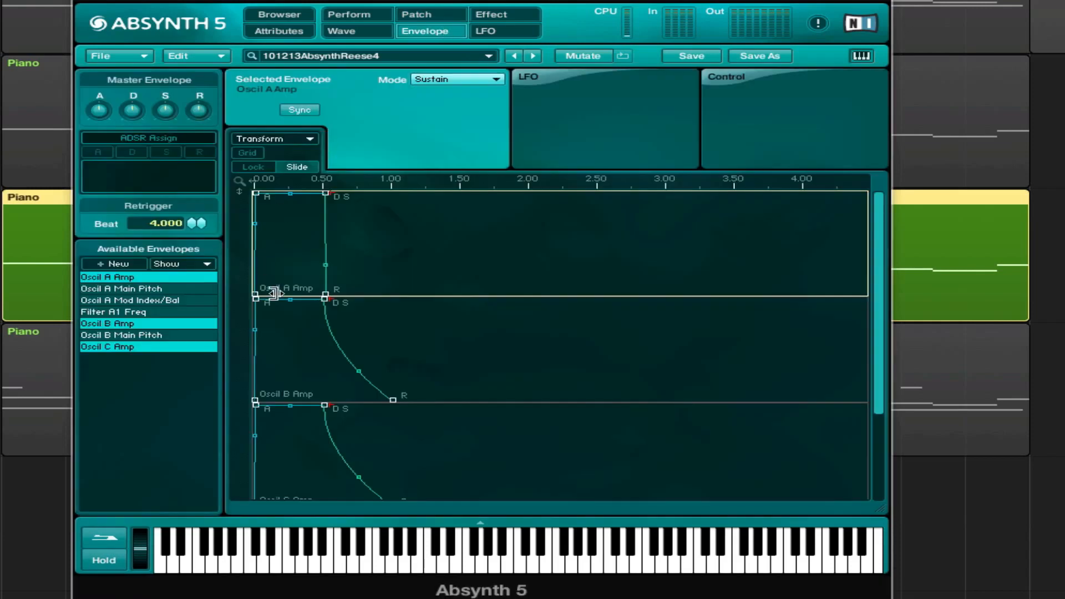
click(120, 289)
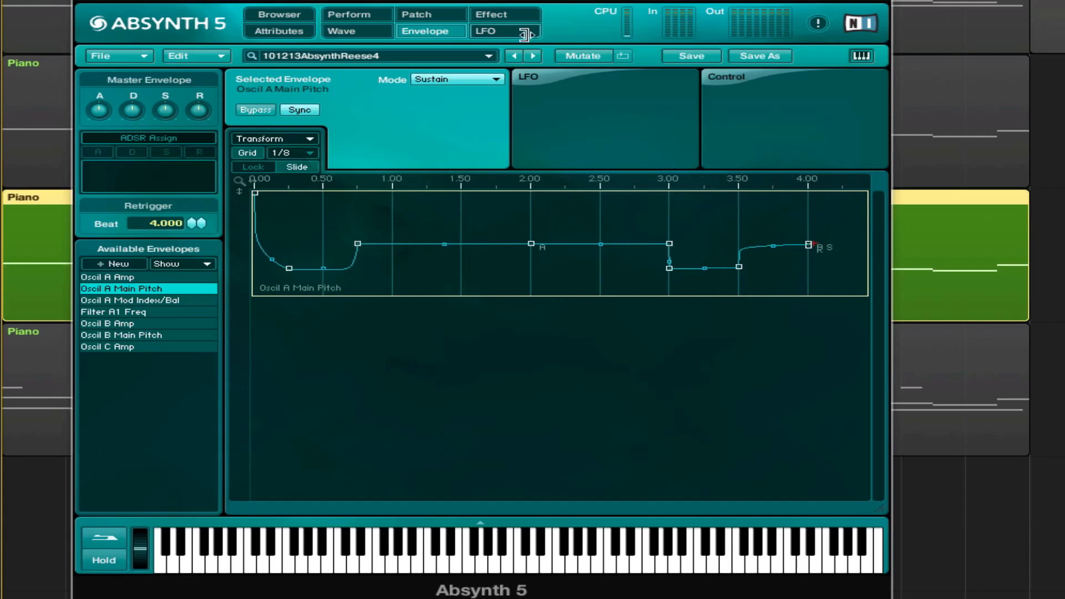
mouse_move(444, 15)
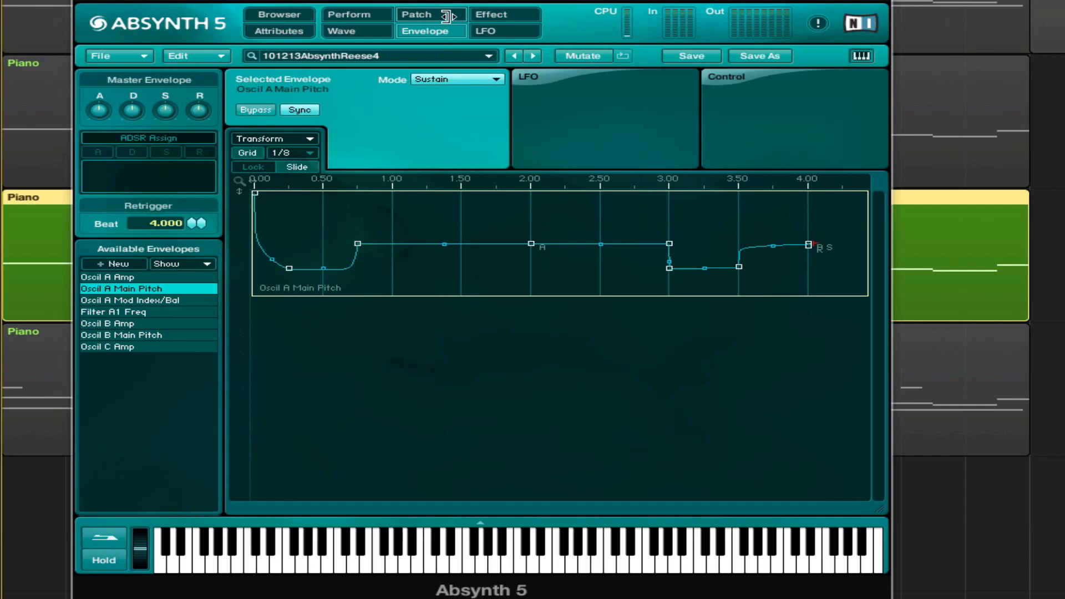
mouse_move(391, 223)
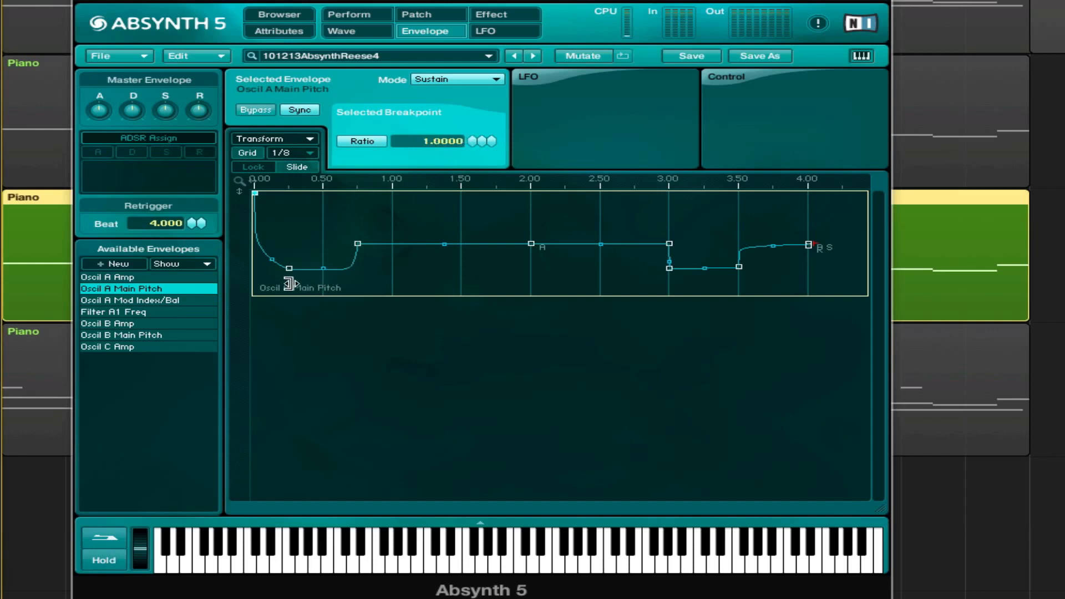
click(290, 268)
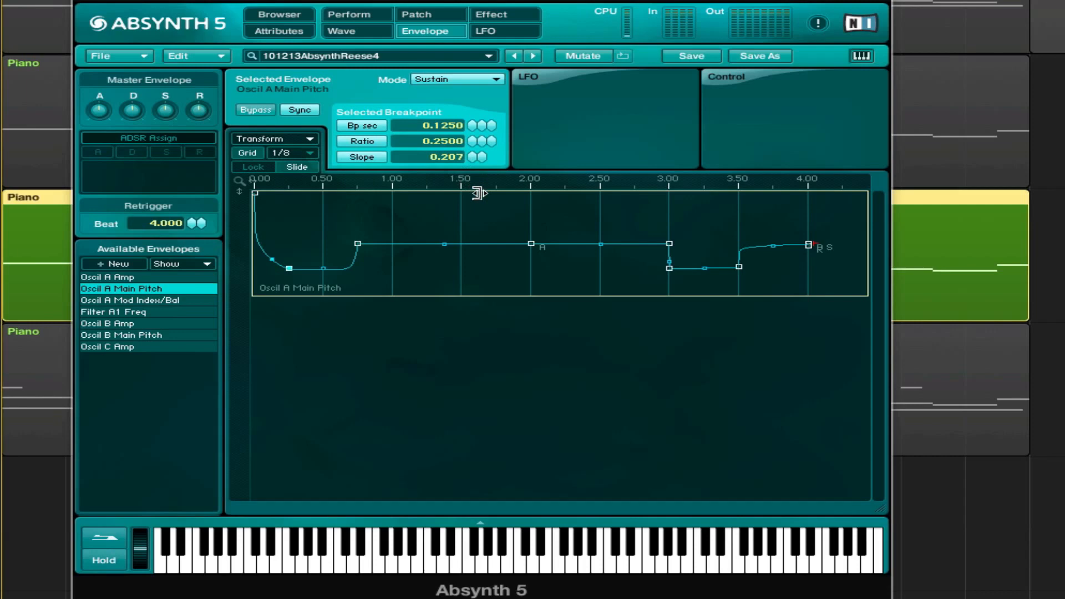
mouse_move(359, 245)
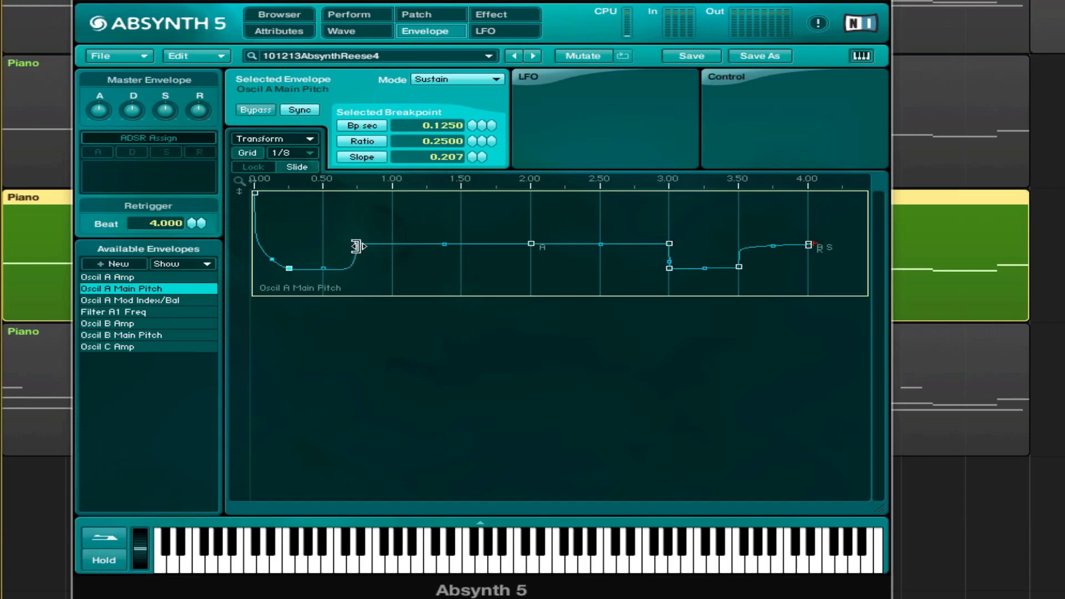
drag(356, 246, 356, 242)
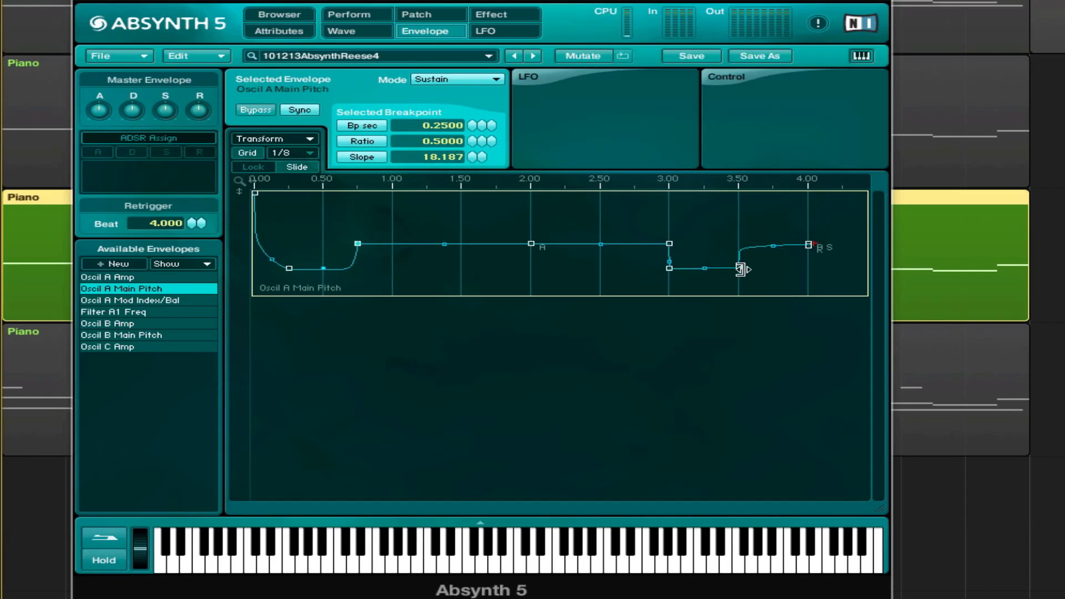
drag(740, 269, 667, 267)
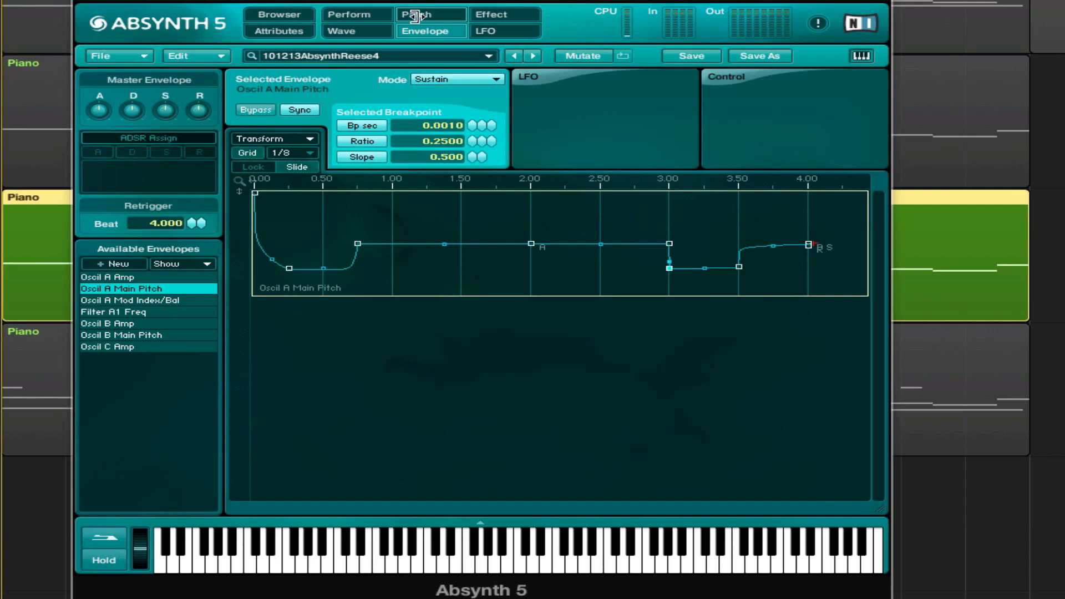
mouse_move(424, 14)
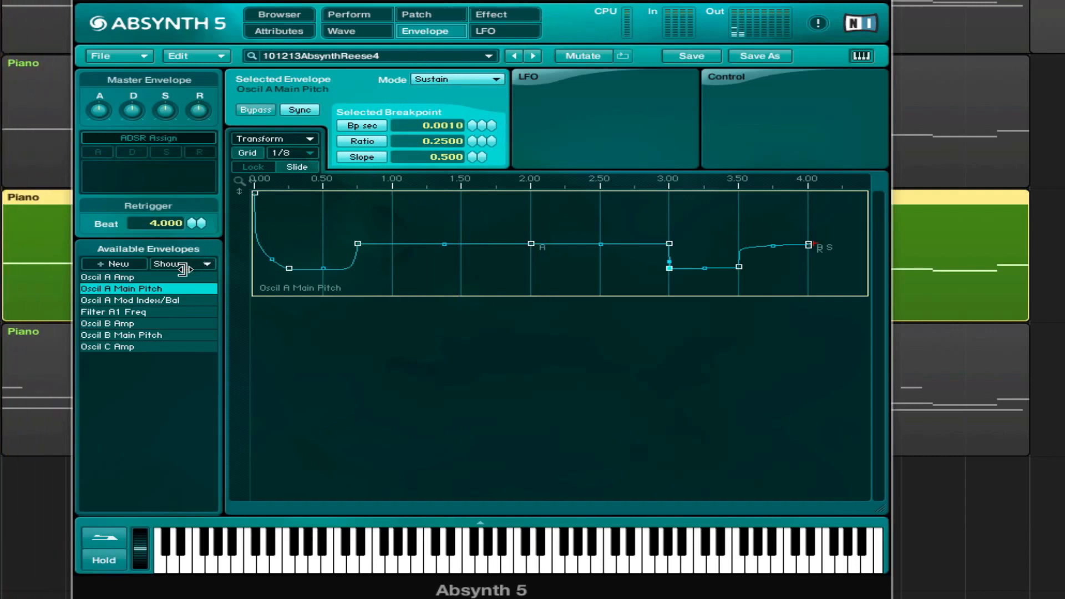
Review oscillator A's amplitude and looping FM index envelopes, then return to the module routing
click(107, 277)
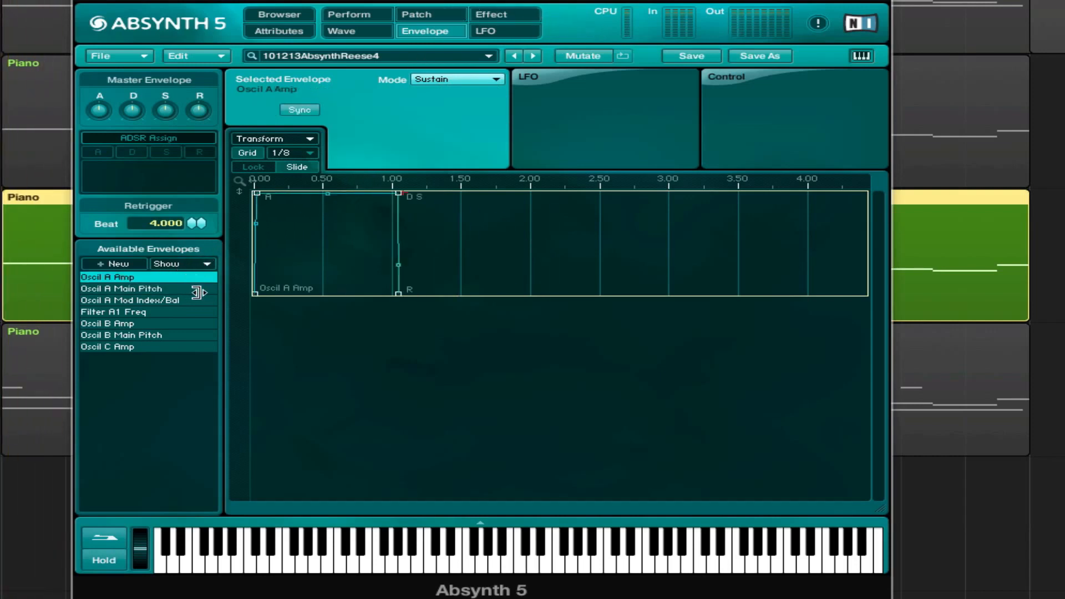
click(127, 300)
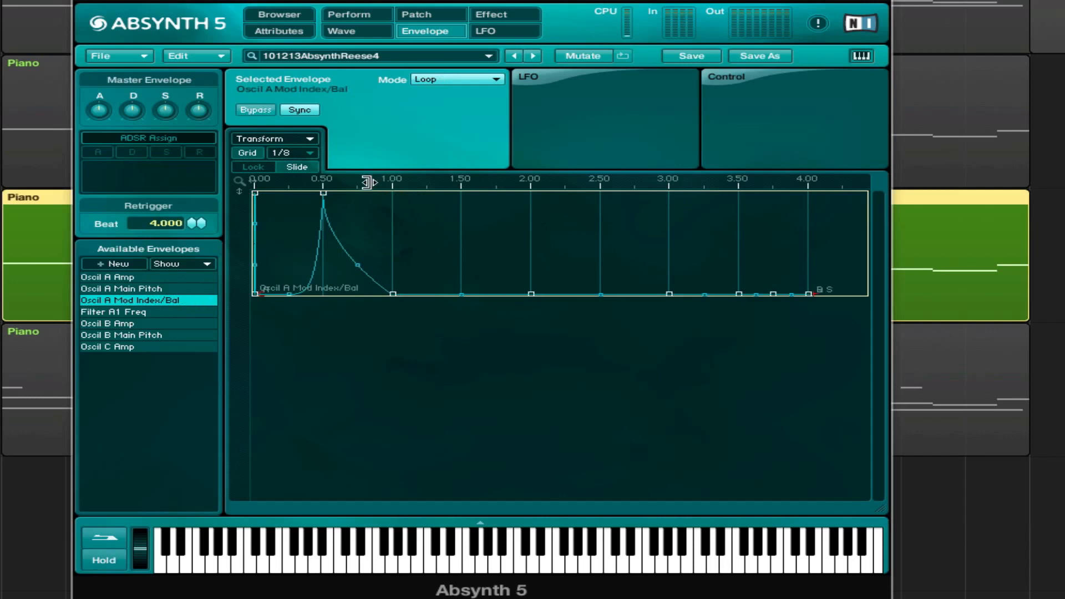
click(414, 14)
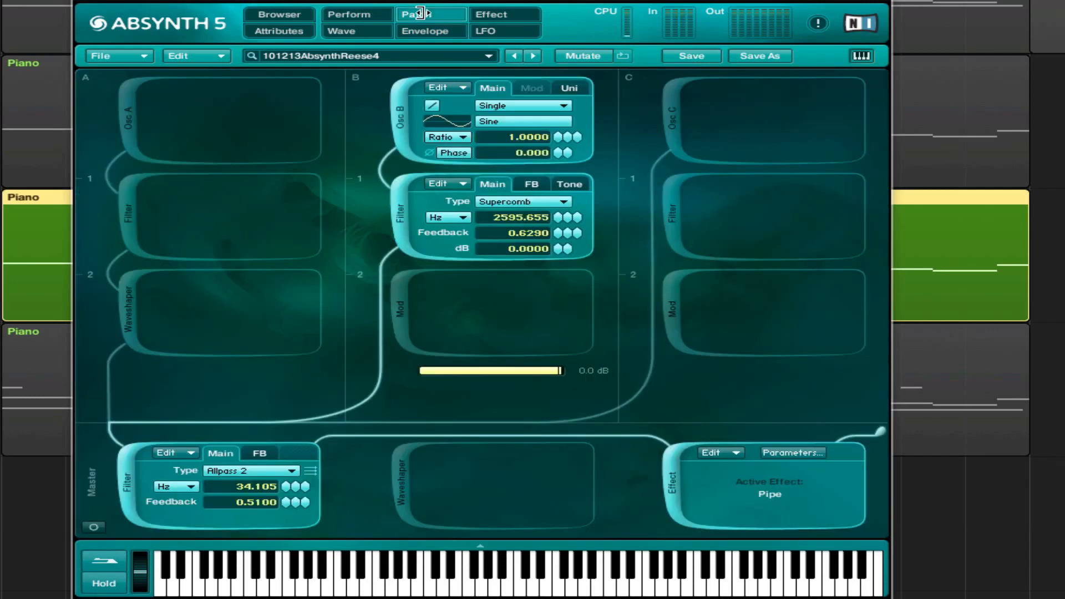
click(430, 31)
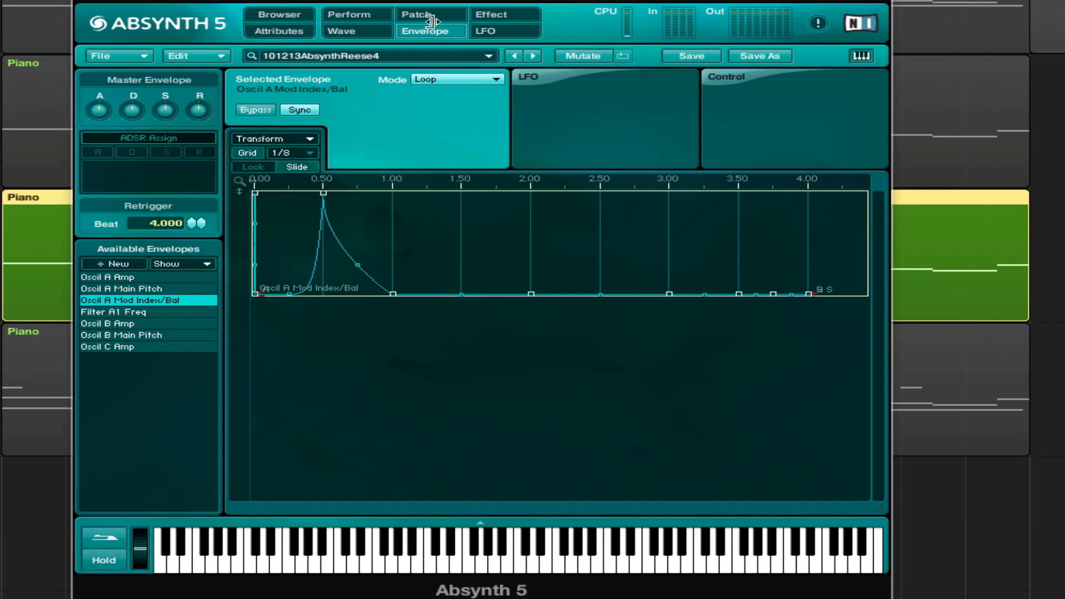
click(416, 14)
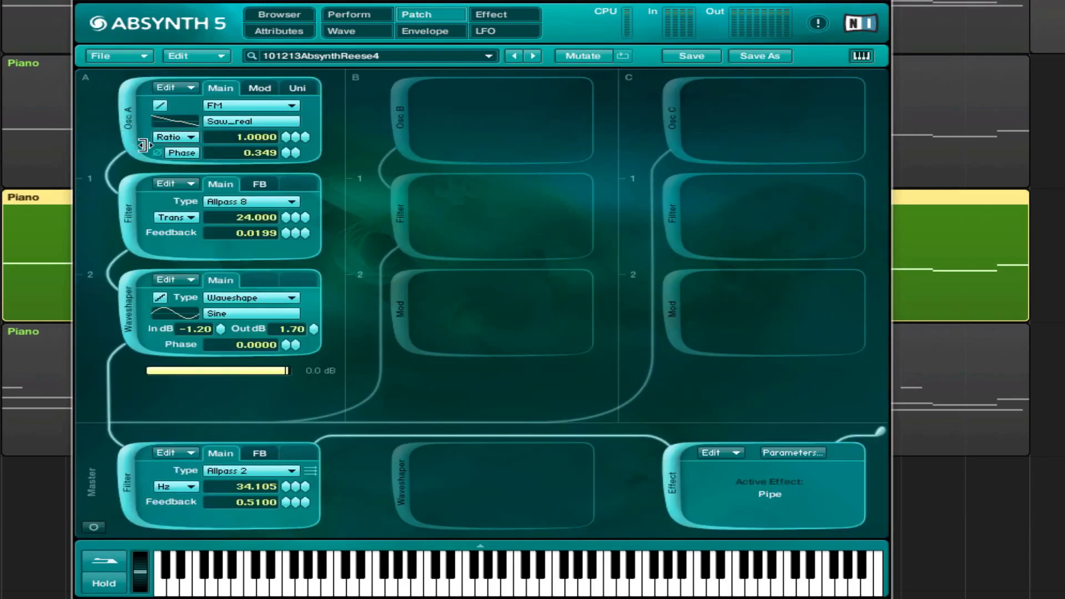
mouse_move(412, 152)
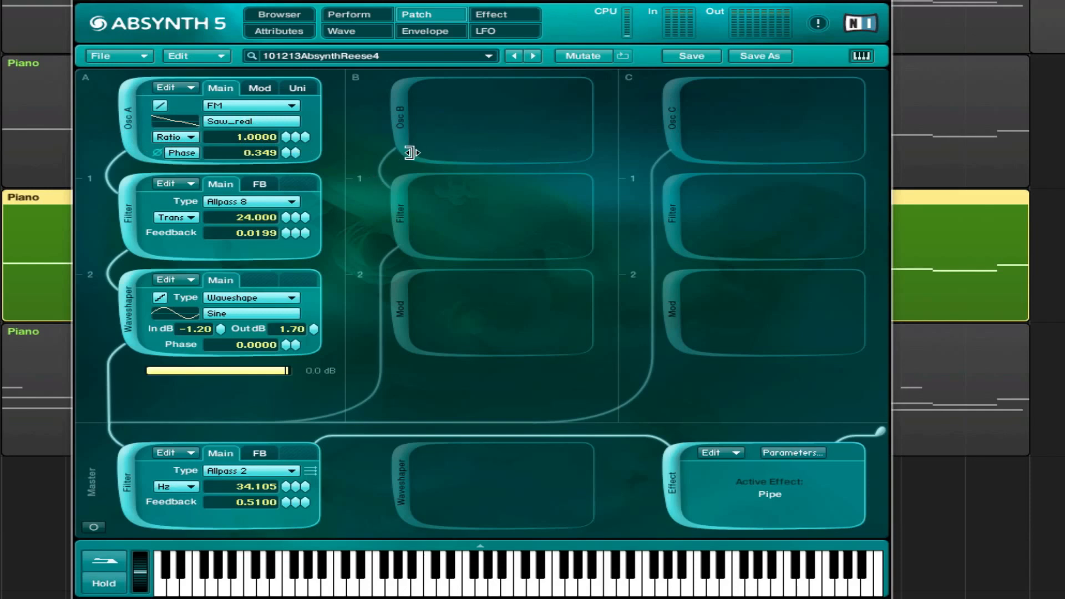
Keep oscillator A in Ratio mode and review its FM modulator settings (index 4.0, Saw_filt 2 at ratio 0.5)
click(175, 137)
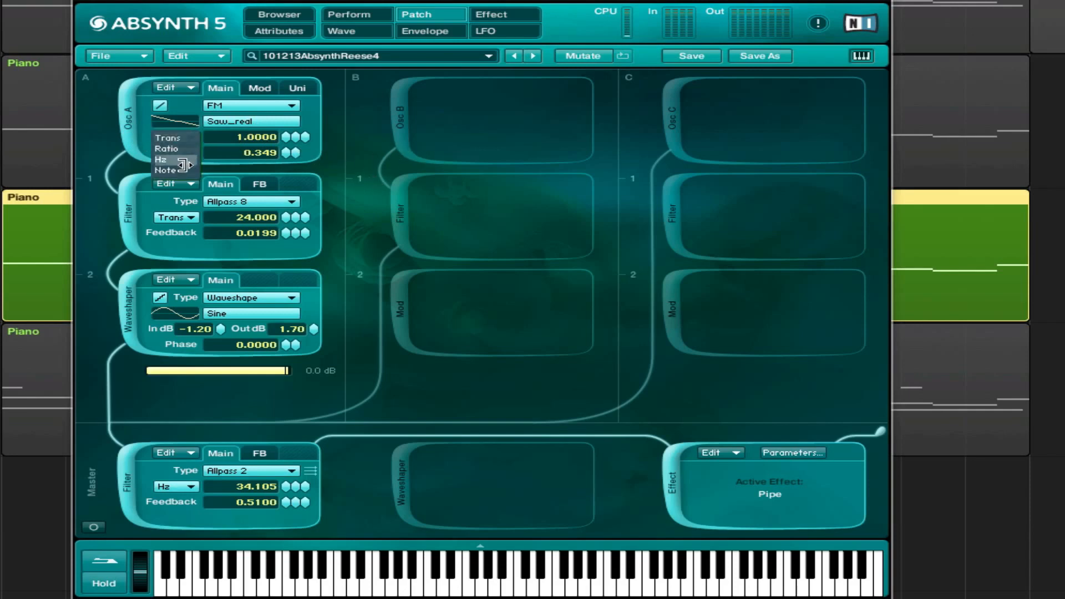
click(171, 149)
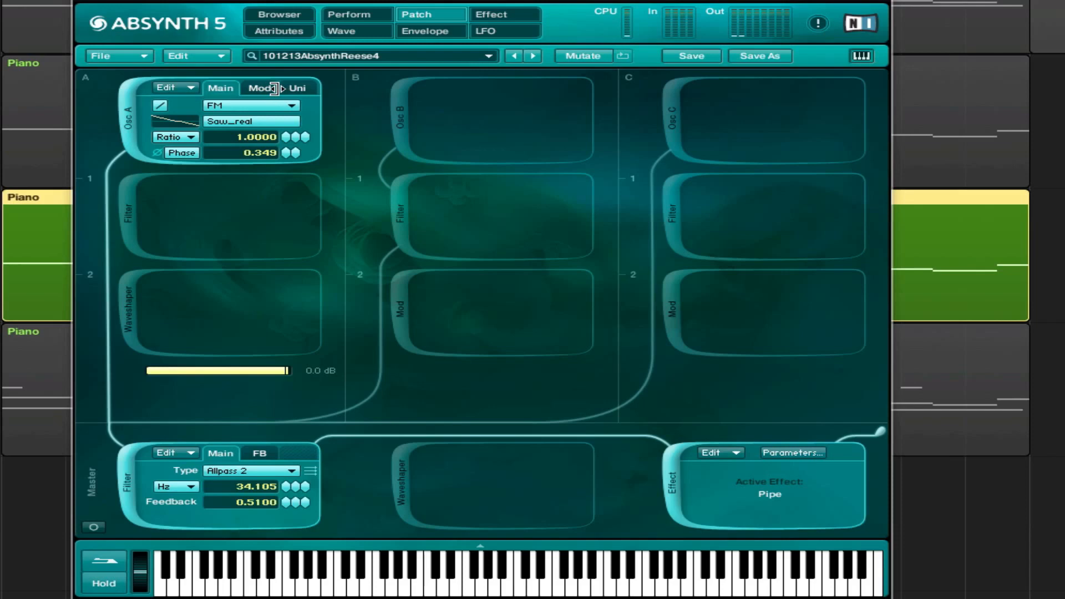
click(259, 89)
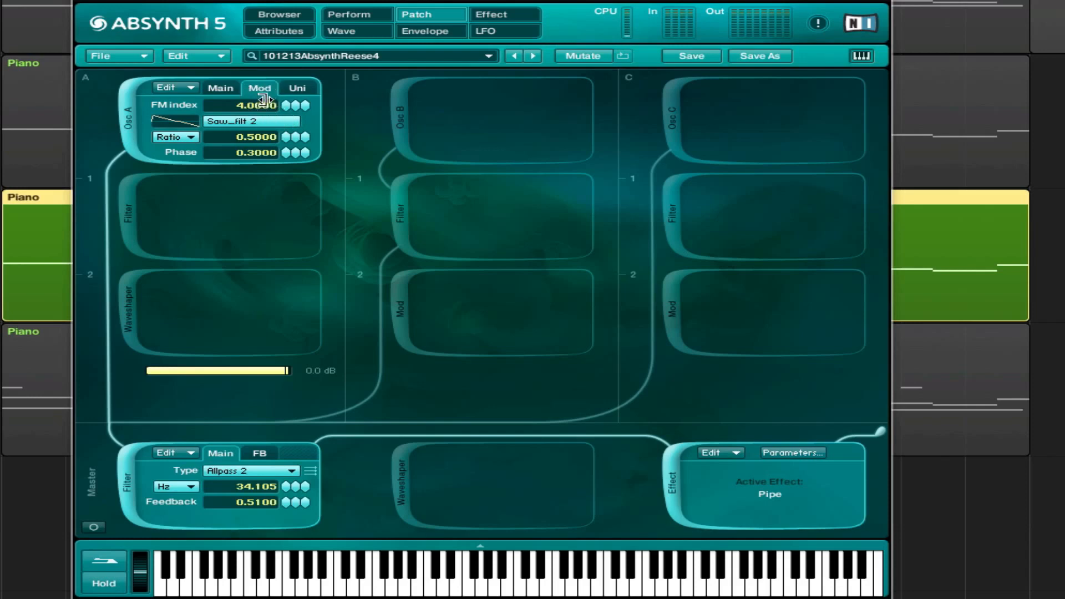
click(258, 88)
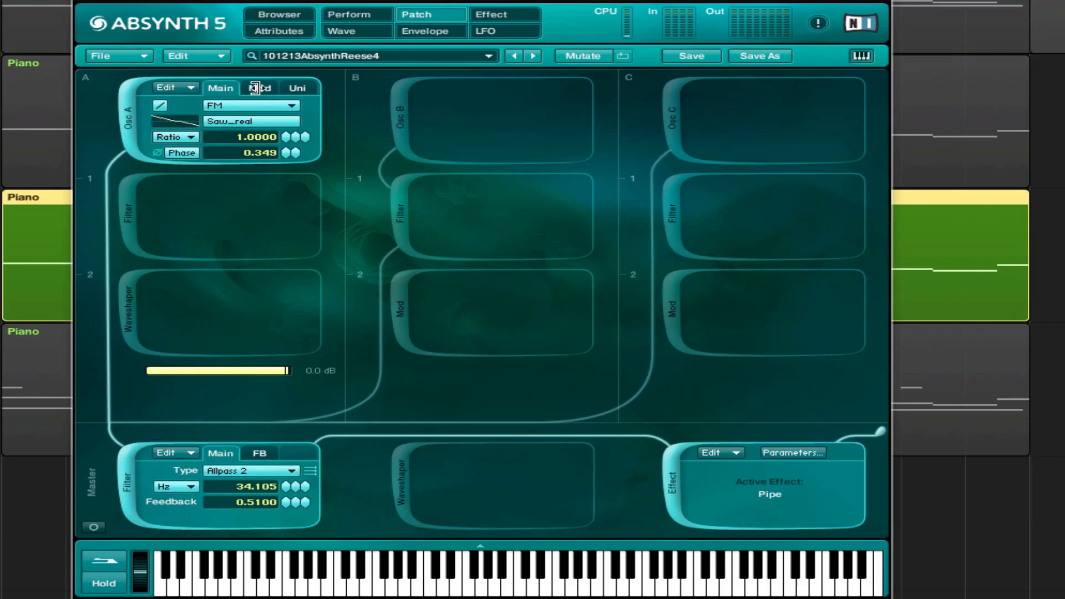
click(260, 88)
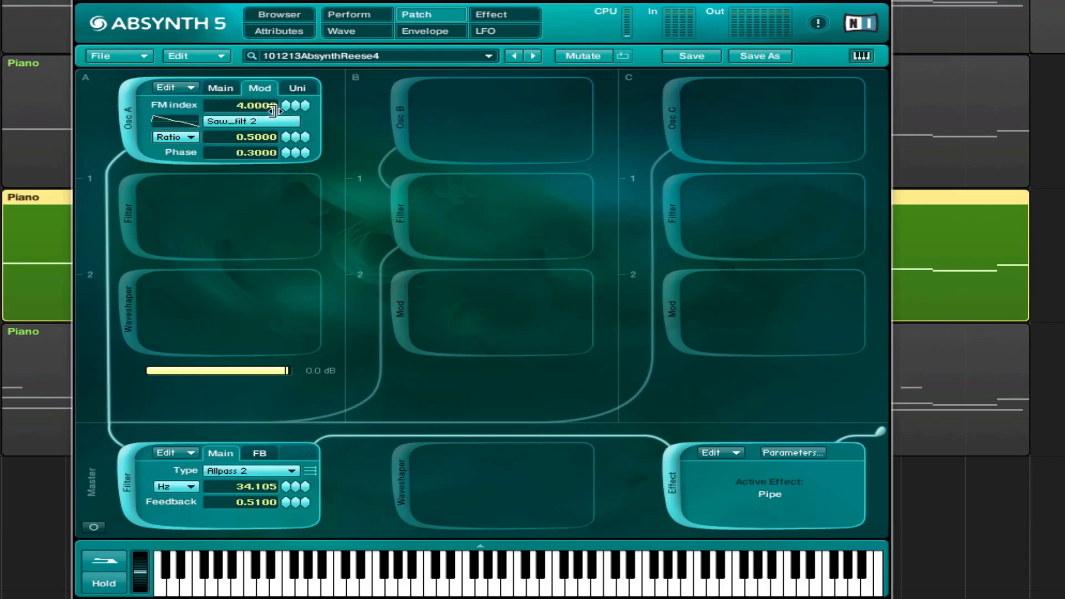
mouse_move(413, 48)
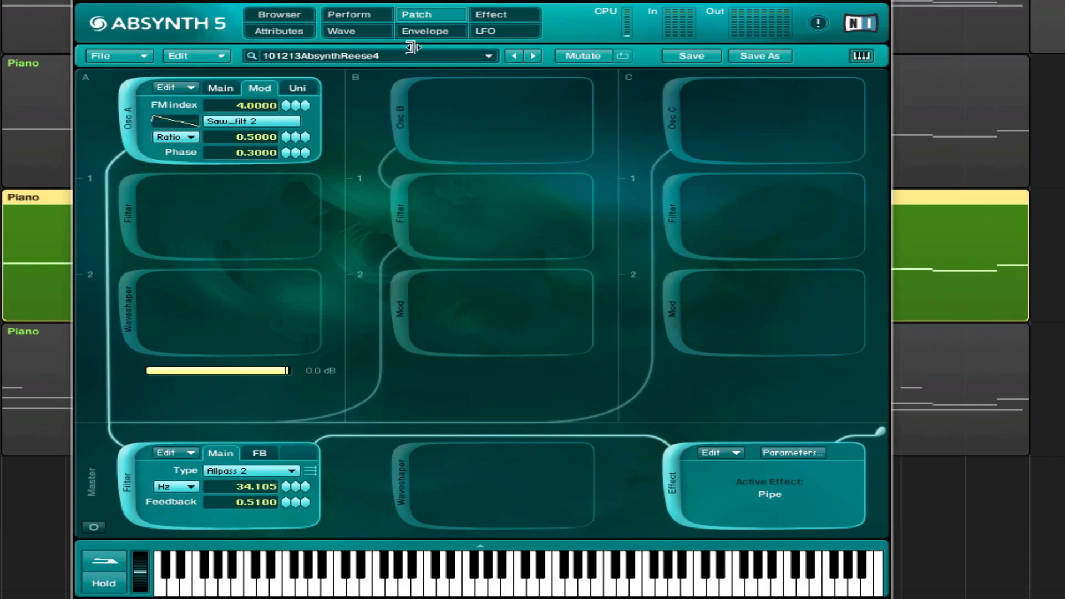
click(429, 31)
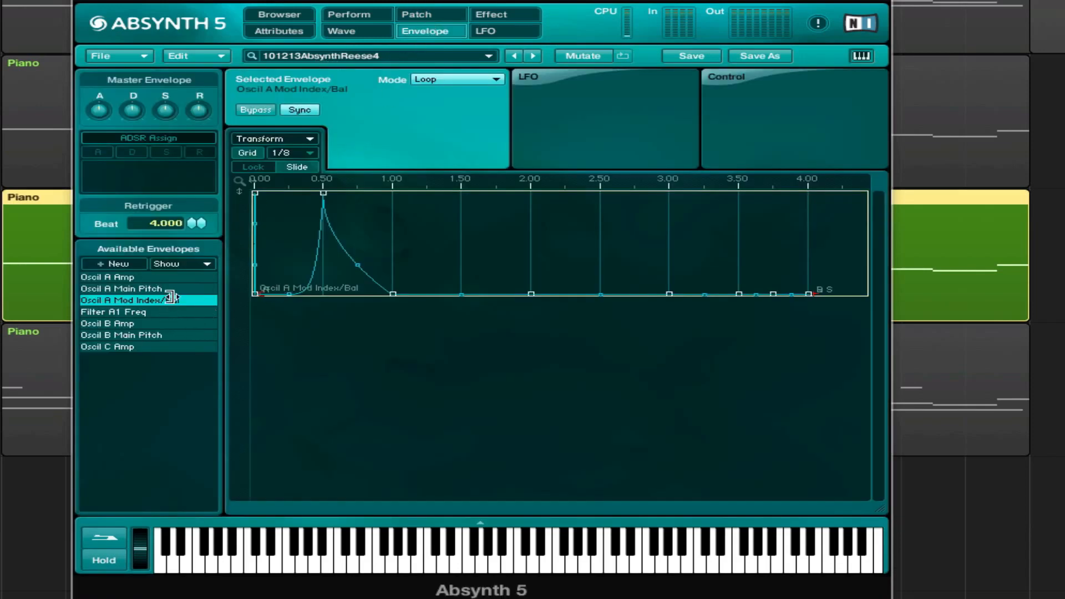
click(107, 276)
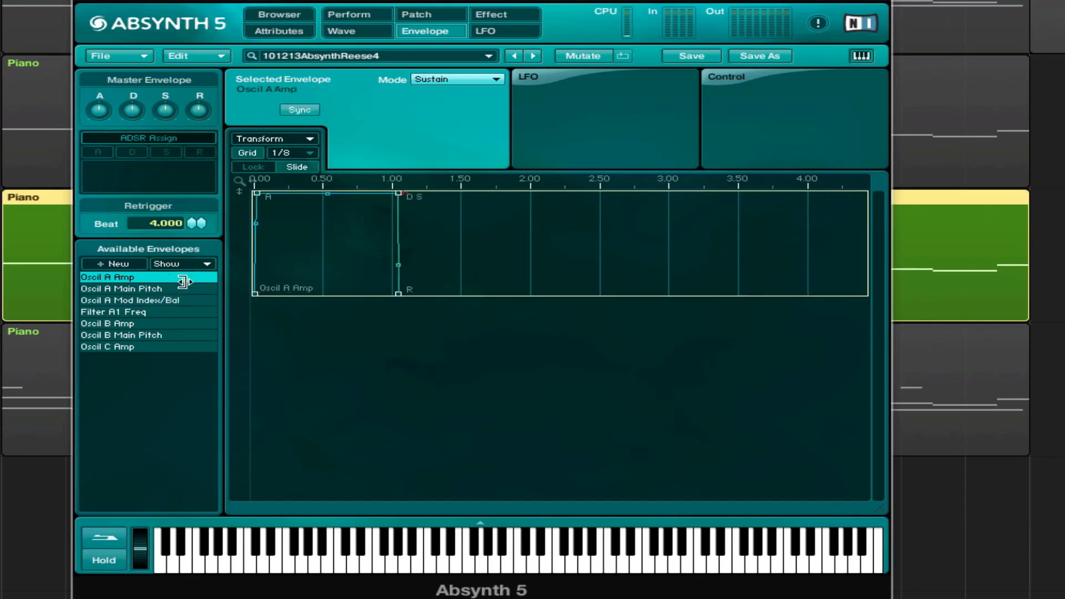
click(122, 300)
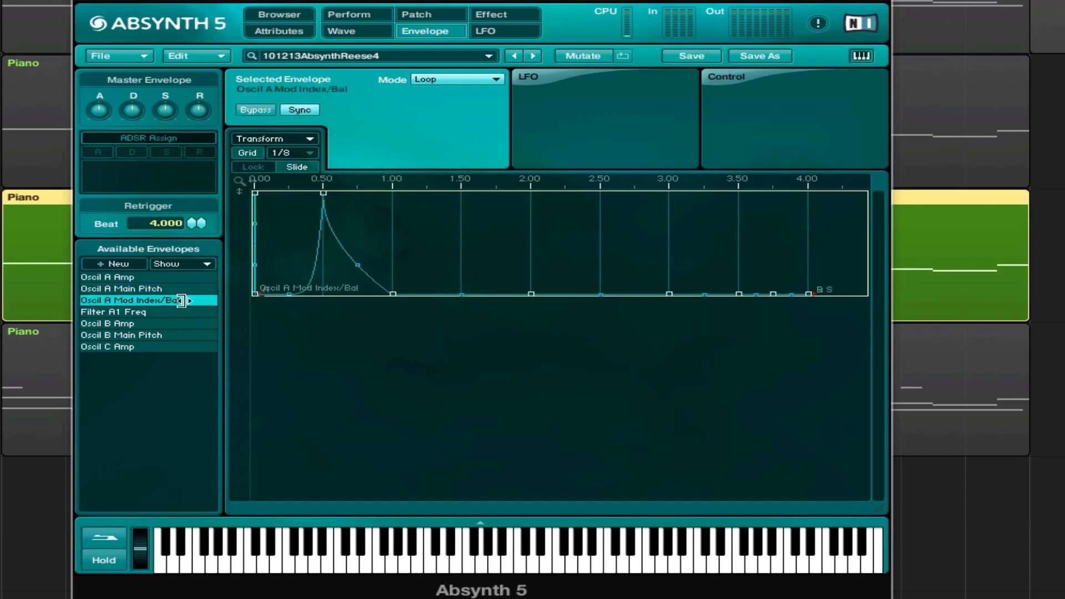
click(120, 288)
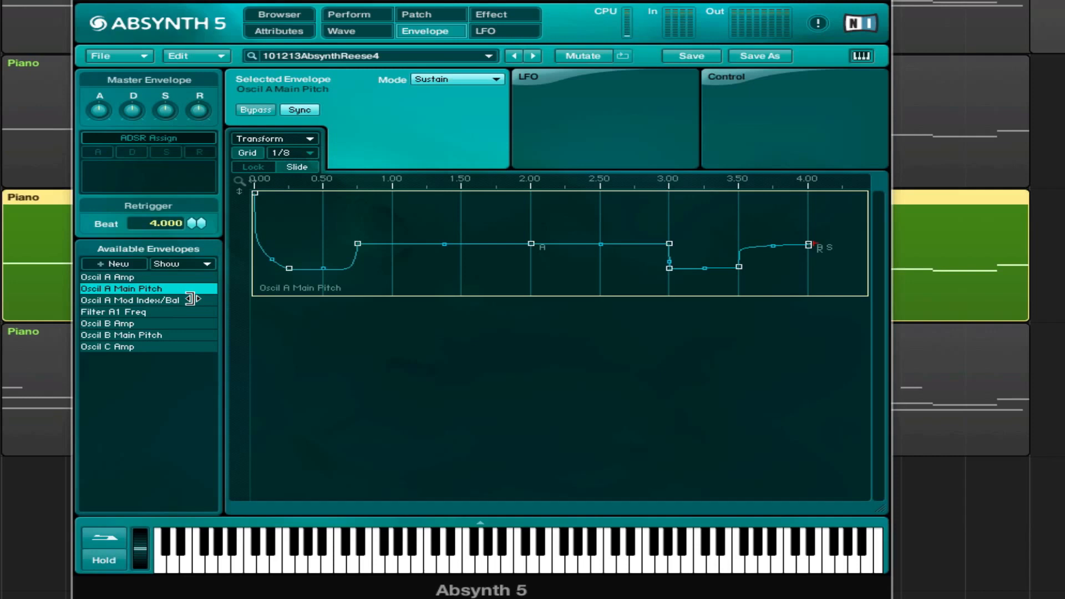
click(128, 300)
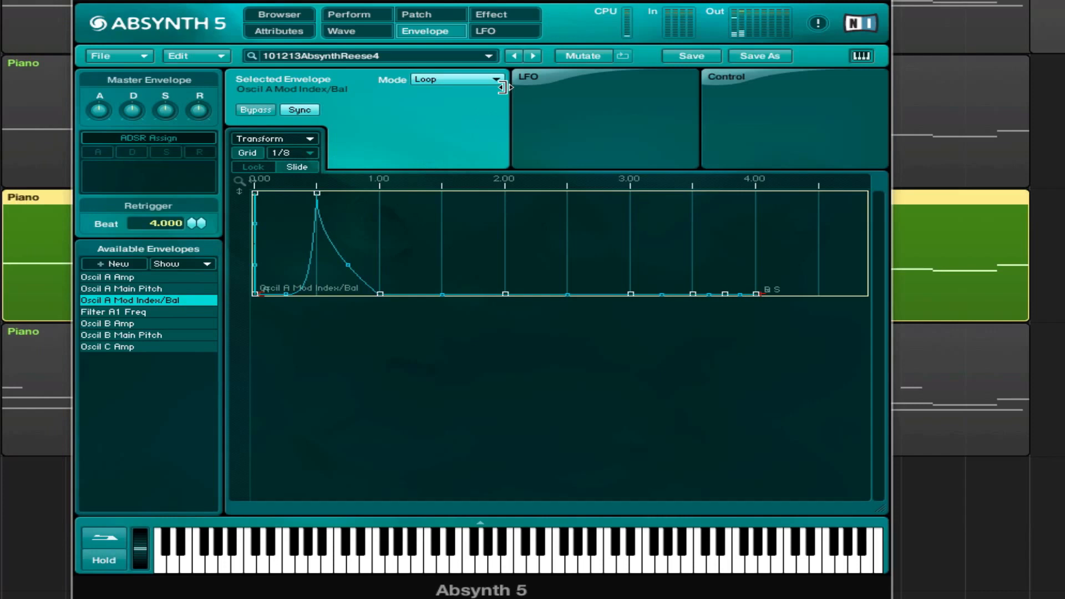
click(428, 14)
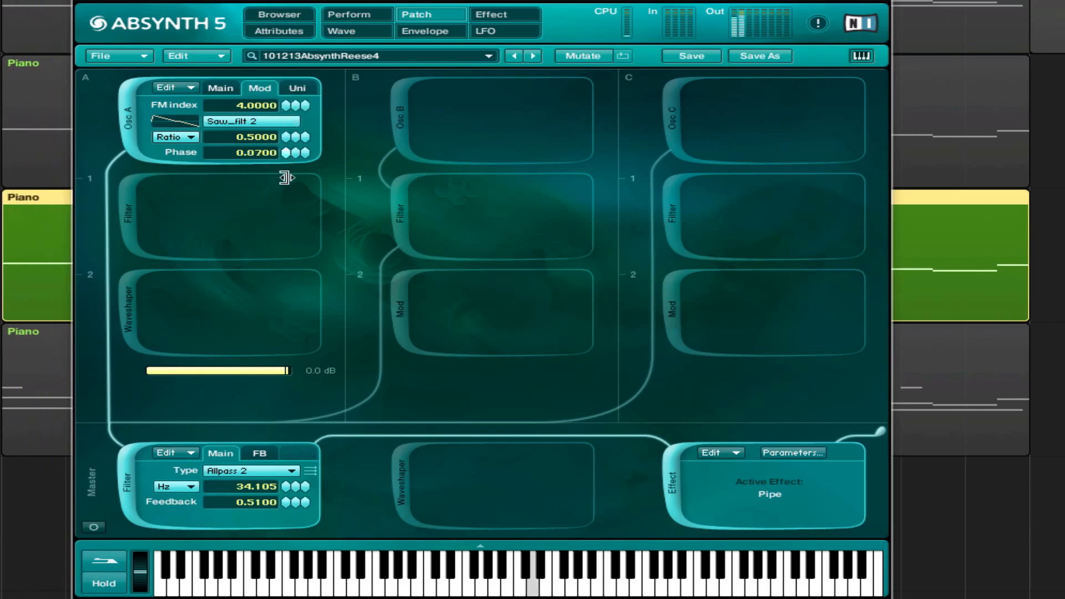
Raise oscillator A's FM modulator phase to 0.3000 and show its unison settings
drag(254, 152, 299, 167)
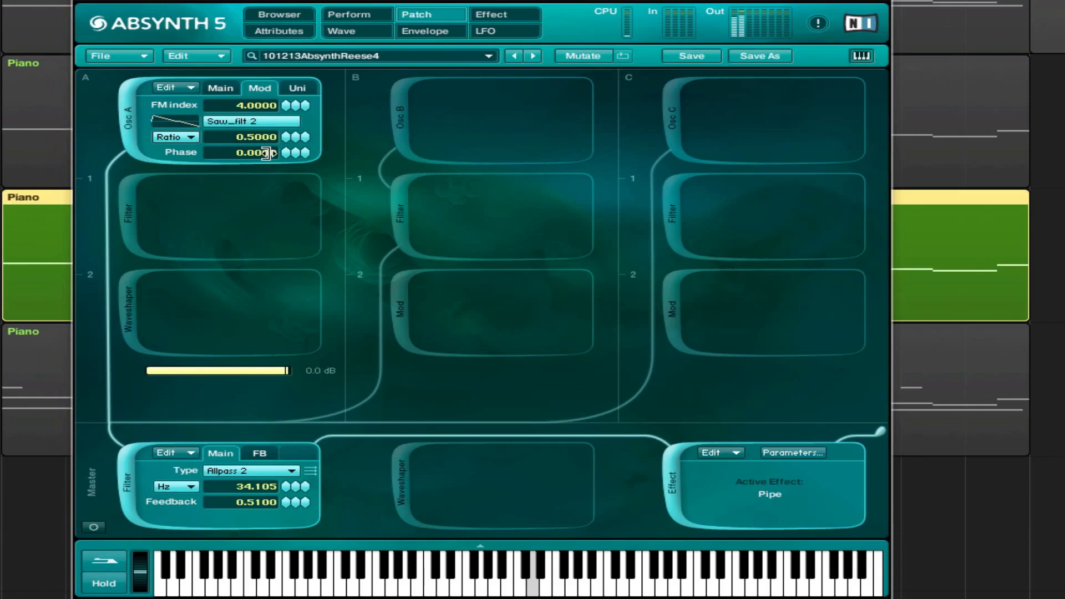
drag(255, 152, 254, 146)
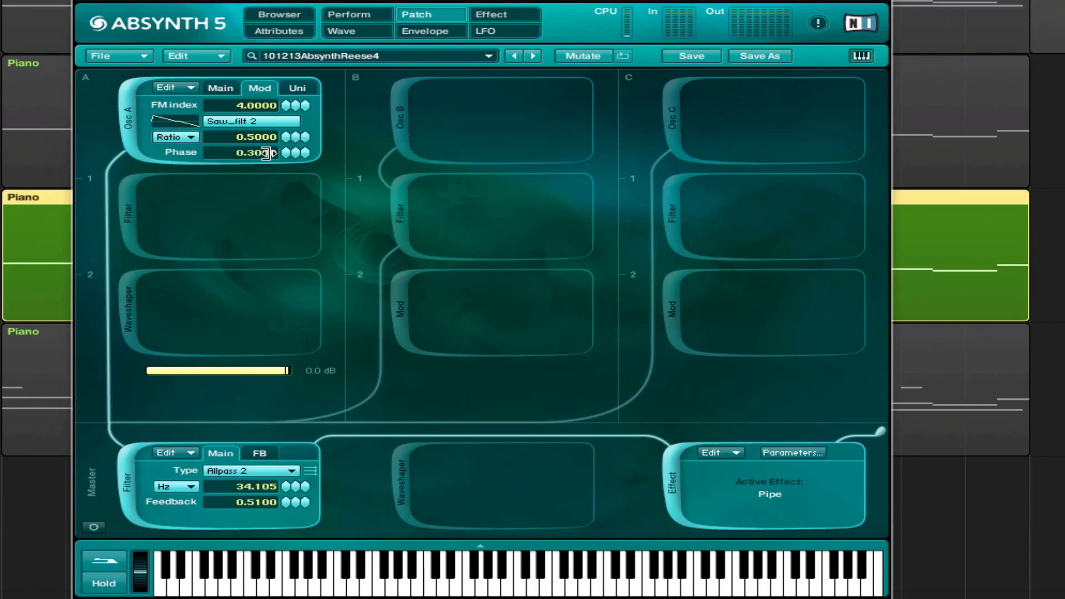
click(297, 87)
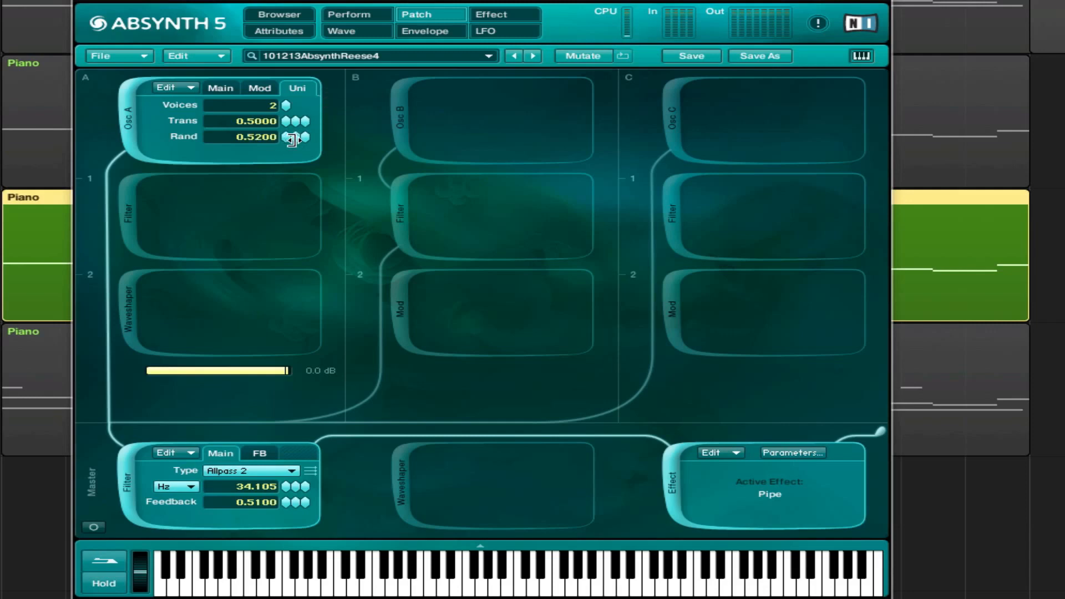
Set oscillator A's unison Rand amount to 0.0000 and return to its main settings
drag(290, 136, 291, 122)
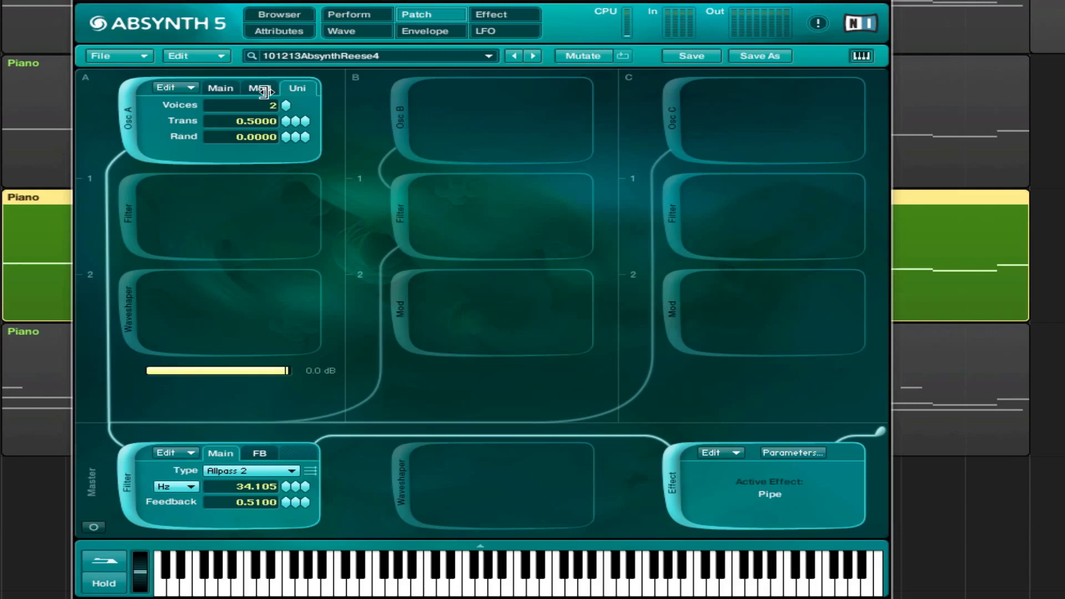
click(259, 88)
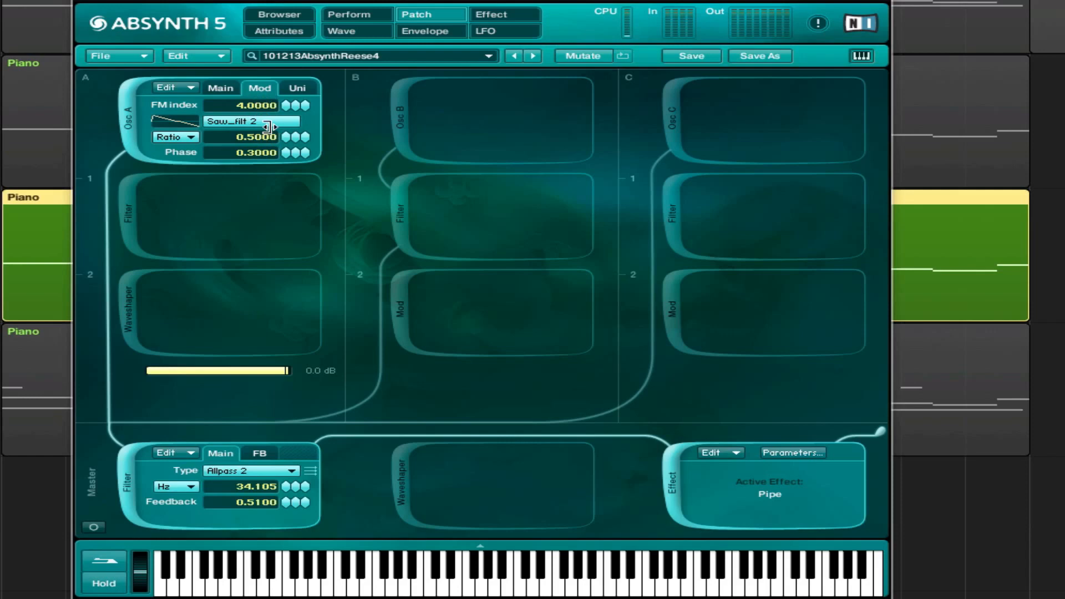
click(251, 121)
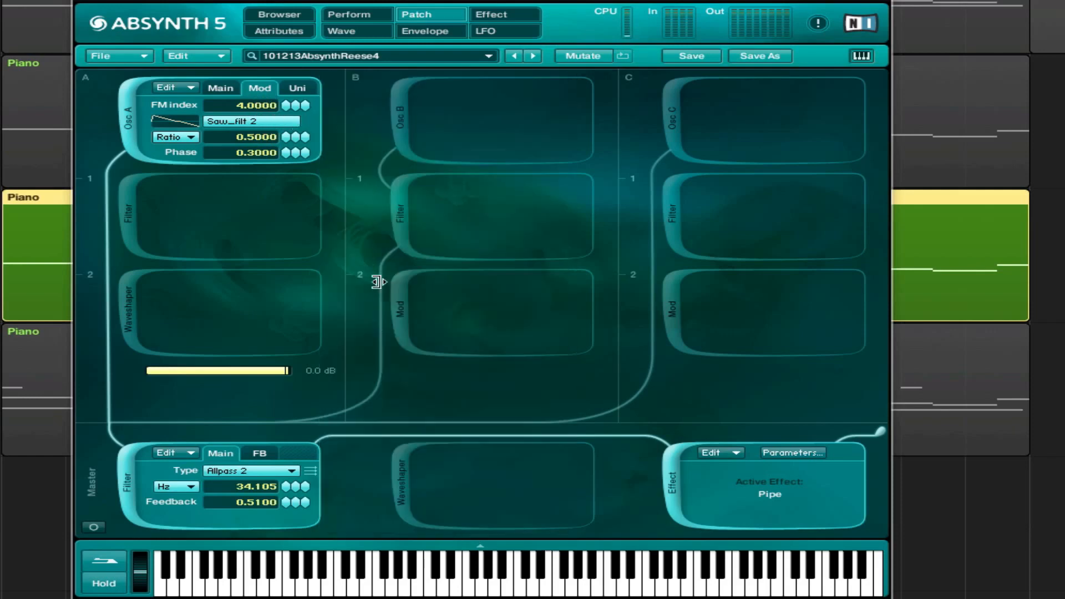
click(220, 88)
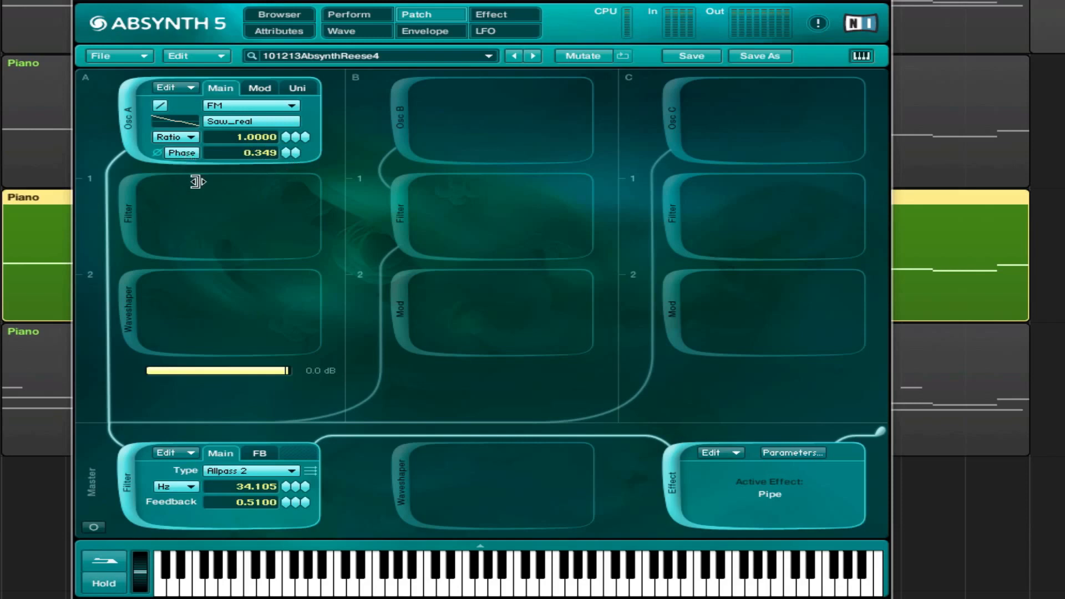
mouse_move(123, 231)
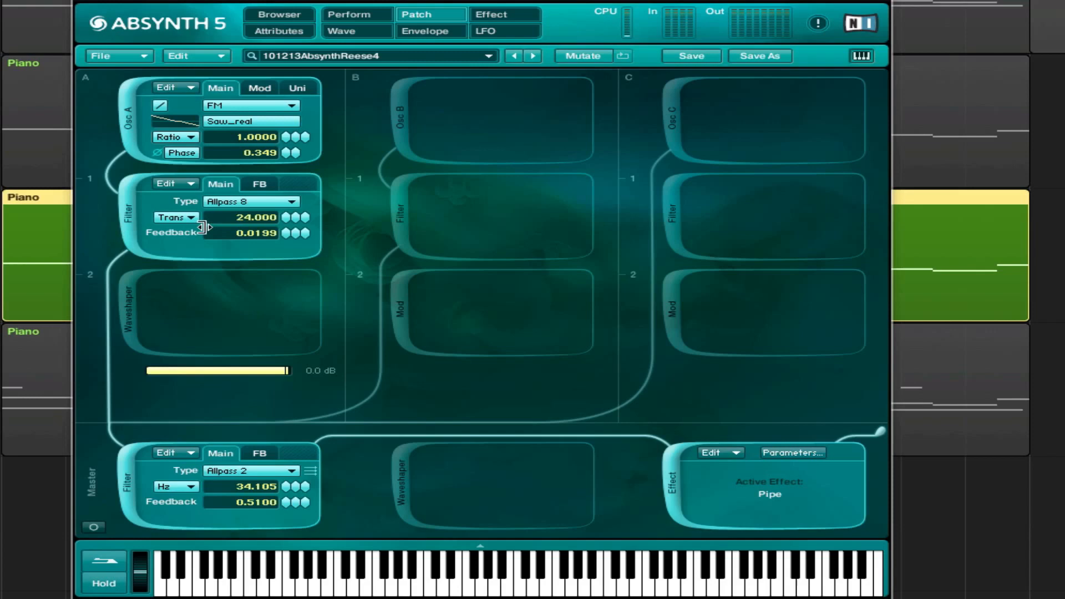
mouse_move(341, 223)
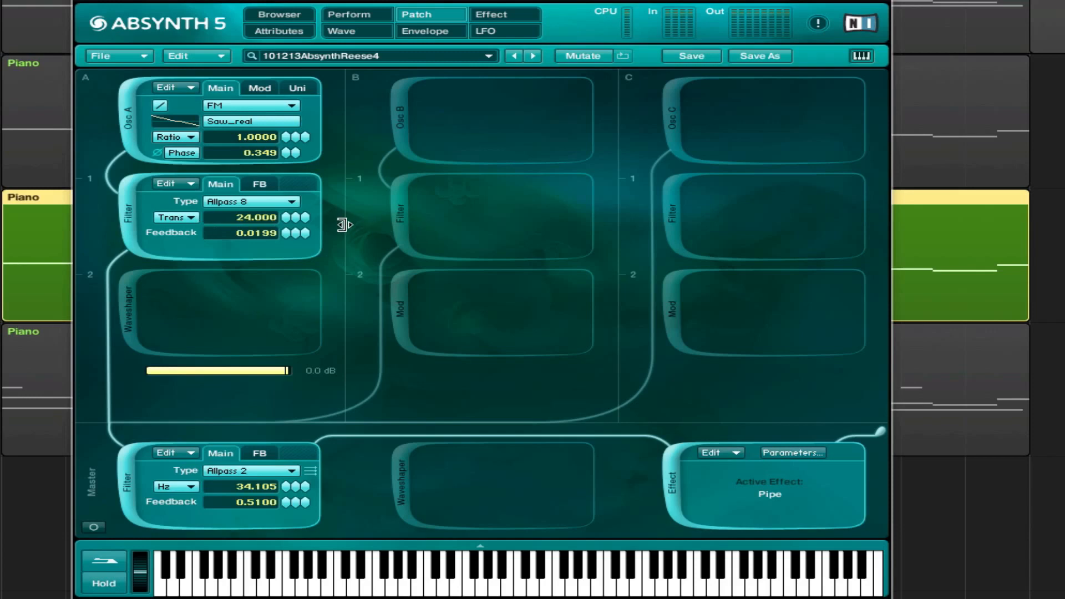
mouse_move(293, 233)
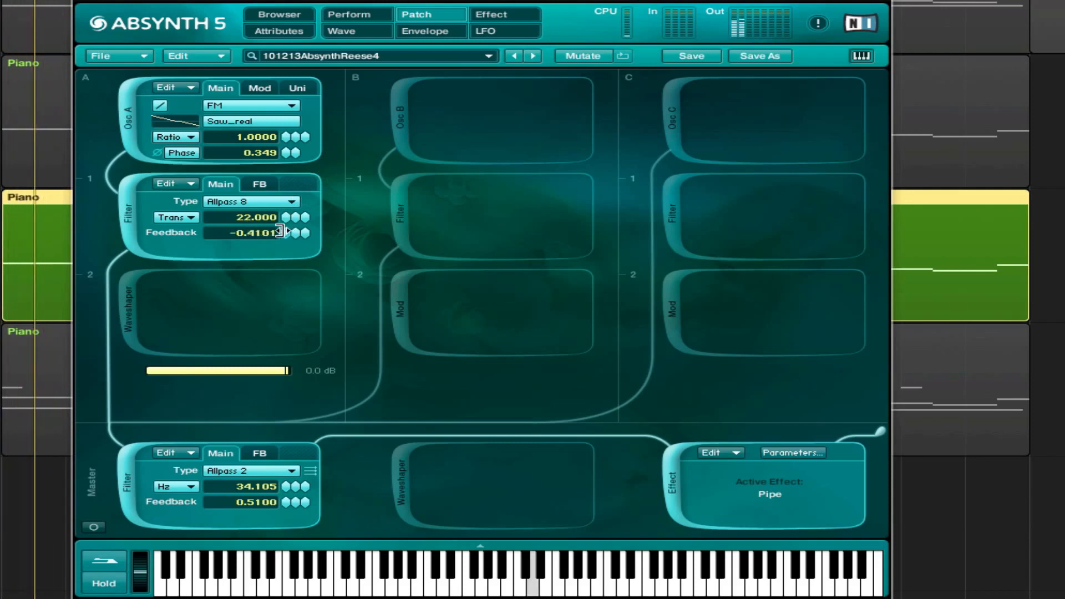
Bring the Allpass 8 filter's feedback to about 0.26
drag(288, 232, 288, 221)
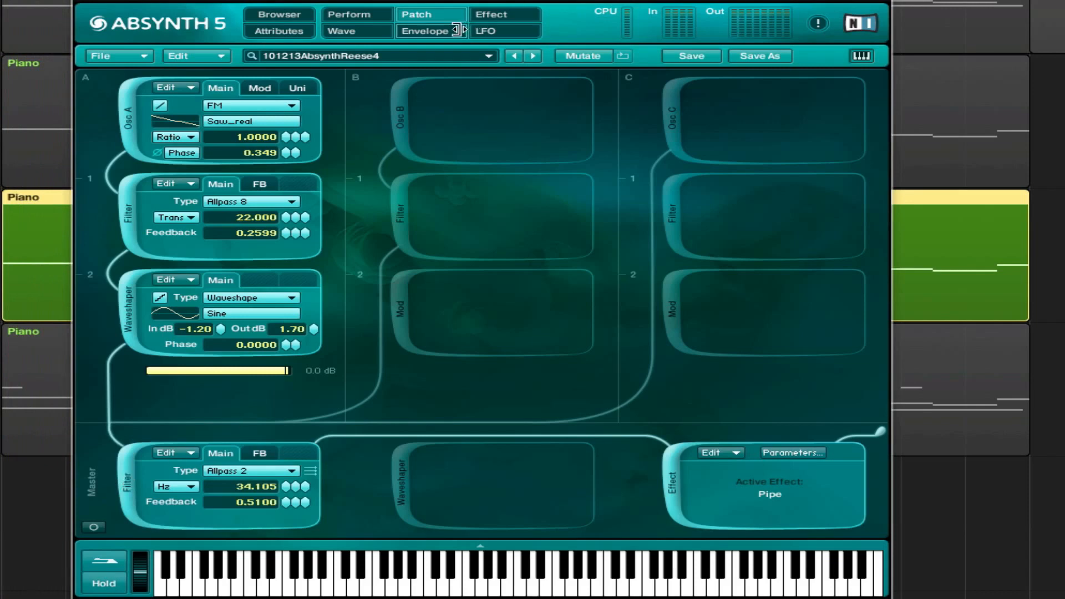
Review oscillator A's pitch envelope and the Wave page, then return to the module layout
click(429, 31)
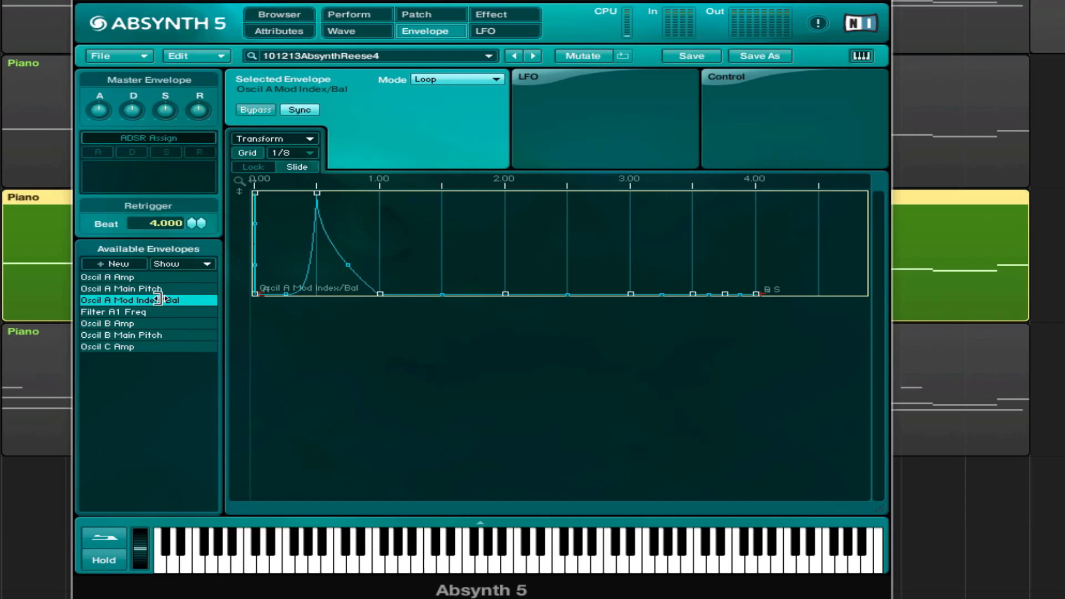
click(121, 289)
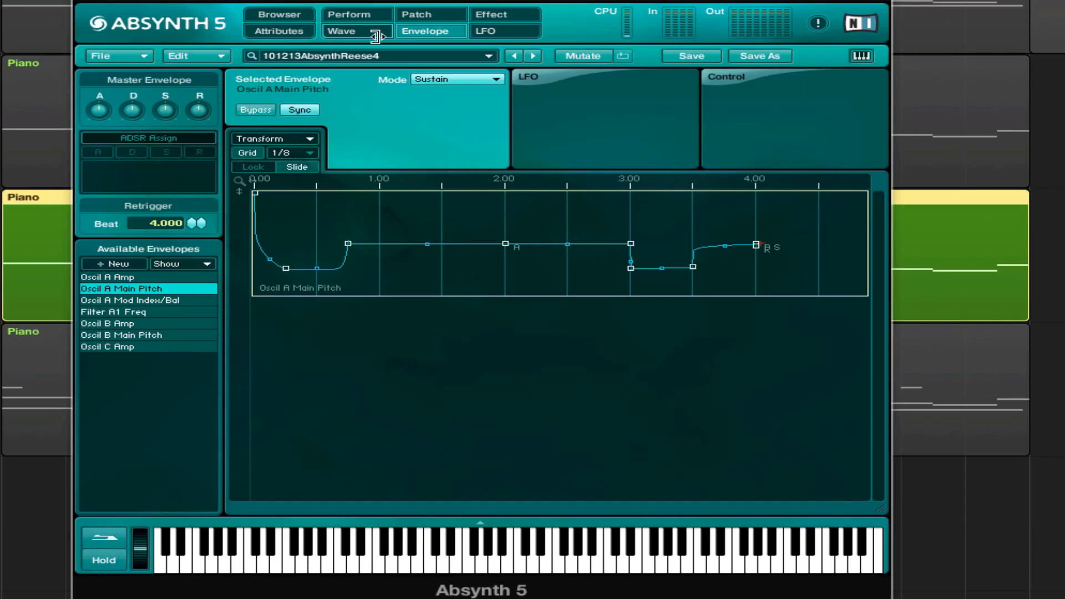
click(342, 31)
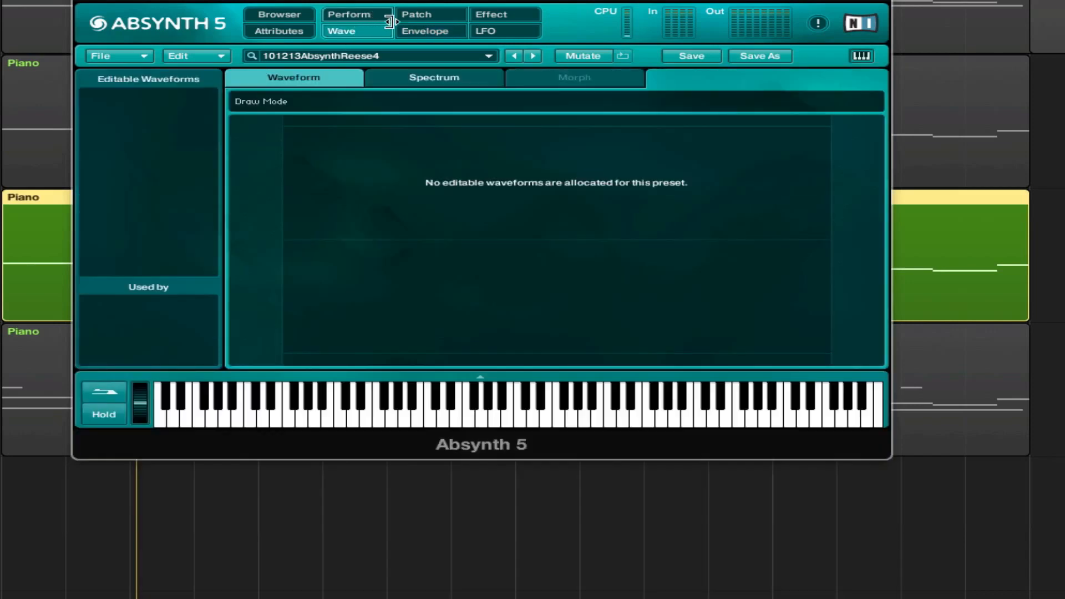
click(416, 14)
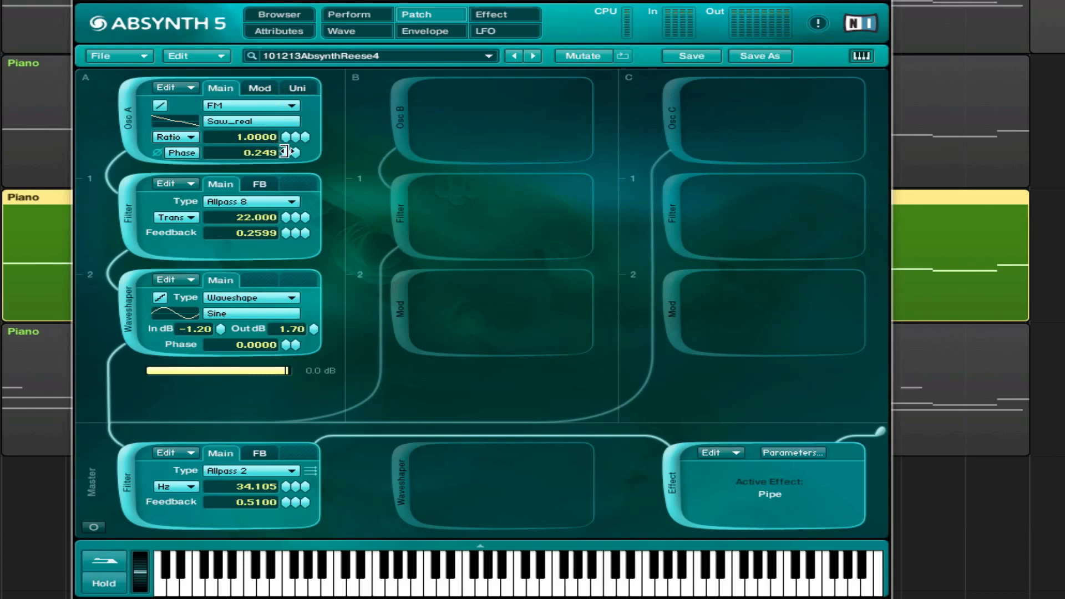
Set oscillator A's FM index to 8.2000 in its Mod settings and bring up the envelope editor
click(259, 89)
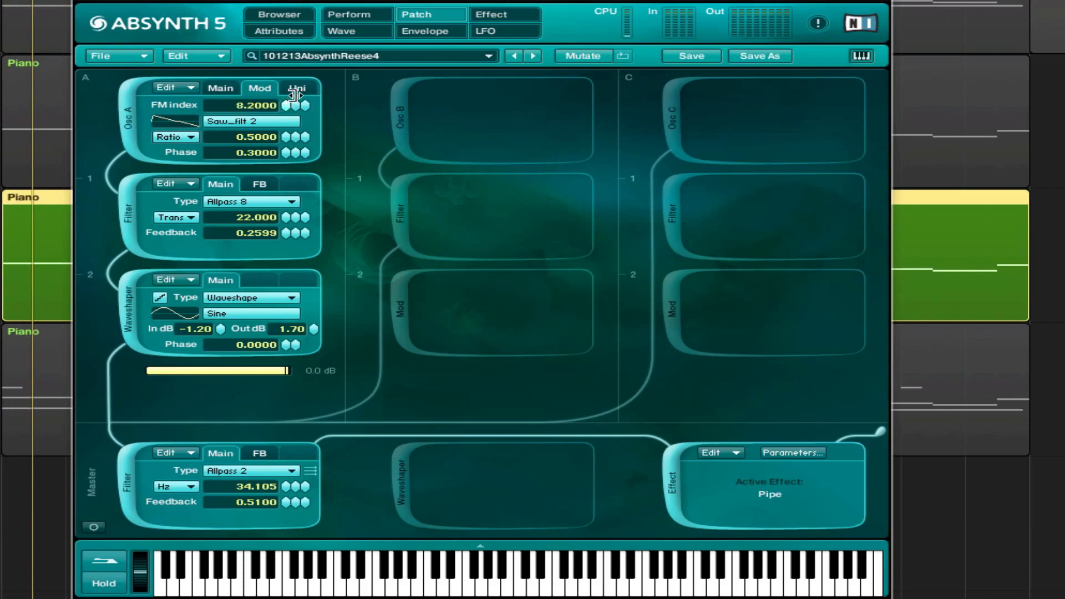
click(426, 30)
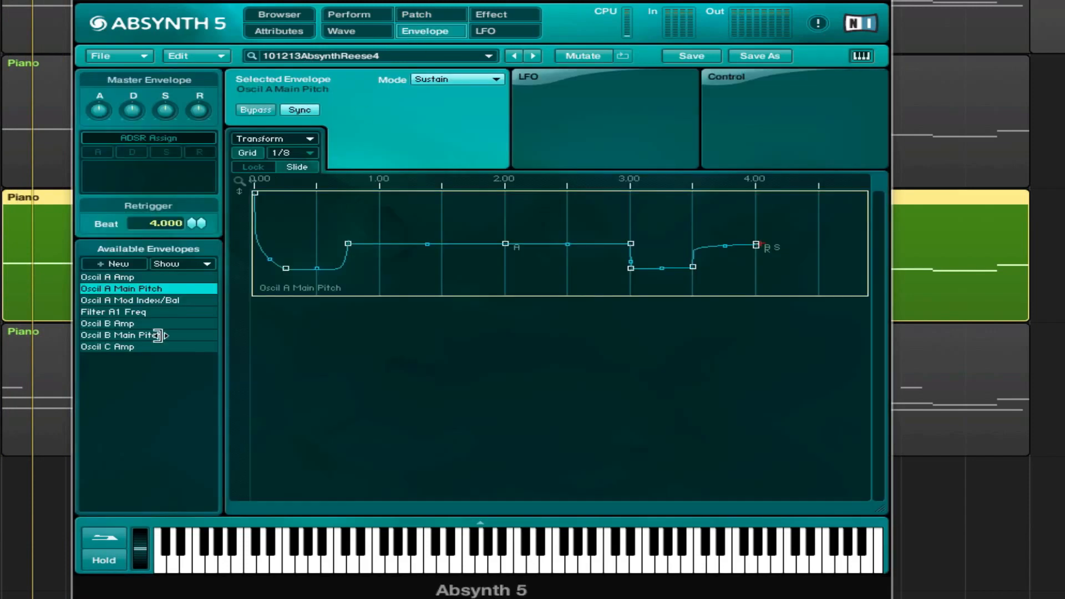
Reshape the Oscil A Mod Index/Bal envelope's opening into a plateau with a spike near beat 2, tuning the beat 1 level
click(120, 300)
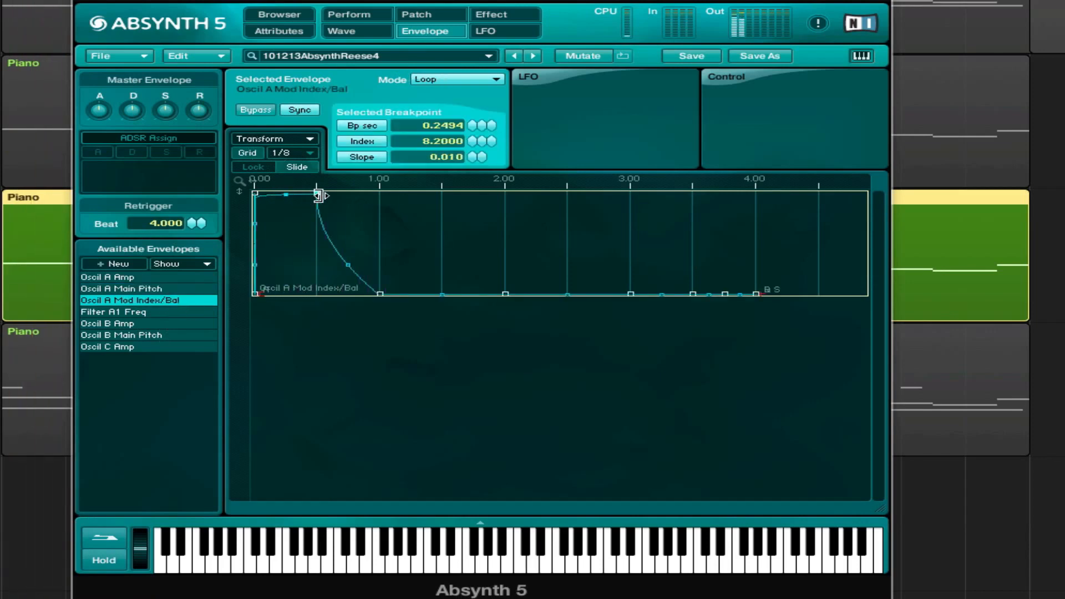
drag(320, 196, 317, 232)
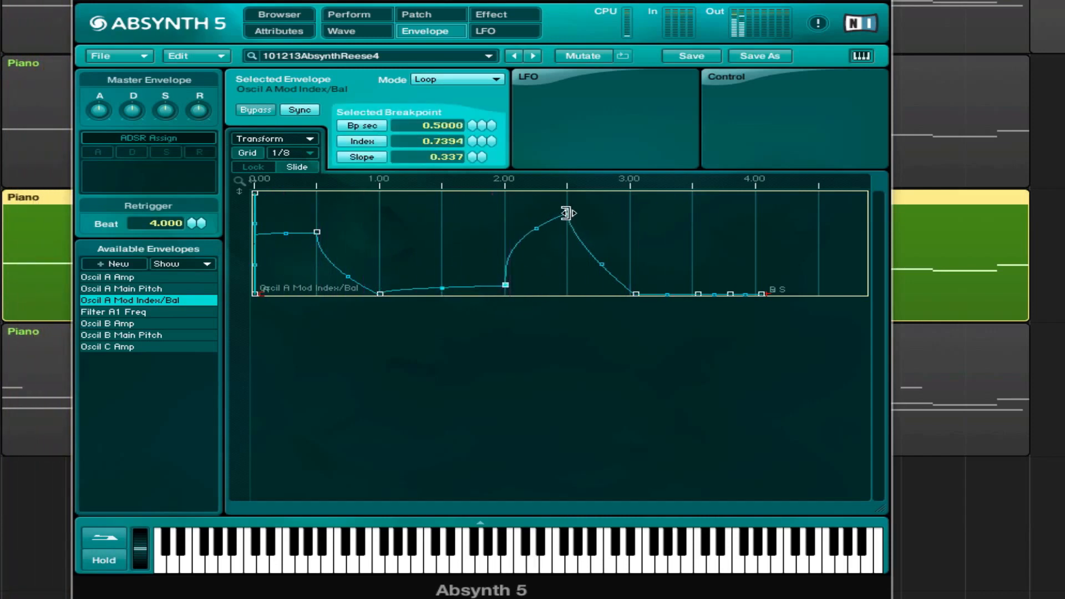
drag(566, 213, 508, 270)
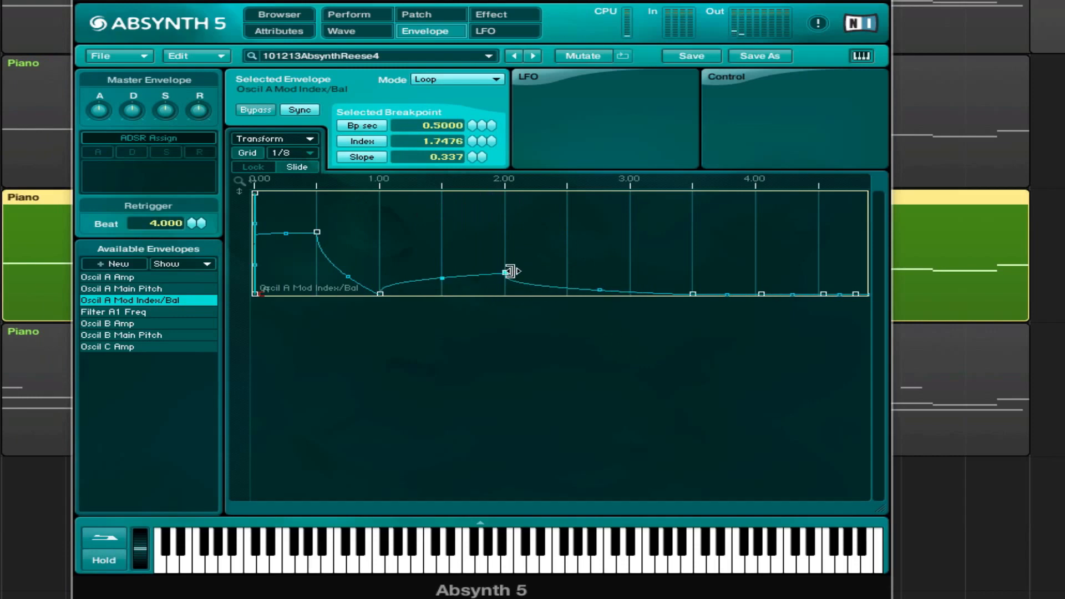
drag(505, 270, 377, 277)
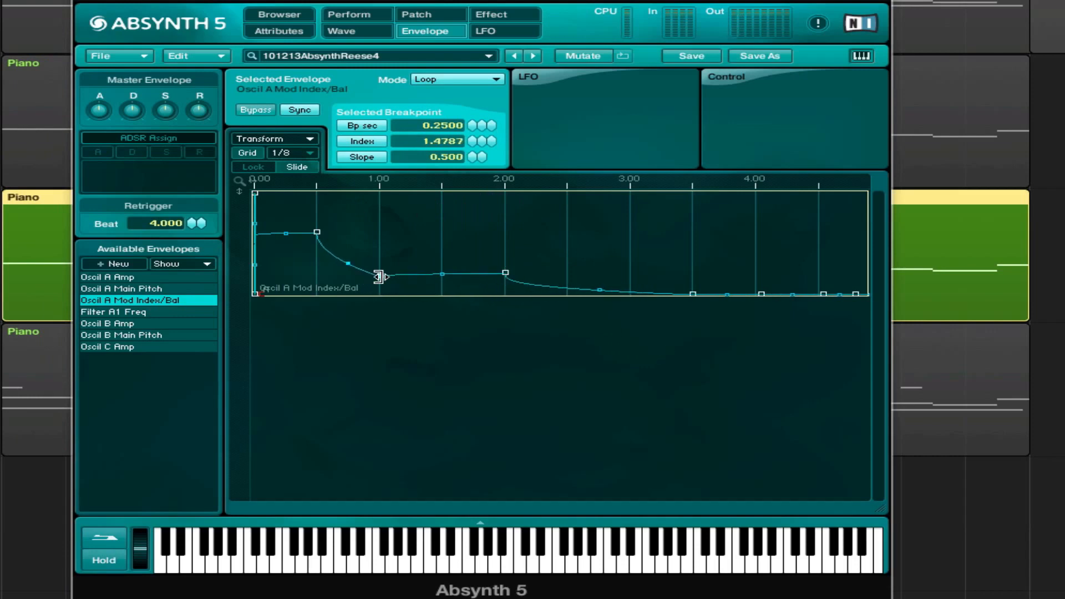
drag(378, 275, 379, 270)
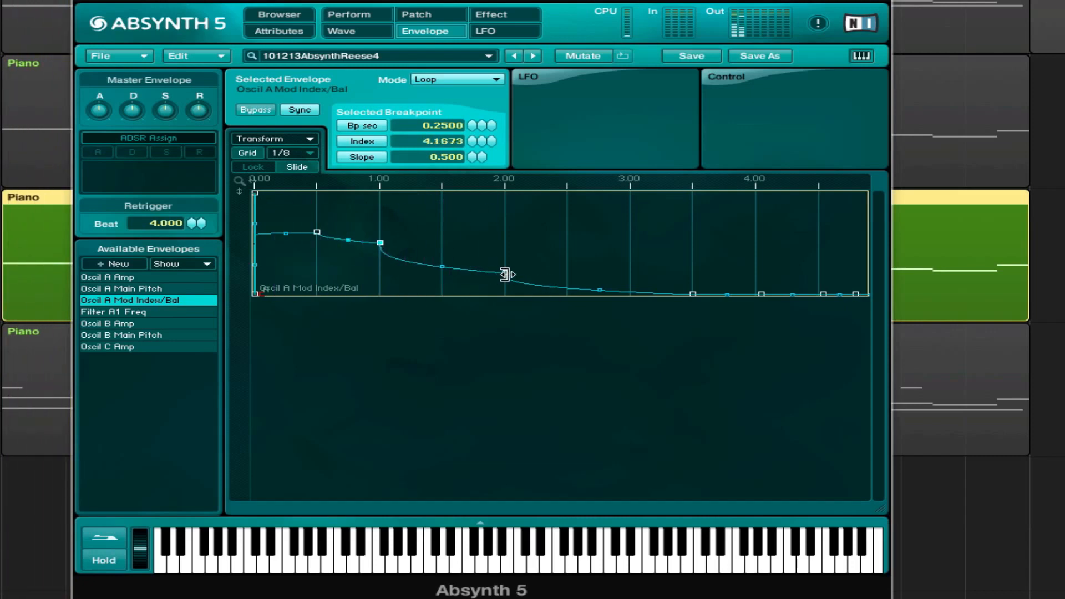
drag(507, 273, 504, 205)
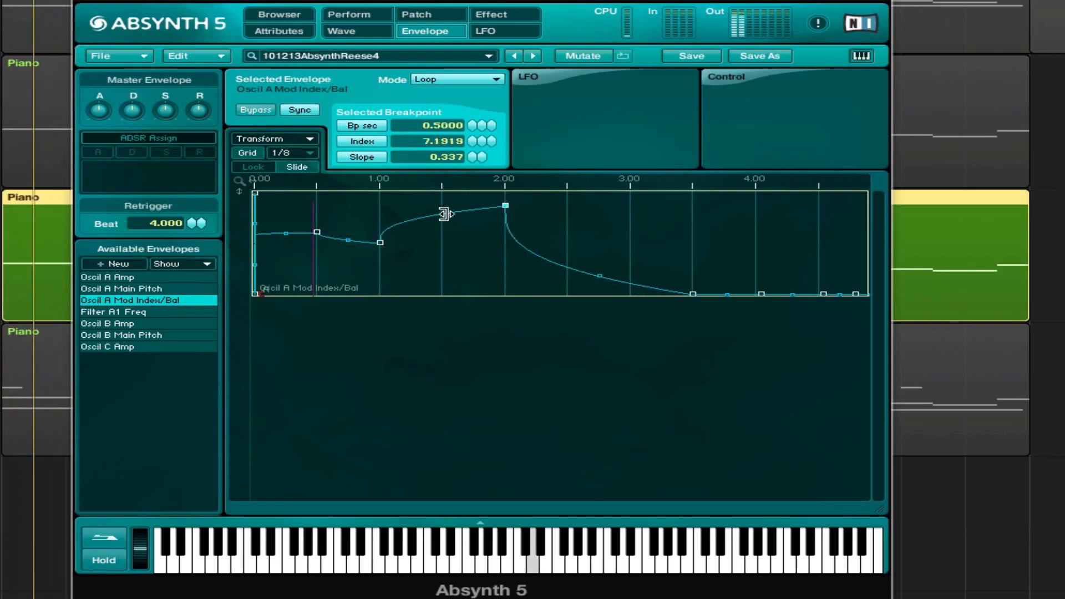
drag(445, 213, 523, 299)
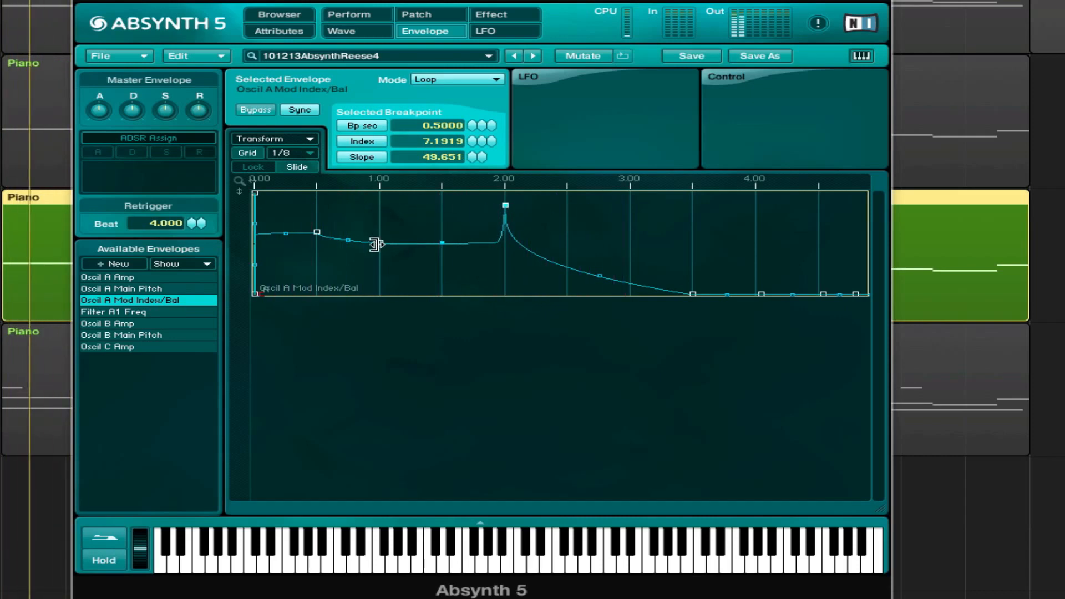
drag(377, 244, 379, 234)
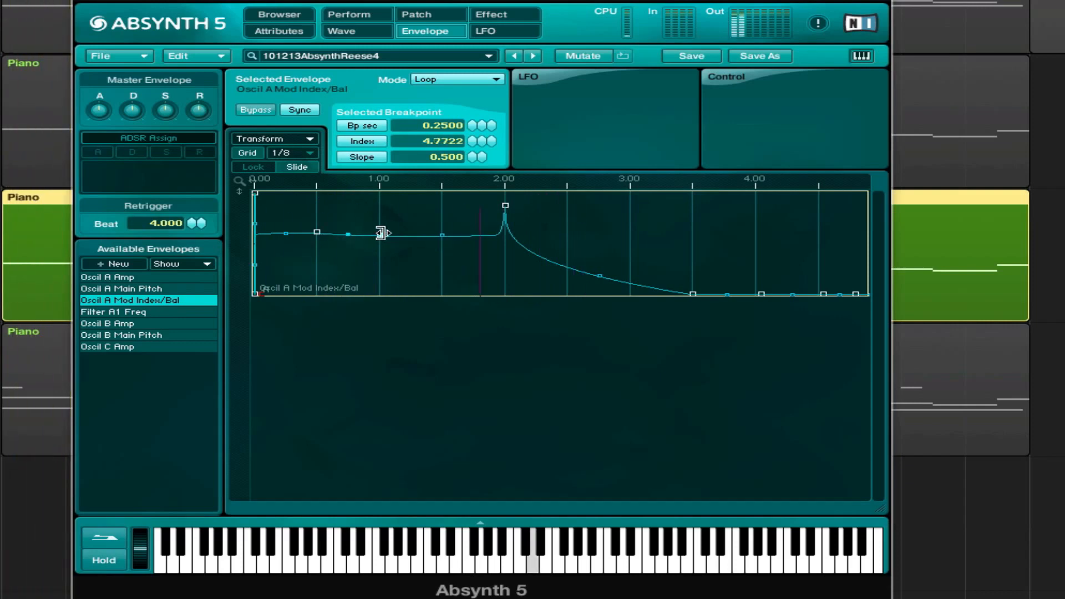
drag(382, 233, 377, 246)
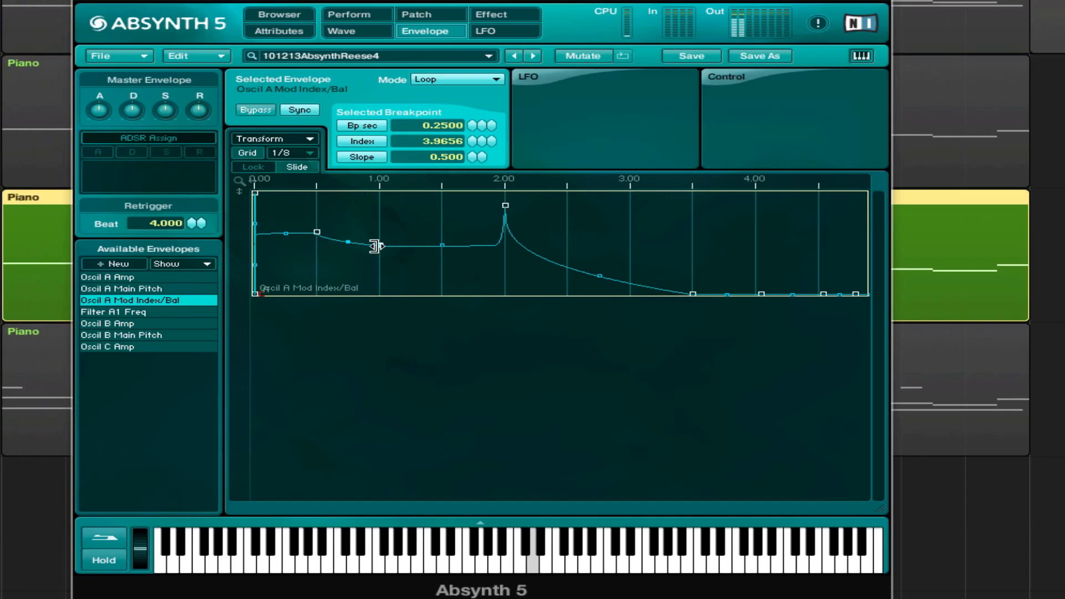
drag(377, 246, 380, 206)
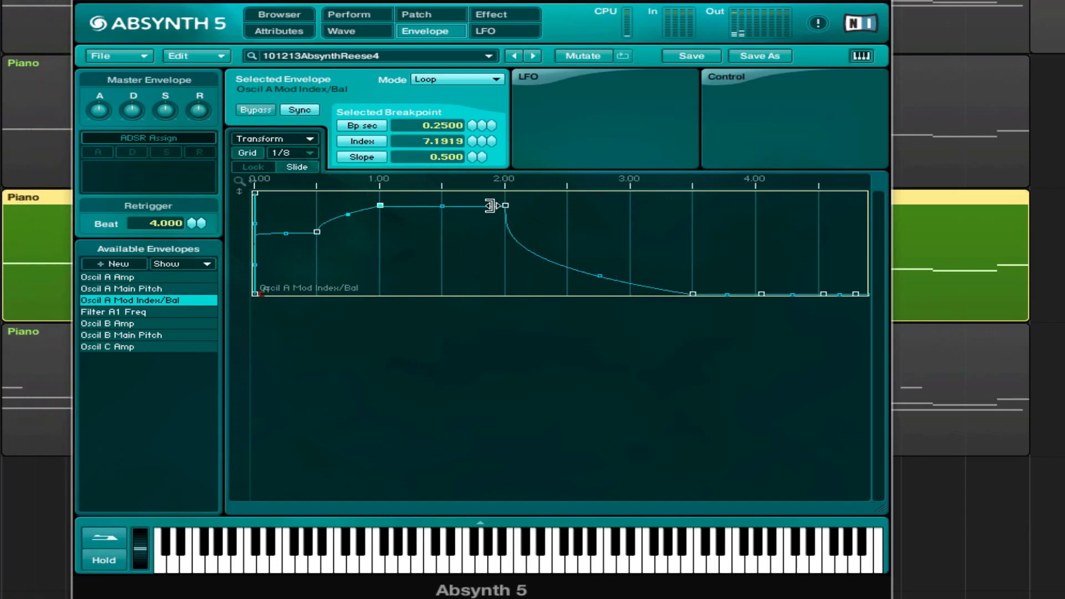
Make the FM index drop abruptly mid-envelope, then add a second decay and a swell near beat 3
drag(490, 205, 441, 209)
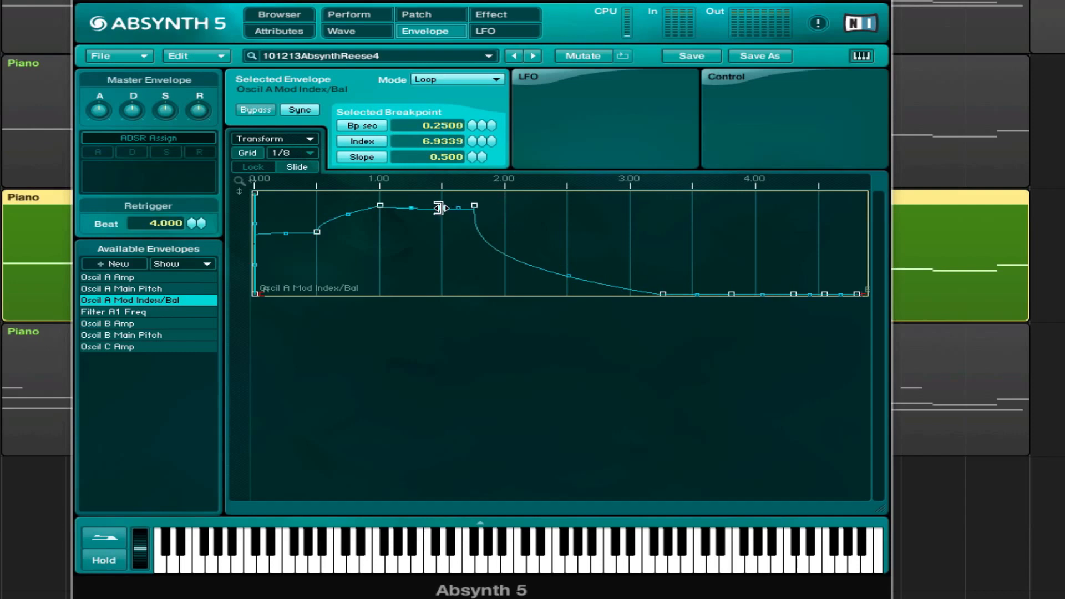
drag(442, 207, 442, 296)
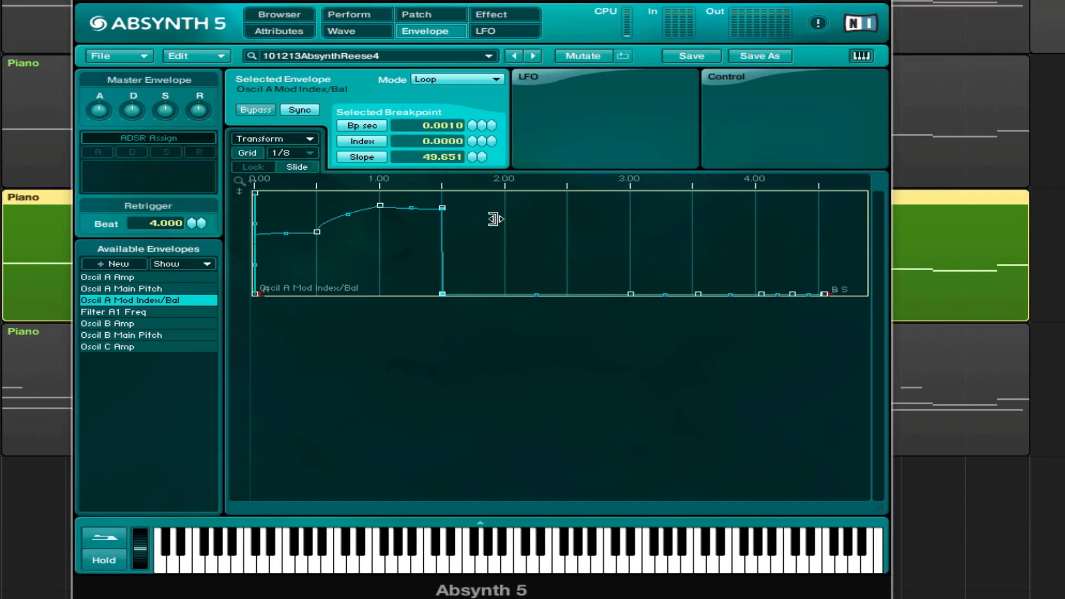
drag(442, 207, 473, 207)
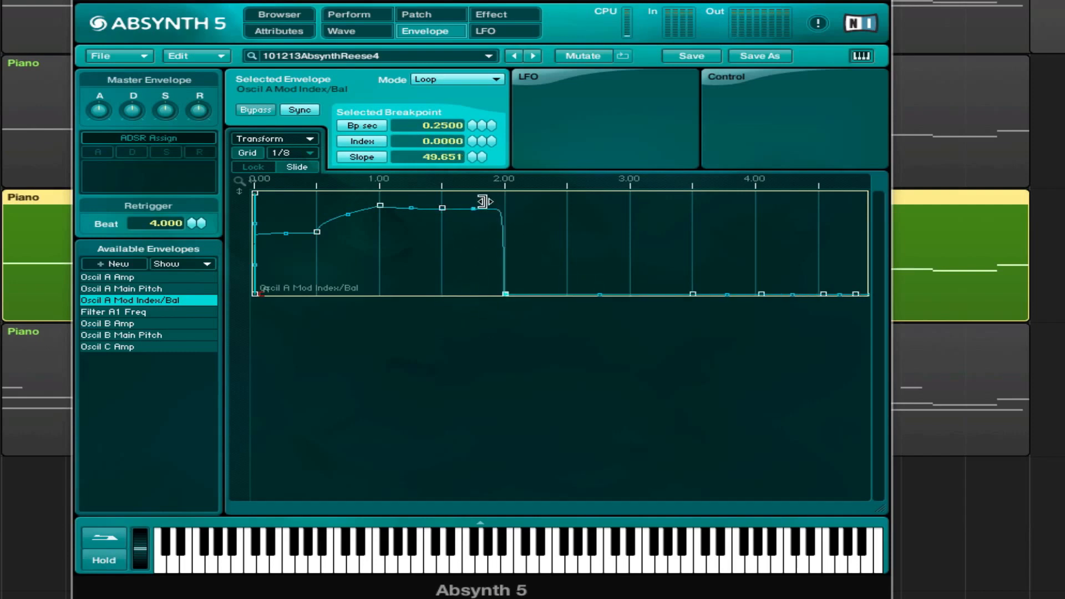
drag(474, 207, 550, 284)
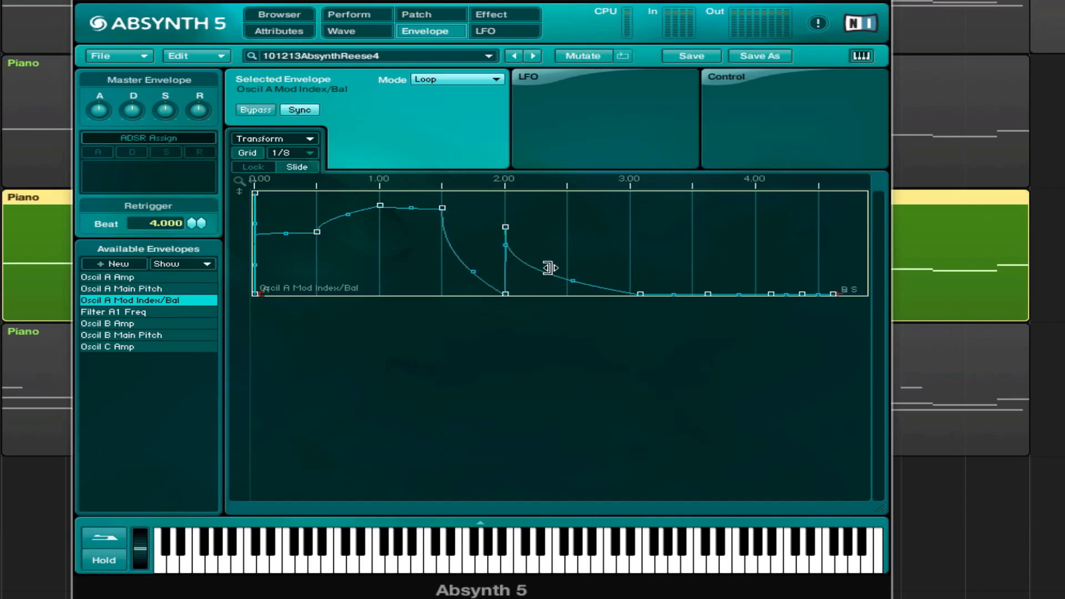
click(565, 273)
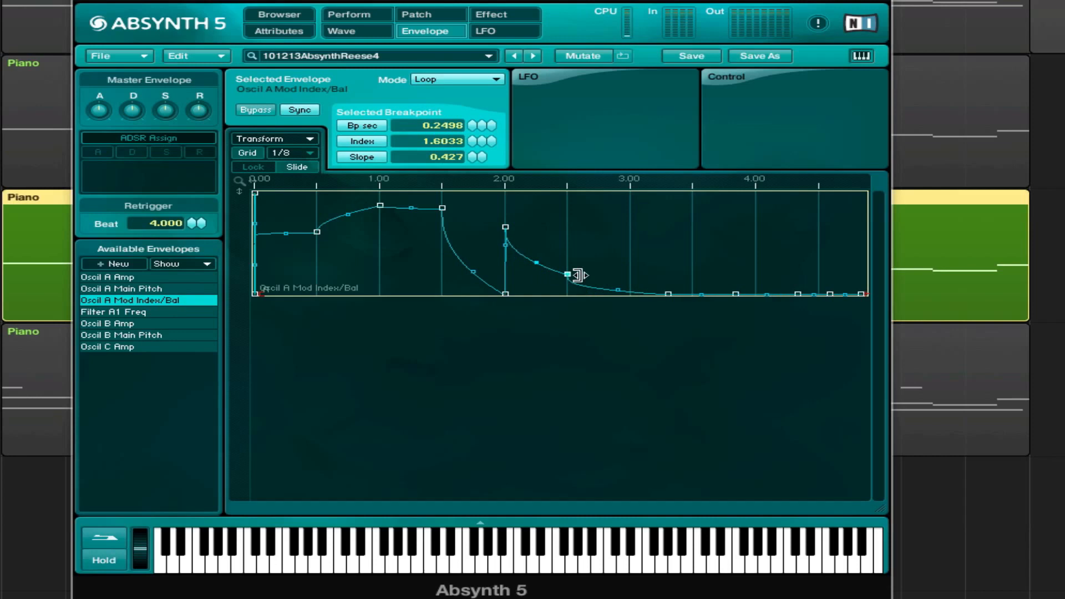
drag(565, 274, 505, 227)
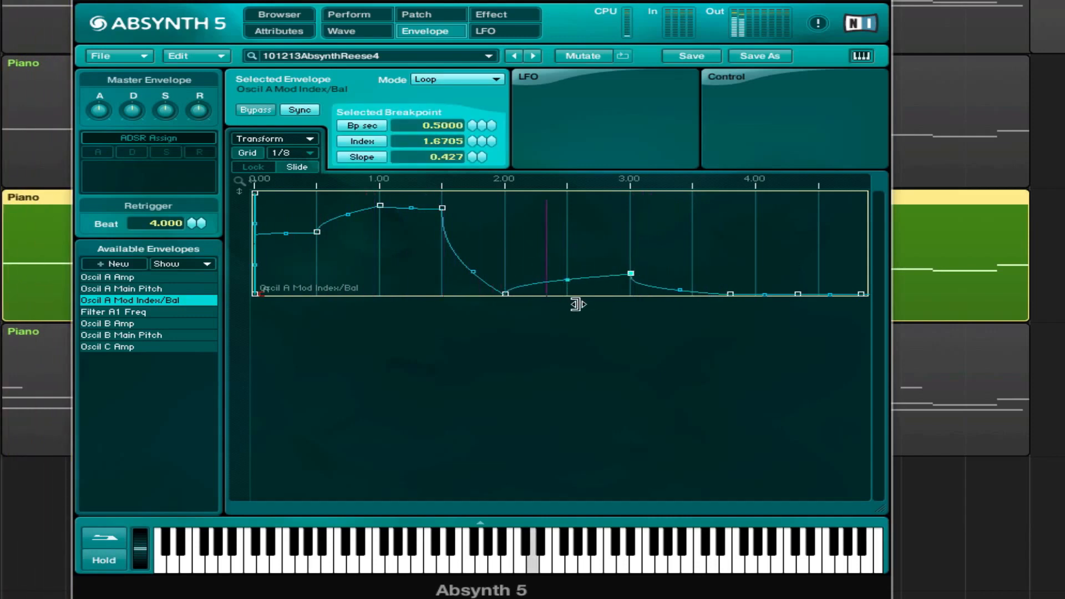
Change the second Master module to a lowpass filter type on the Patch page
click(415, 15)
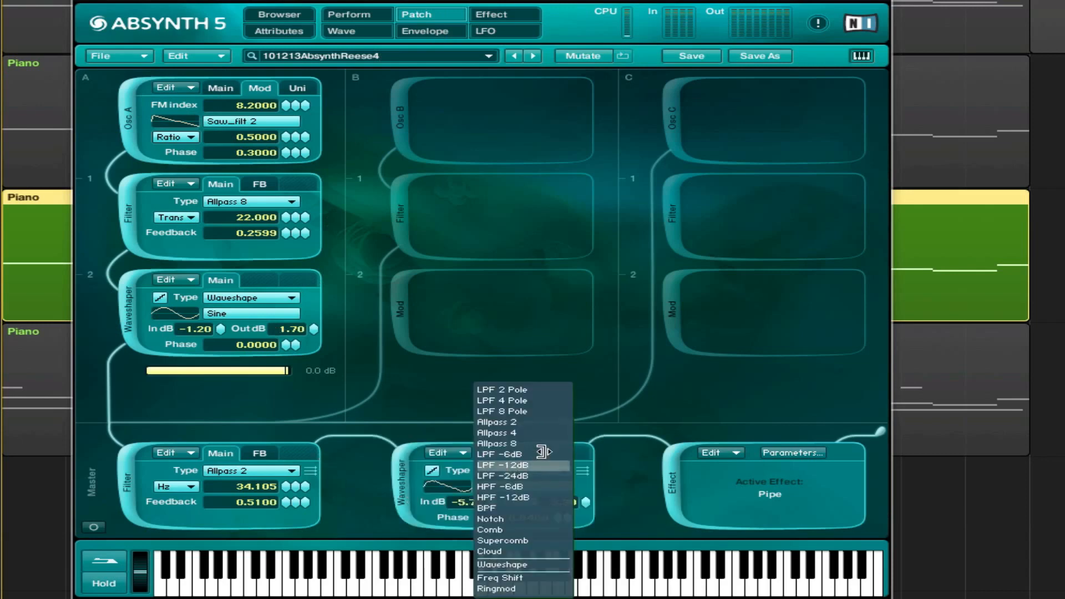
mouse_move(514, 410)
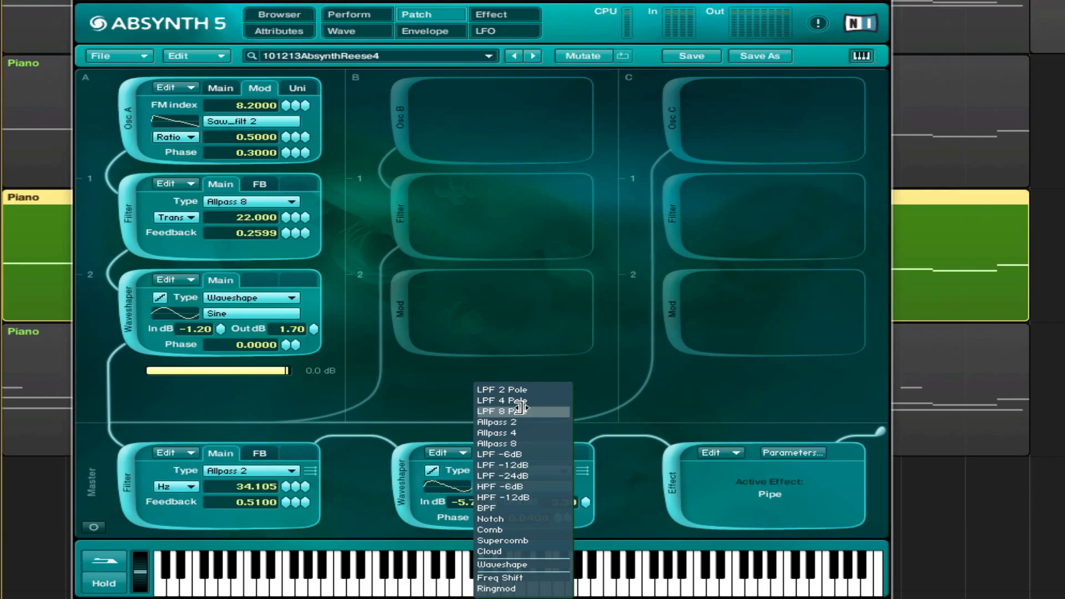
click(500, 401)
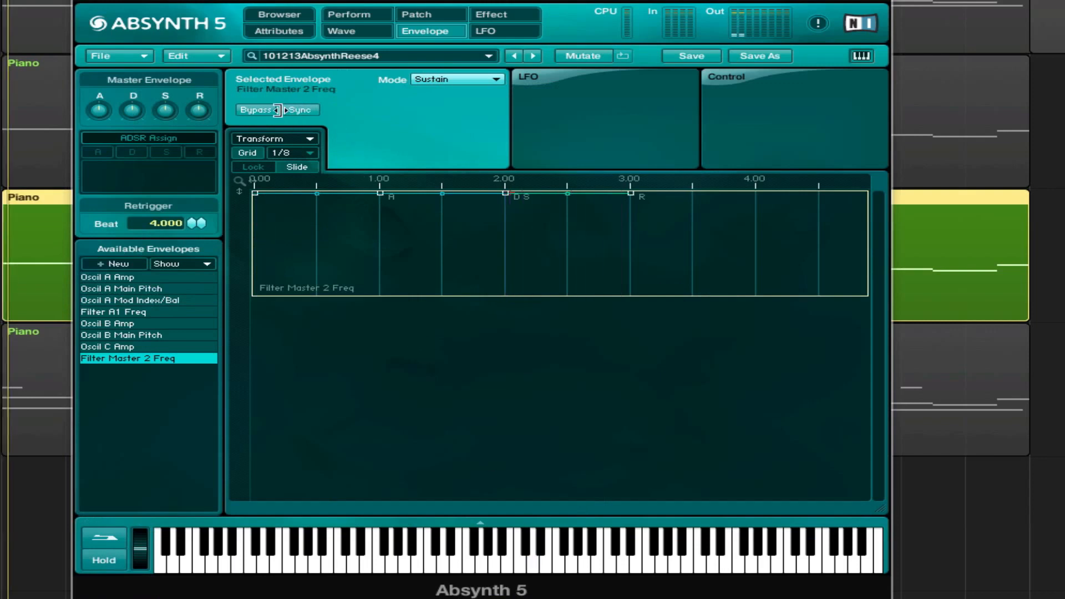
Set the Filter Master 2 Freq envelope to Loop mode and draw an opening plateau, dip, jump and lower step
click(472, 79)
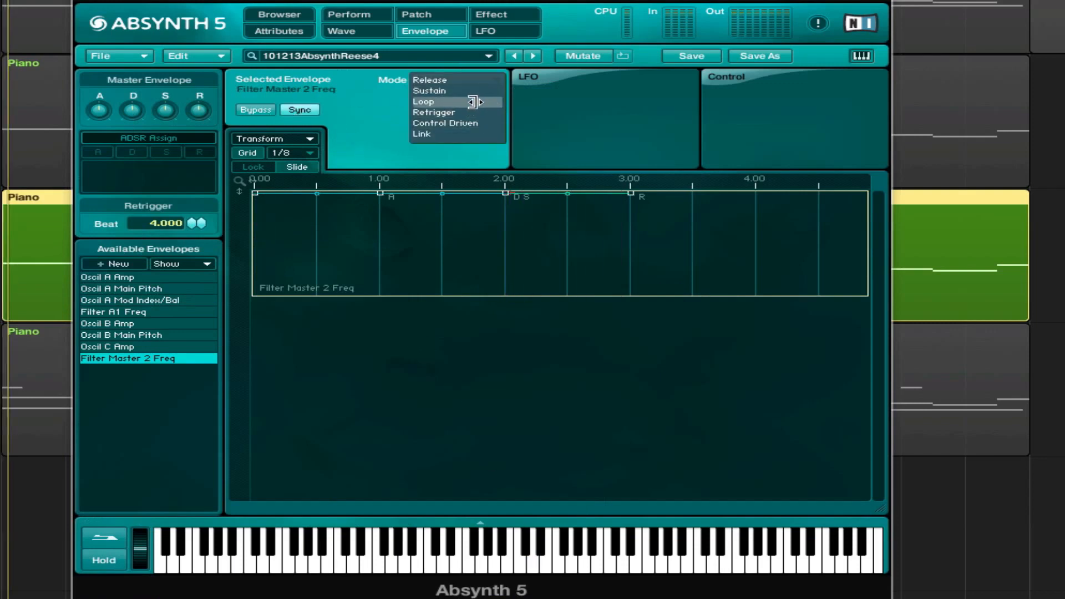
click(424, 101)
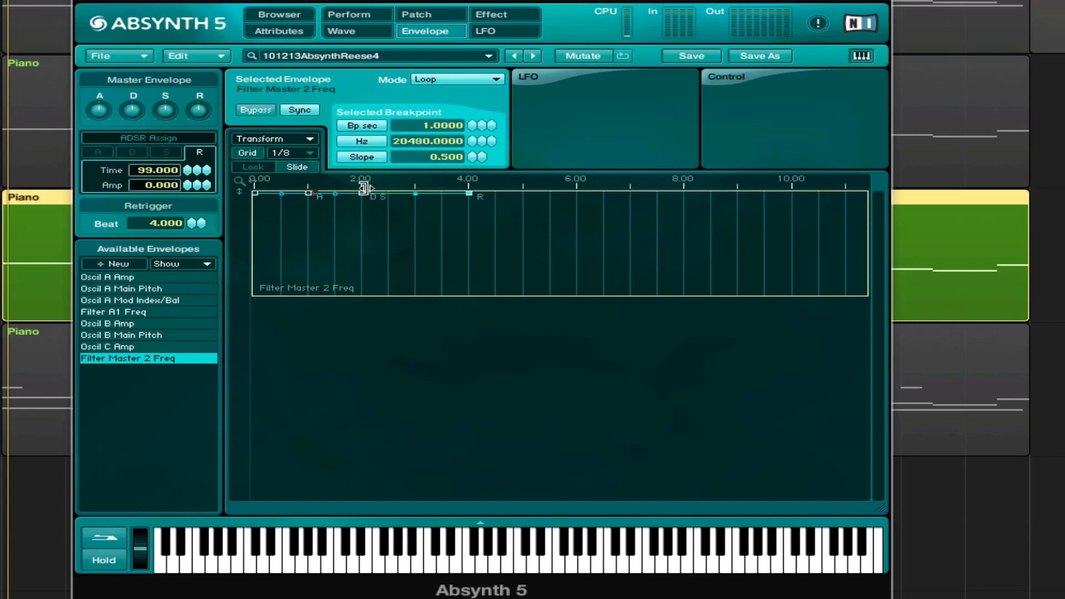
drag(364, 197, 580, 200)
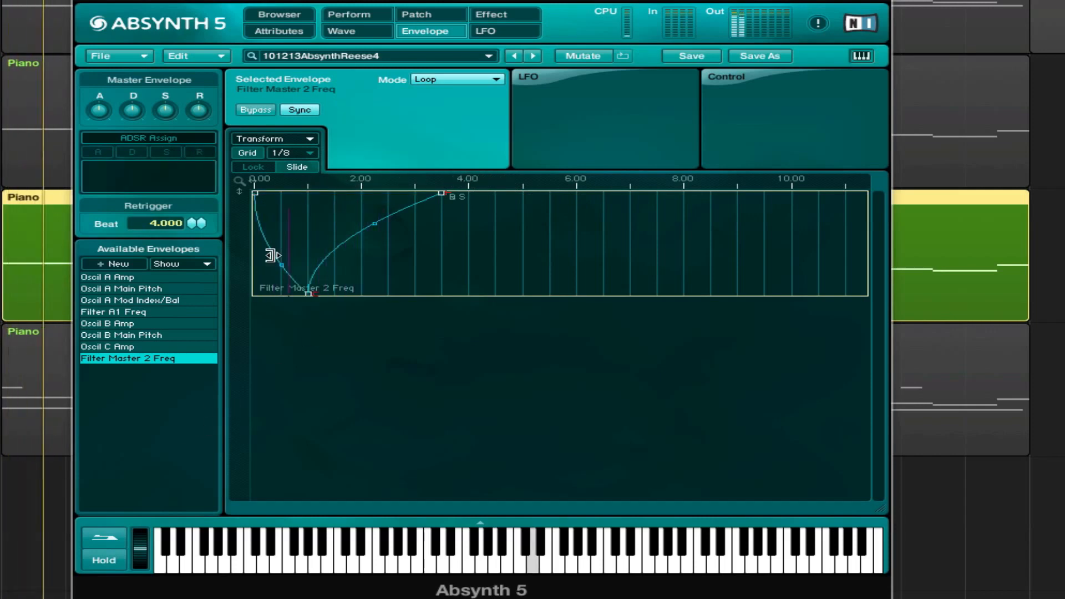
drag(282, 254, 306, 197)
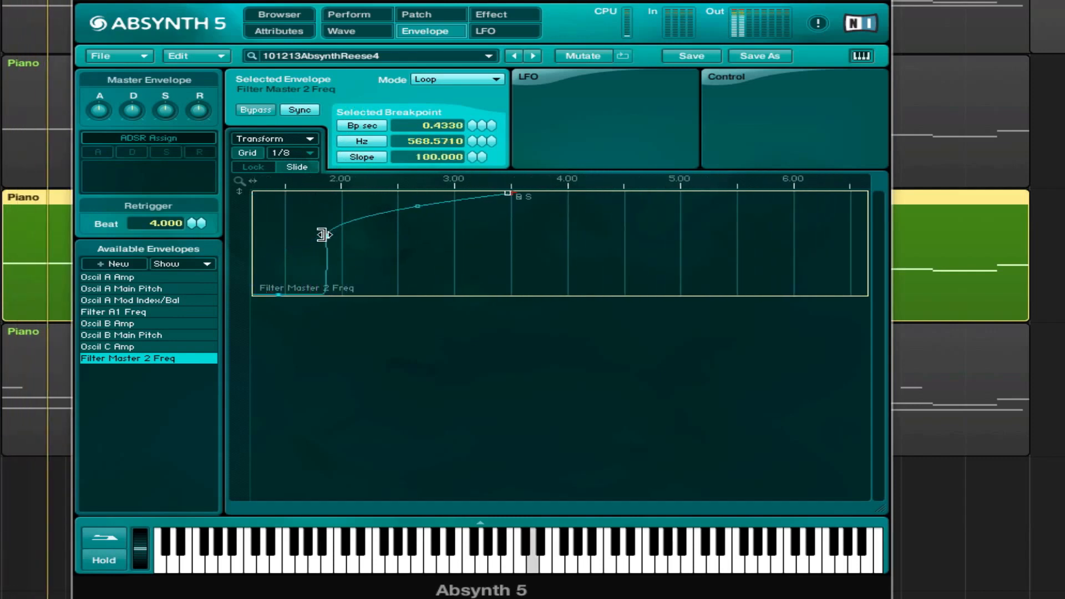
drag(324, 234, 399, 293)
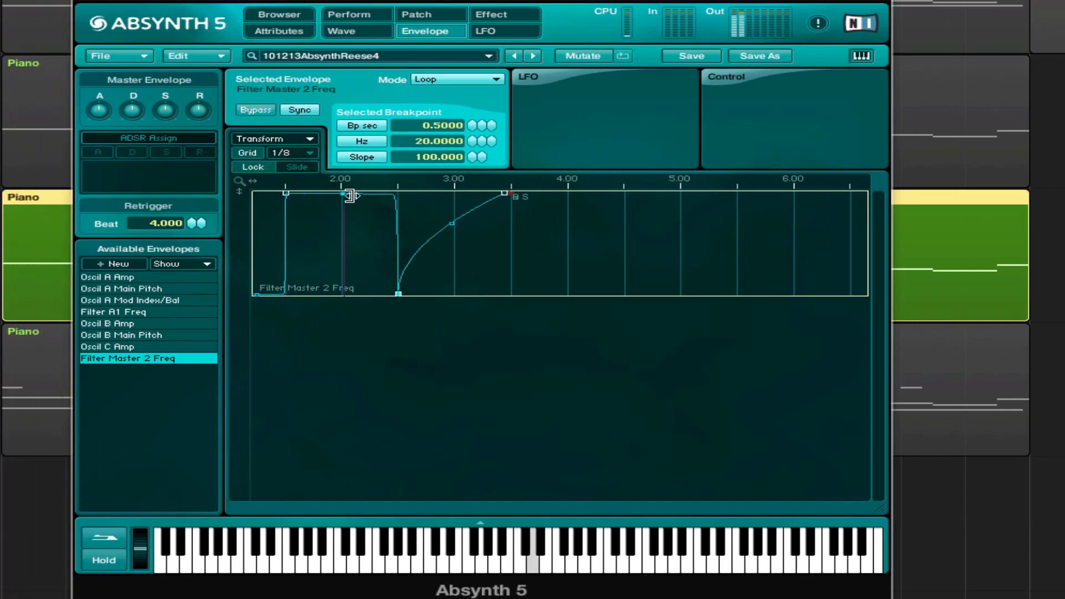
drag(343, 197, 343, 285)
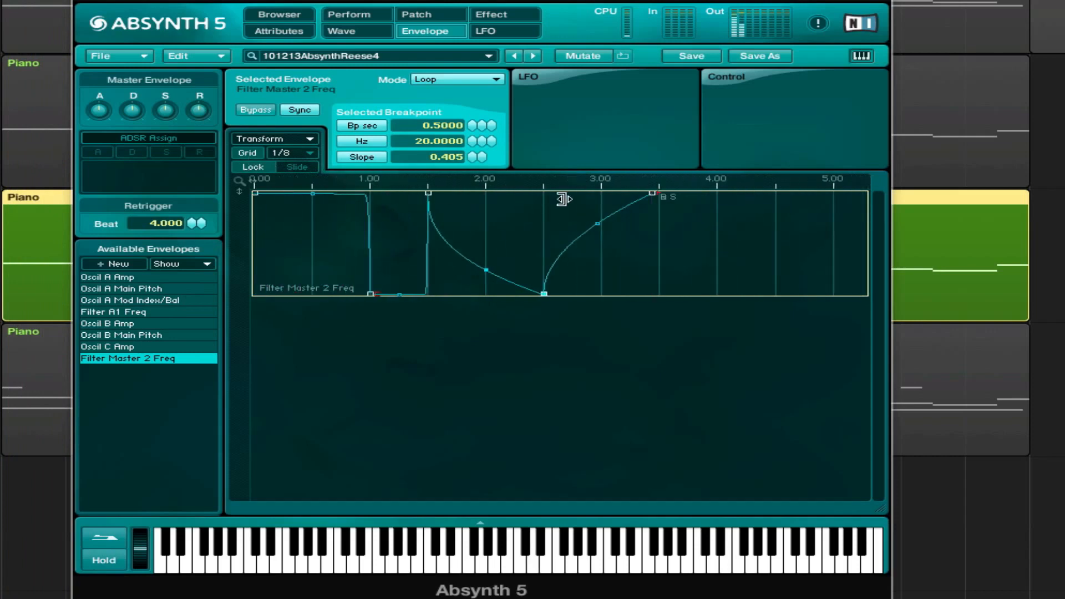
drag(651, 195, 716, 197)
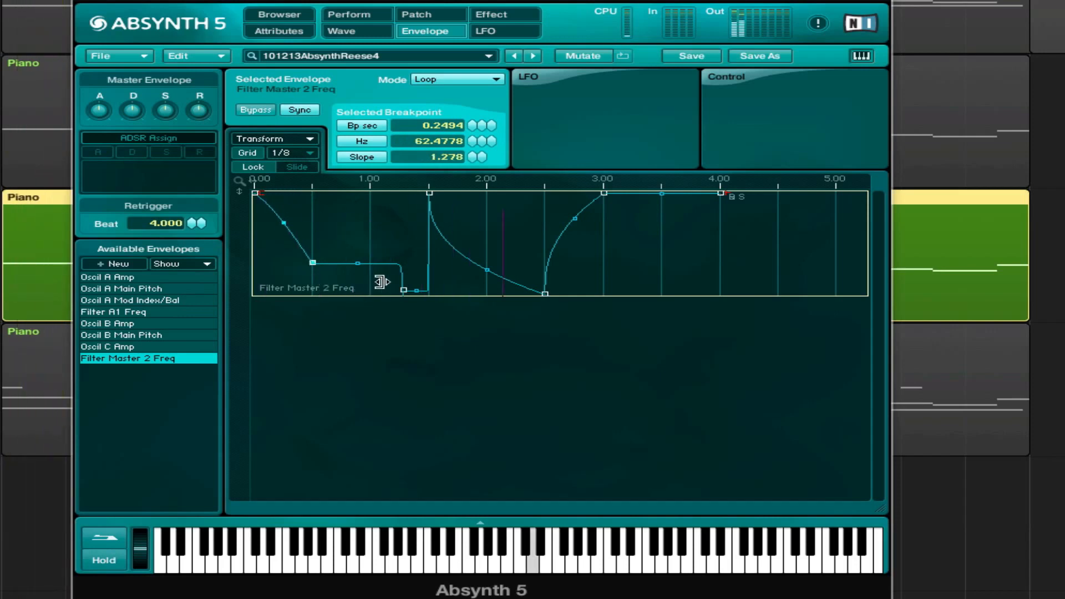
Shape a mid-level step, small rise and curved jump-and-fall around beat 0.5, then set the grid to 1/16
drag(402, 288, 402, 261)
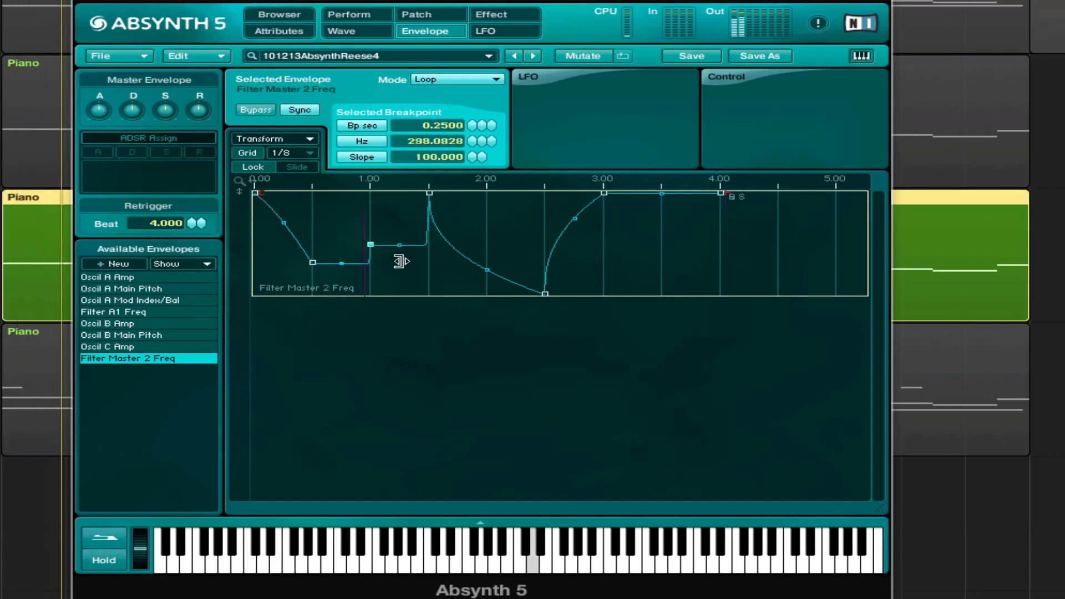
drag(369, 244, 370, 232)
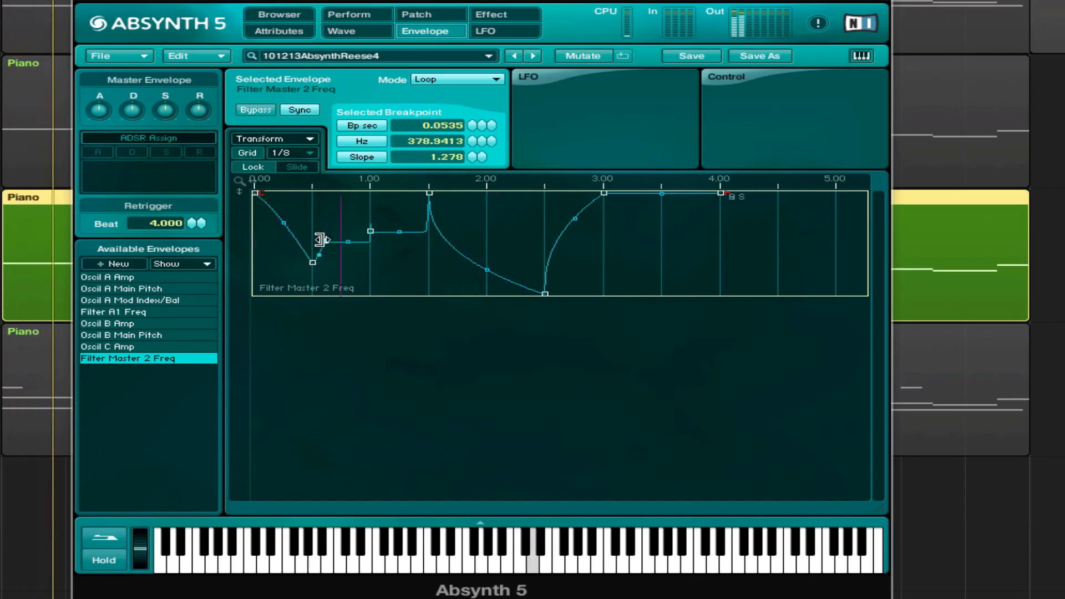
drag(321, 239, 365, 279)
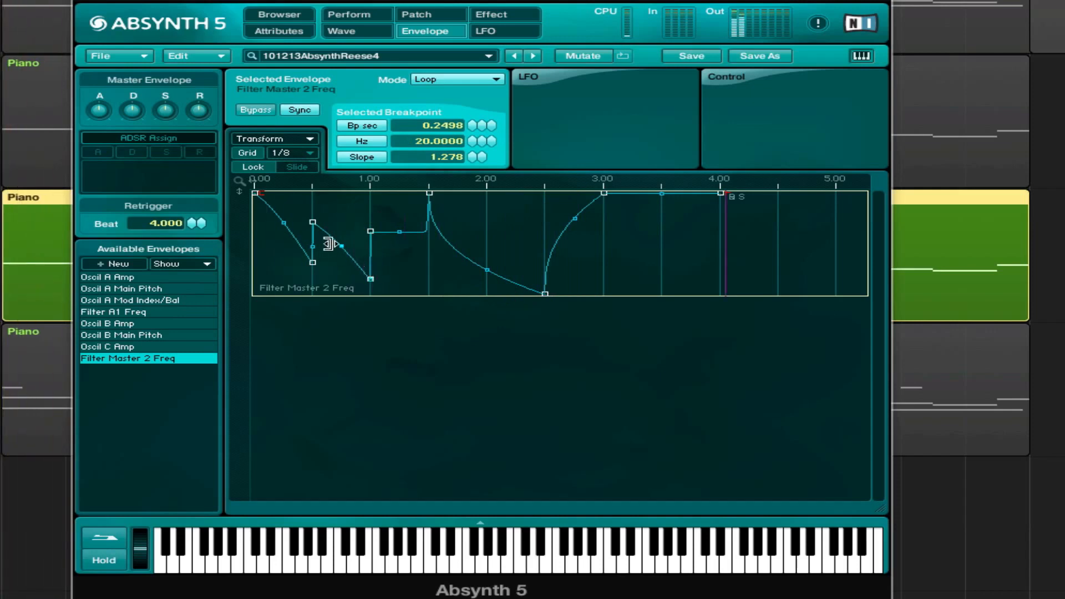
drag(329, 244, 372, 275)
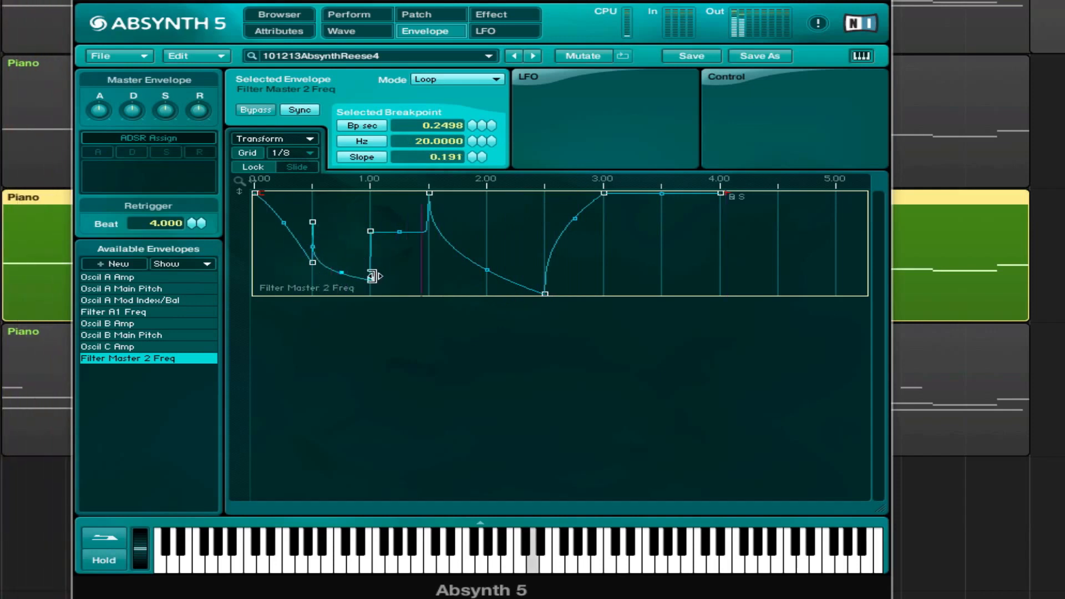
click(309, 153)
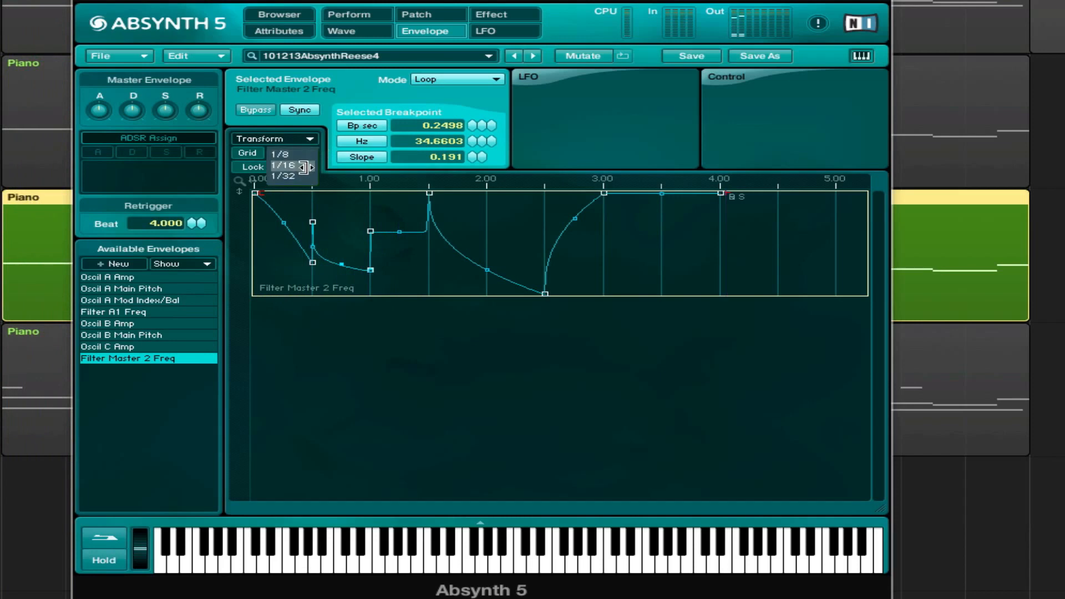
click(284, 165)
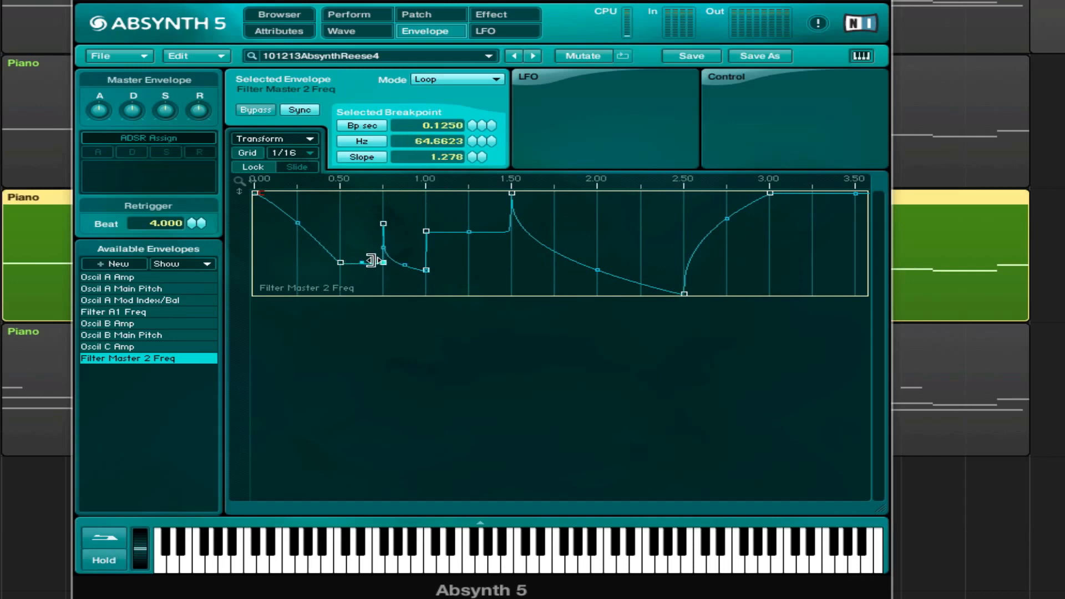
Refine the later pattern: hold open after beat 1.5, decays and jumps near 2.25 and 2.5, and a final dip-swell
drag(376, 261, 404, 252)
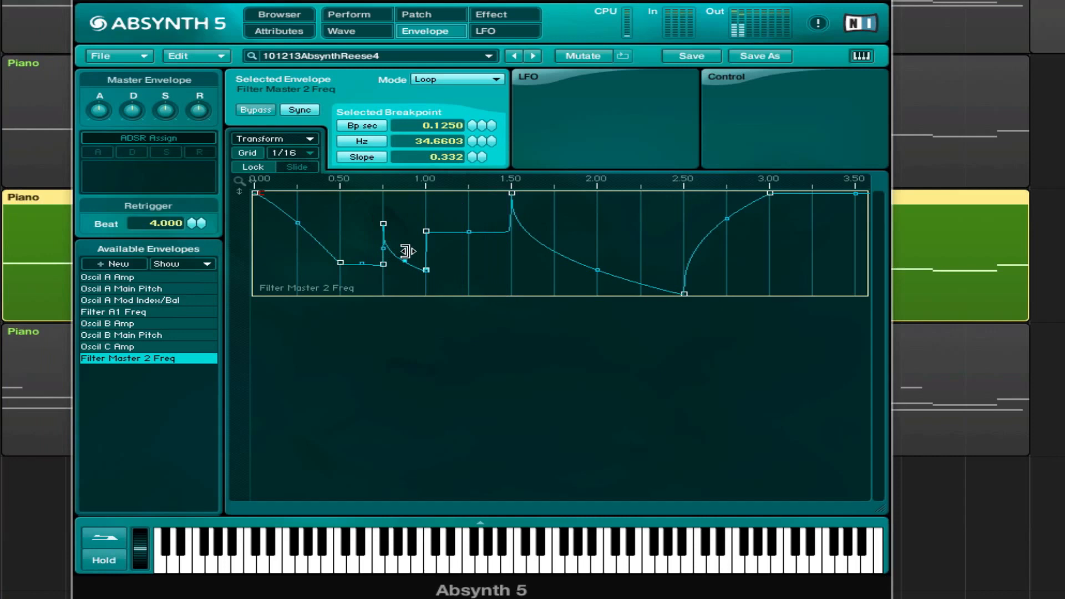
drag(408, 248, 686, 297)
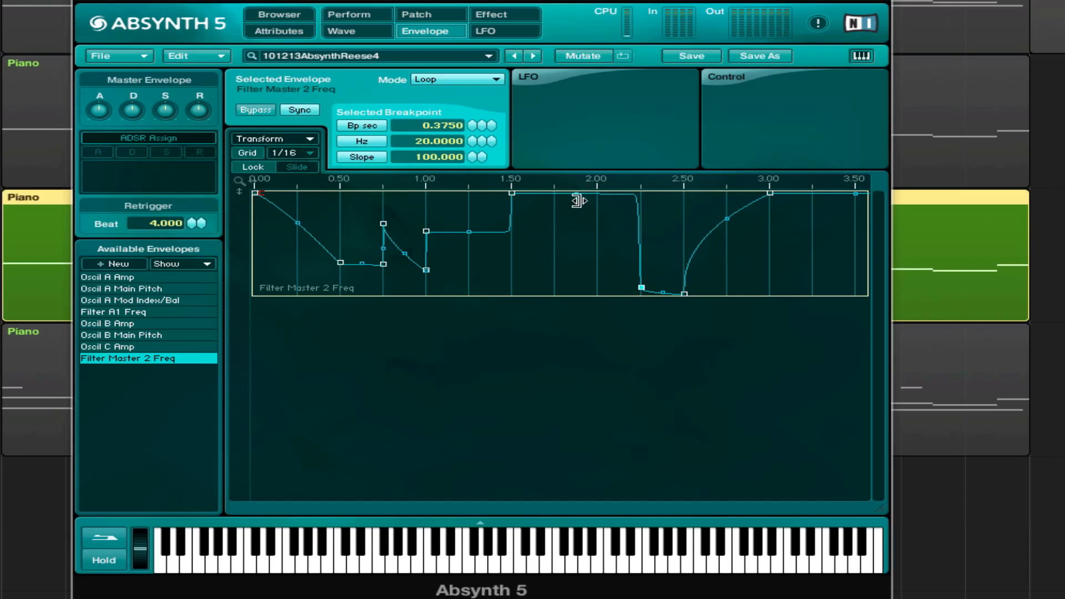
drag(577, 200, 587, 305)
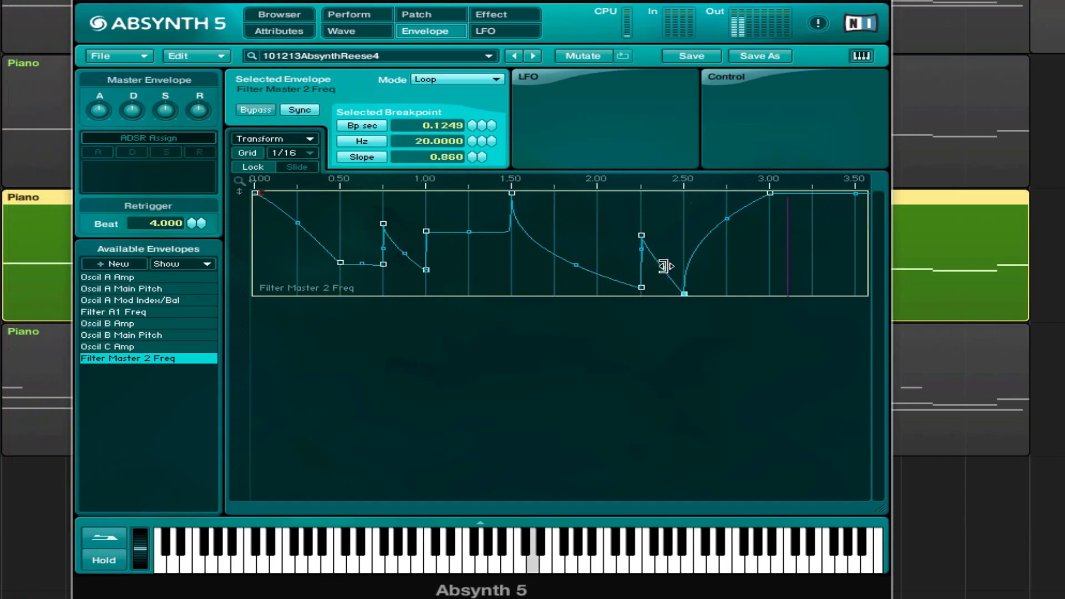
drag(665, 292, 706, 200)
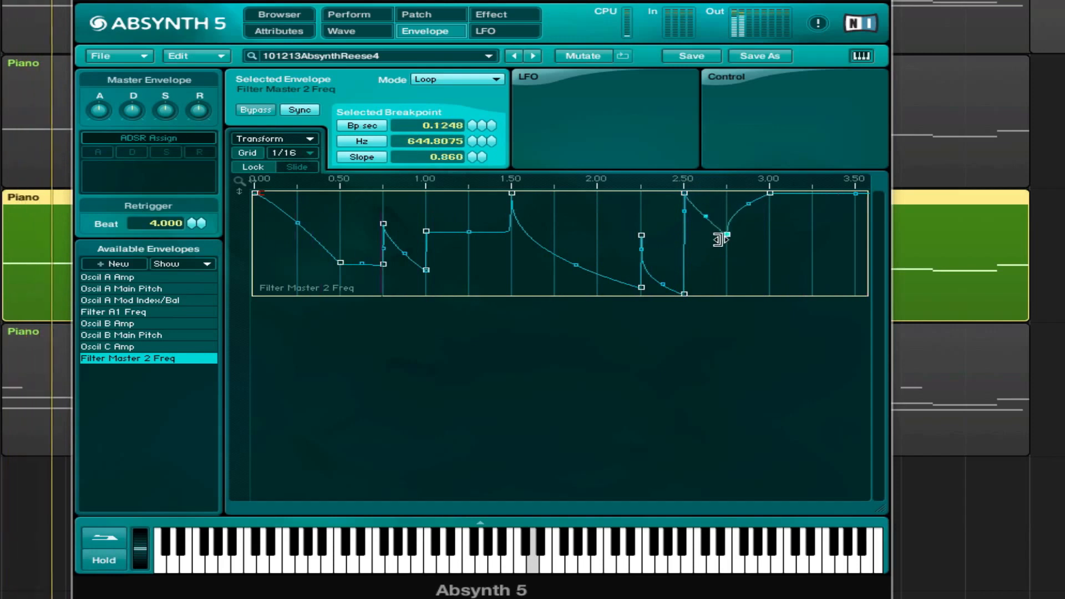
drag(719, 239, 723, 261)
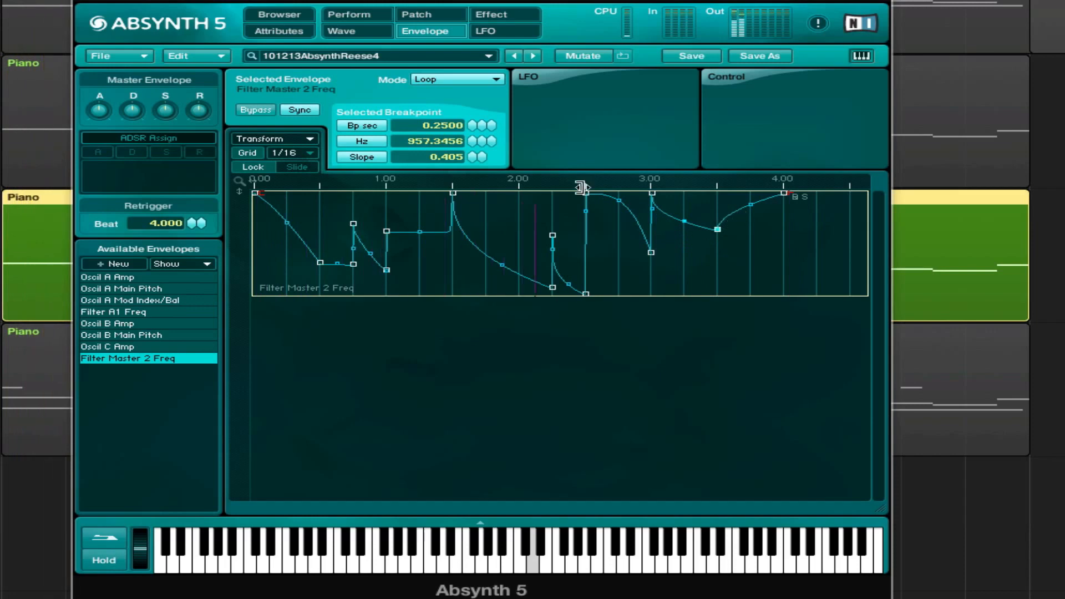
click(417, 15)
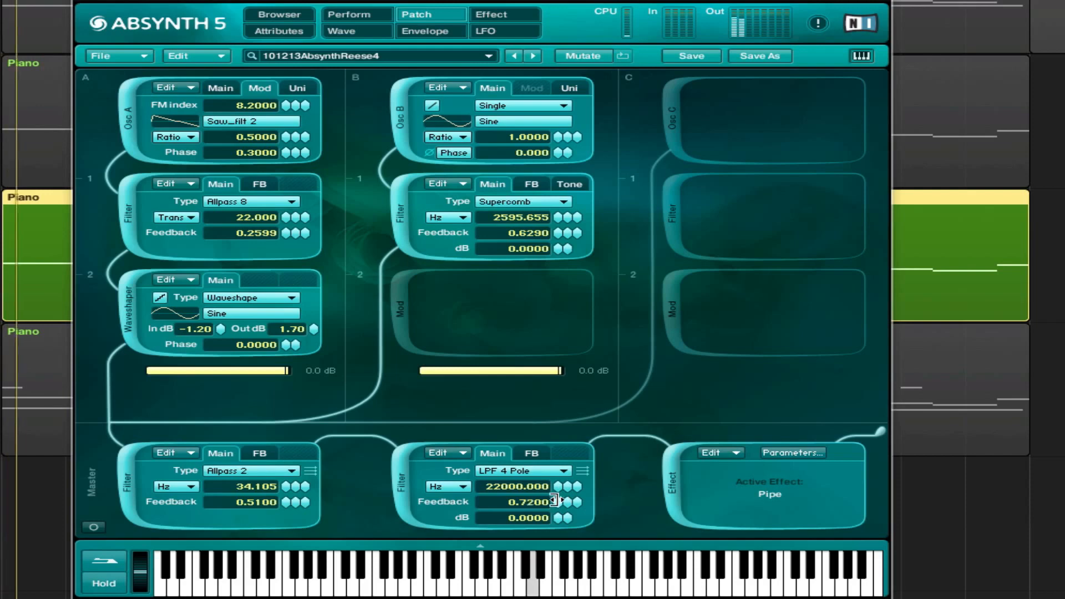
Lower the second master filter's feedback to -0.36 and change its type to Allpass 8
drag(526, 502, 526, 508)
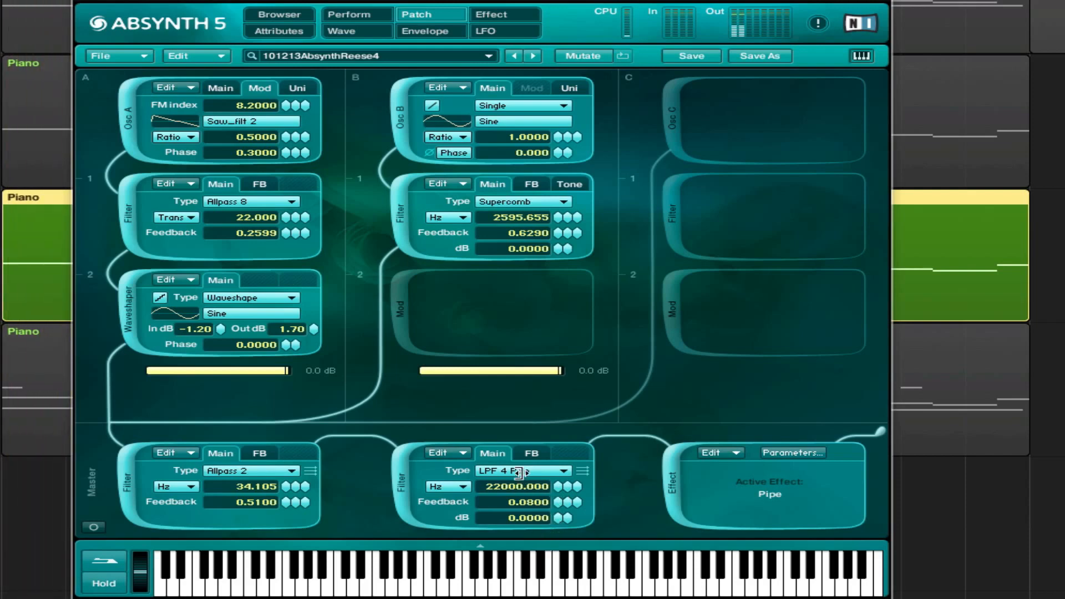
click(522, 471)
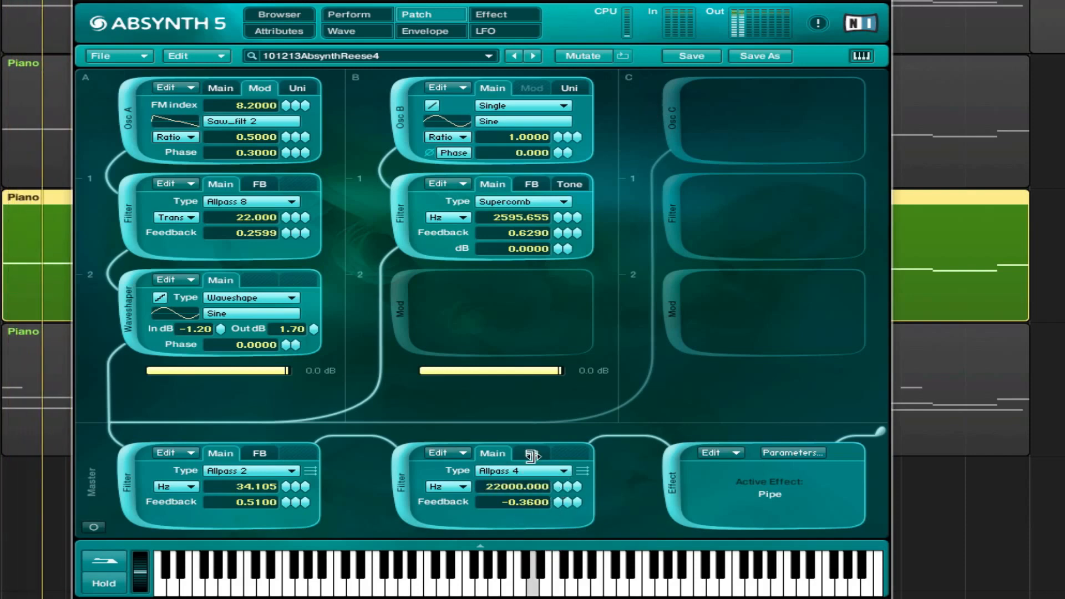
click(522, 470)
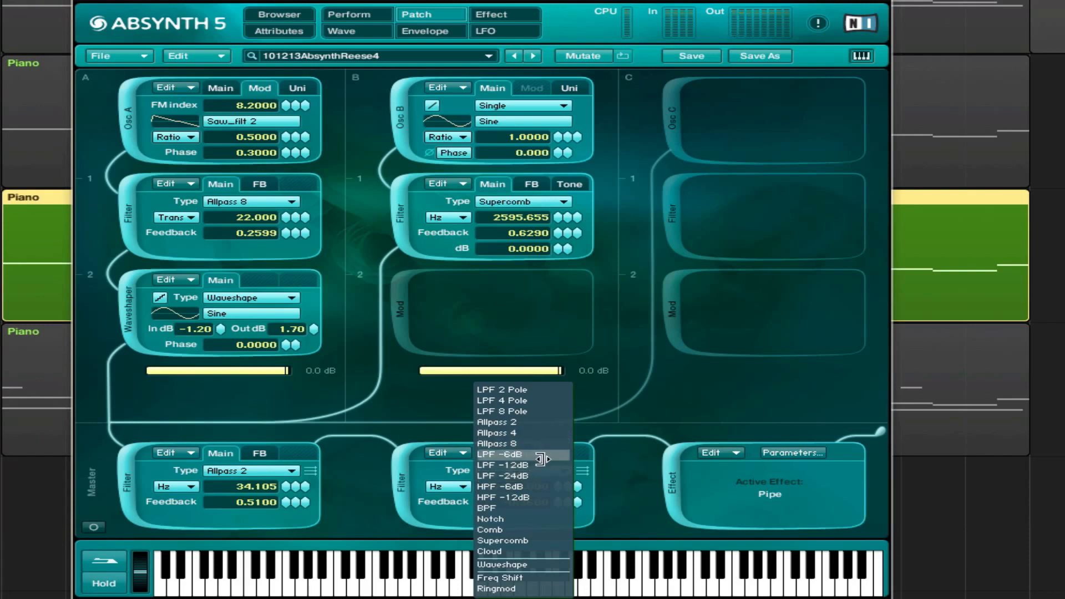
click(497, 443)
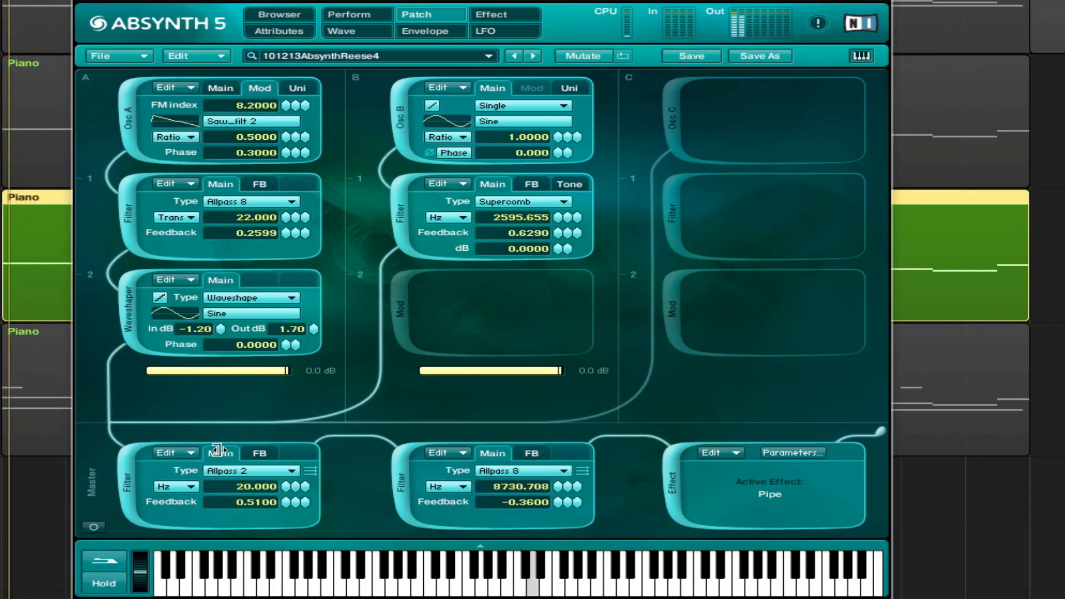
mouse_move(326, 509)
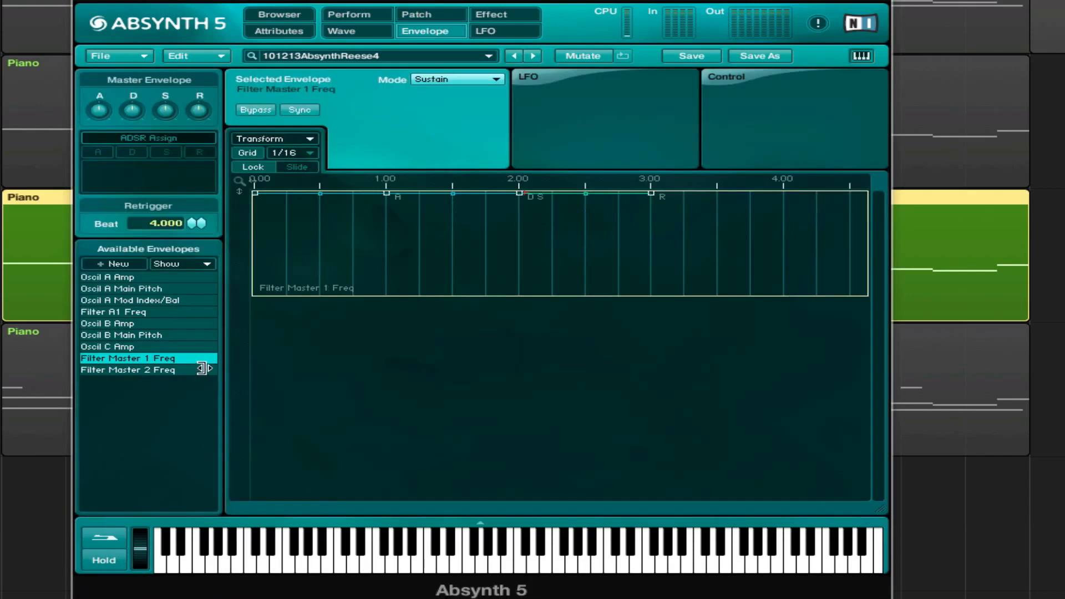
Copy the Filter Master 2 Freq envelope and paste it onto Filter Master 1 Freq
click(128, 370)
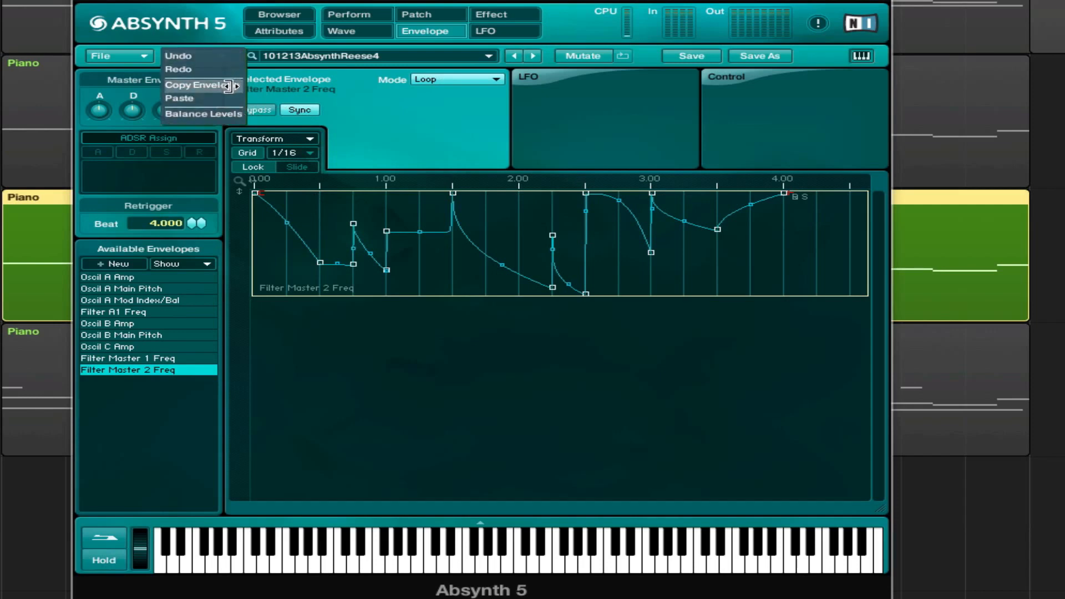
click(133, 358)
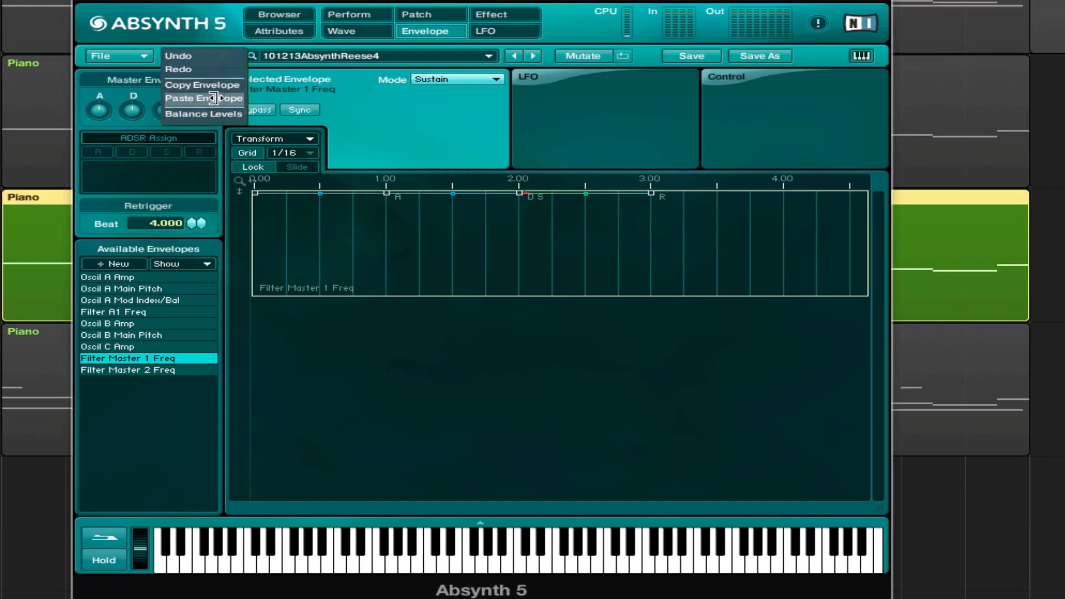
click(202, 99)
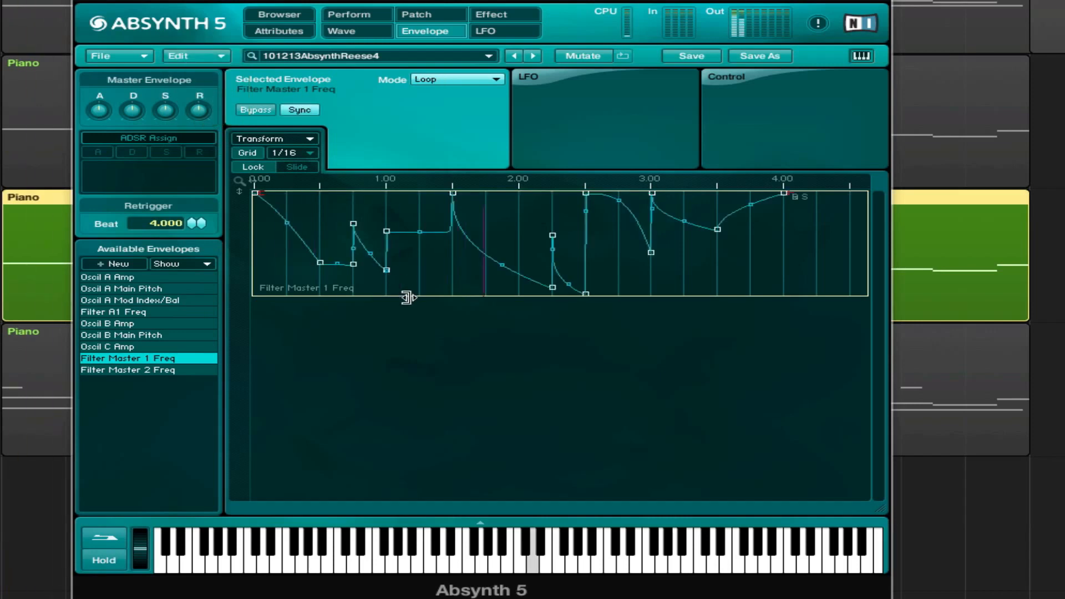
click(418, 15)
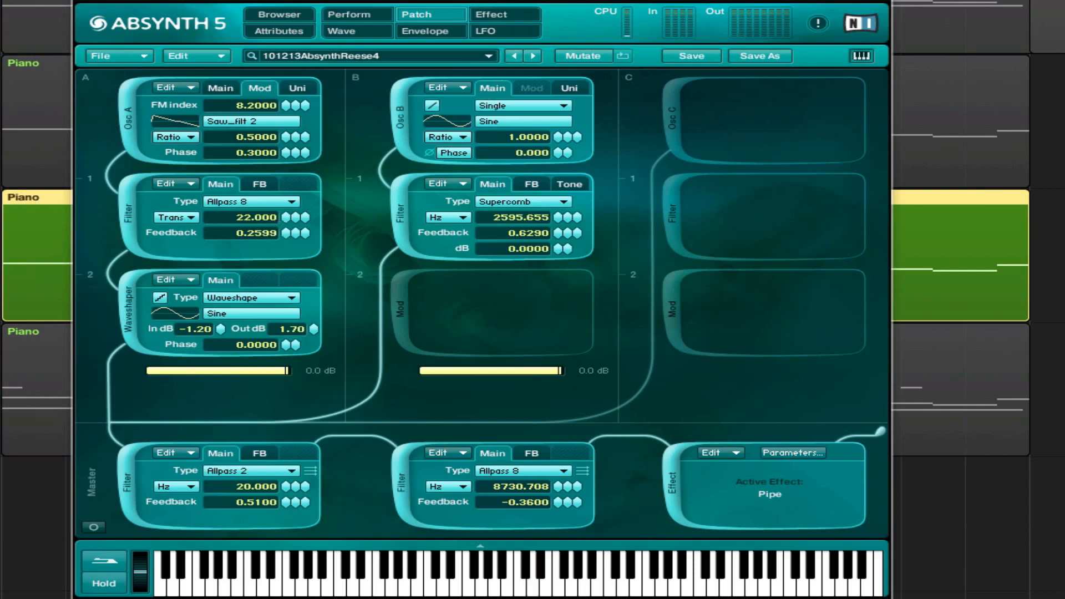
Open the Pipe input lowpass fully, adjust the highpass, and rebalance the wet and dry levels
click(505, 14)
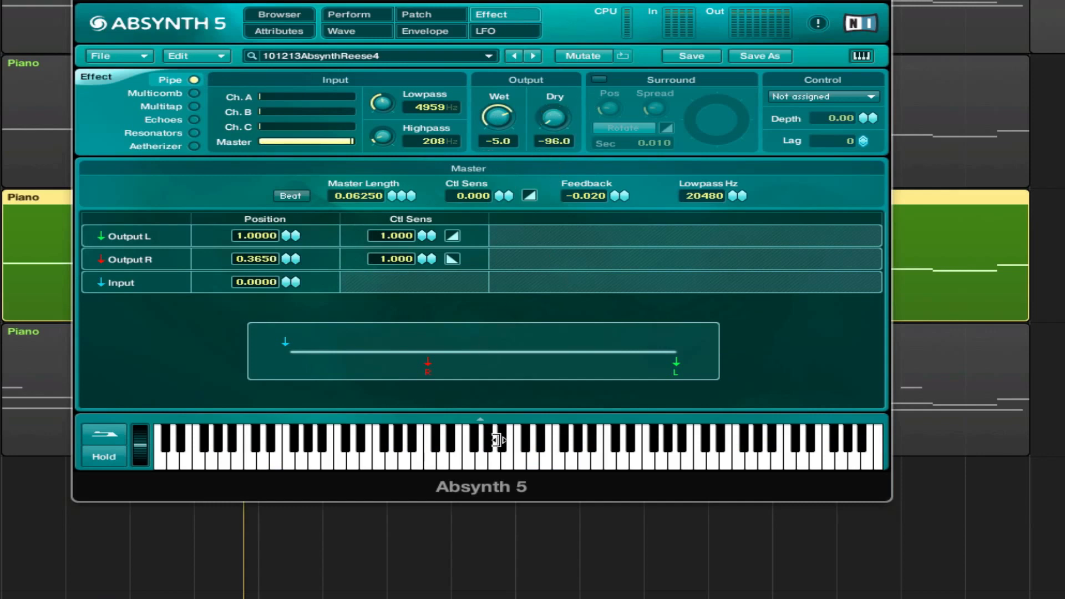
mouse_move(400, 140)
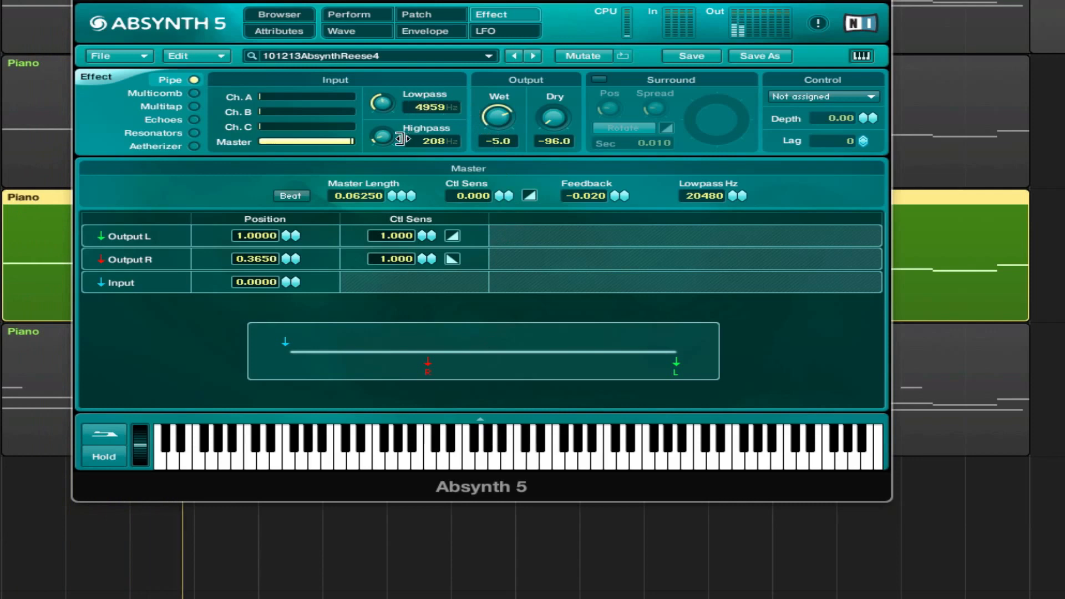
drag(382, 102, 382, 89)
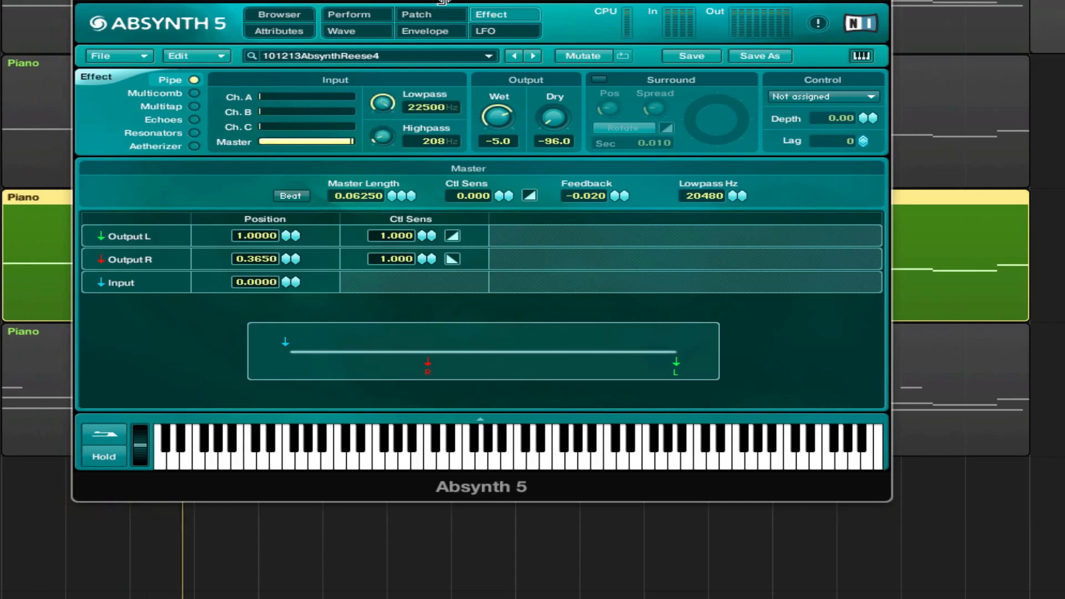
drag(382, 136, 382, 109)
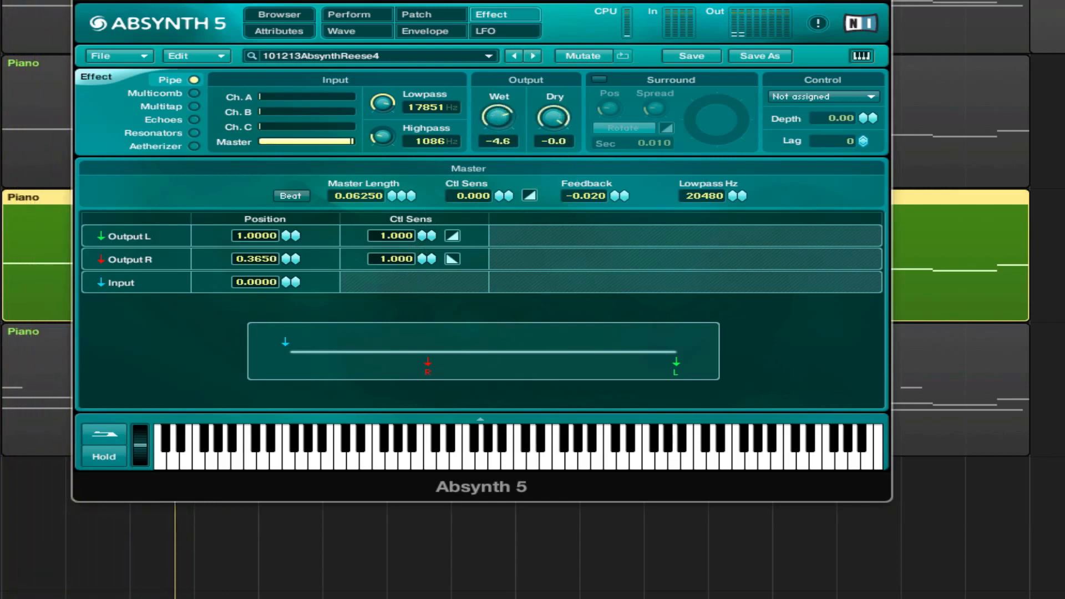
drag(499, 115, 499, 136)
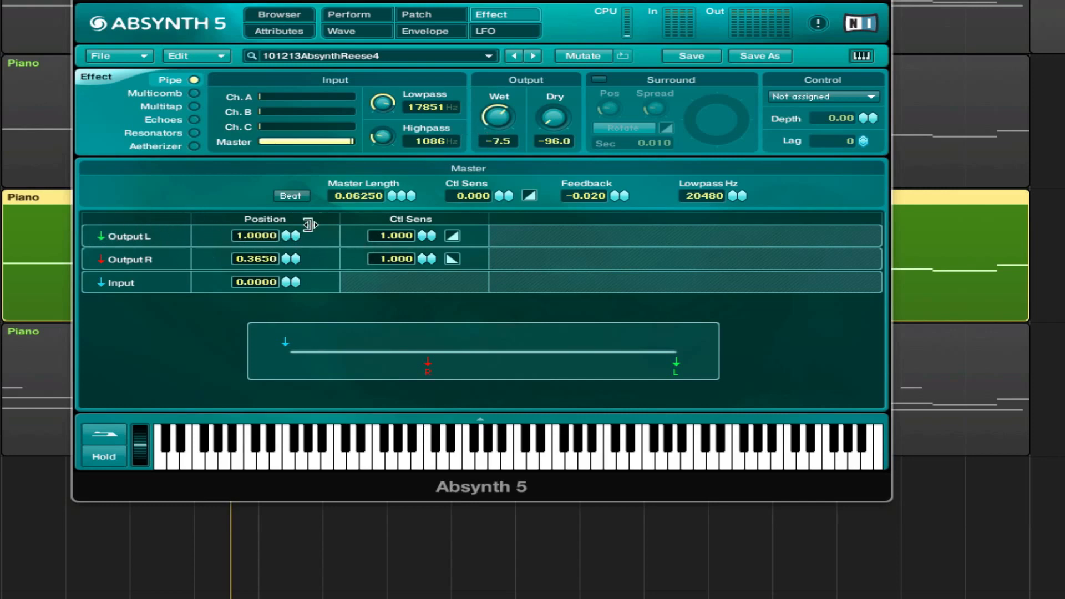
mouse_move(278, 287)
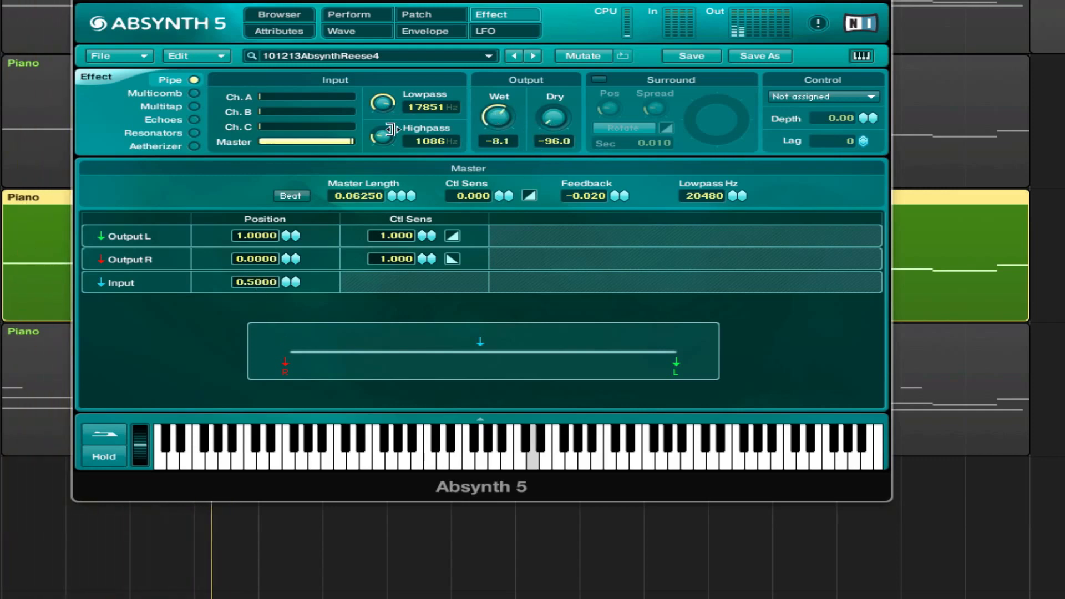
Fine-tune the Pipe input filters to roughly 2915–18483 Hz and feed channel A fully into the Pipe
drag(382, 136, 382, 116)
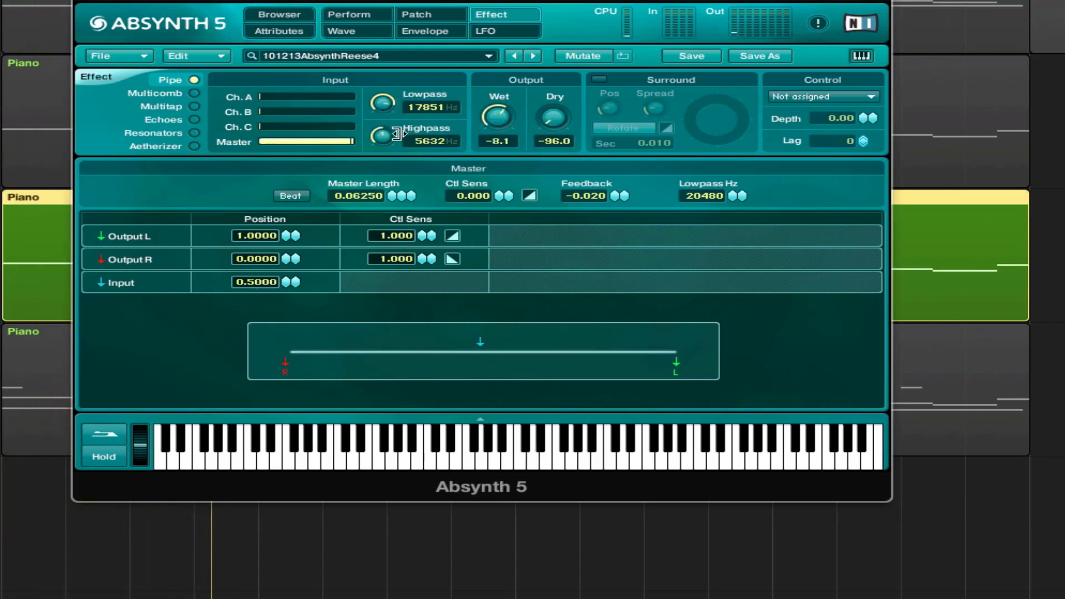
drag(382, 136, 401, 171)
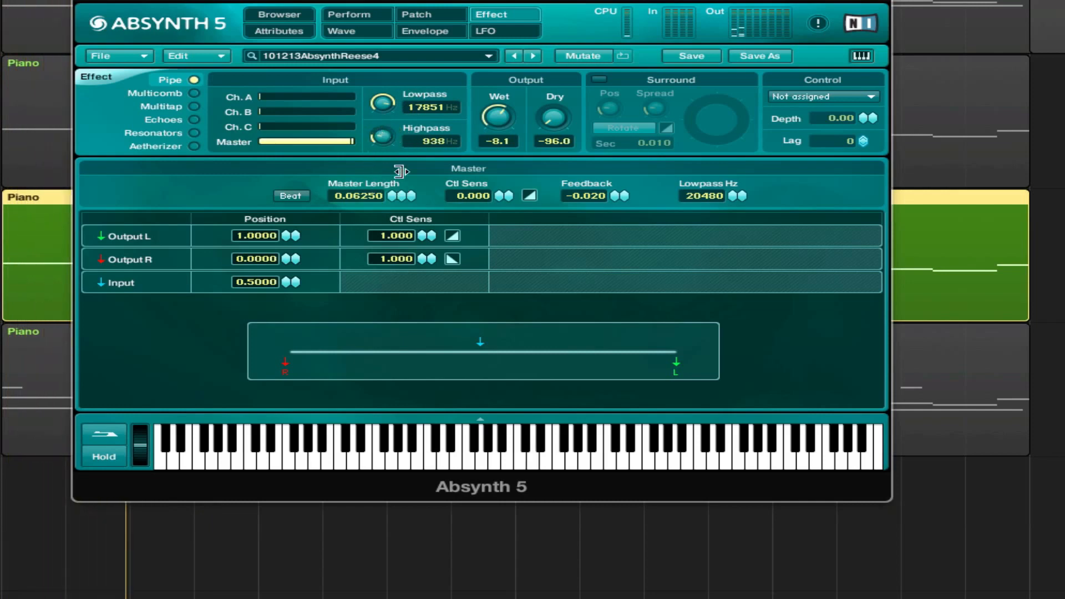
drag(382, 102, 381, 141)
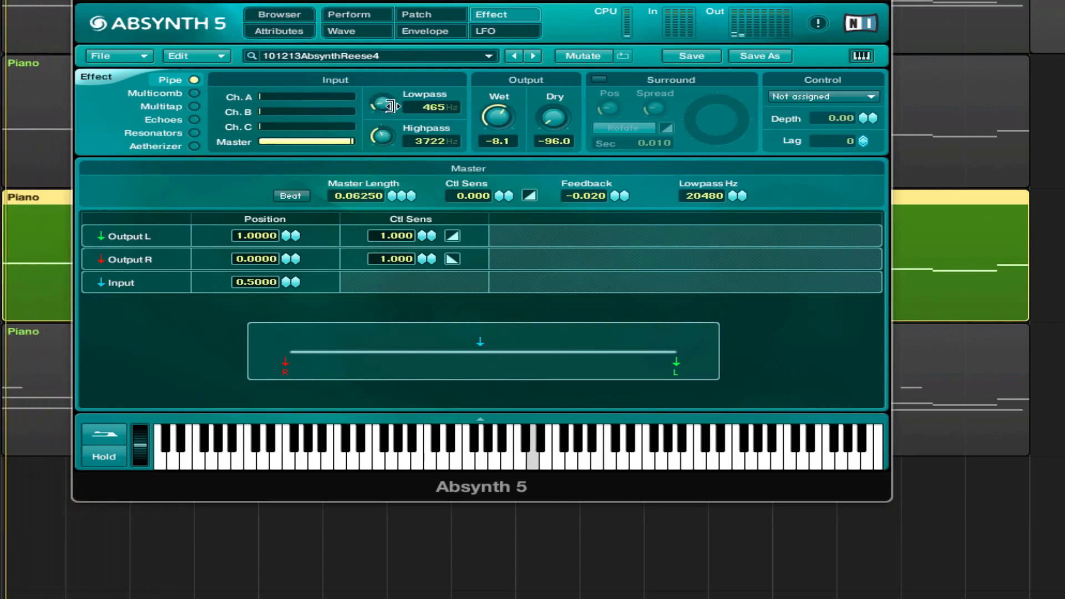
drag(382, 105, 382, 82)
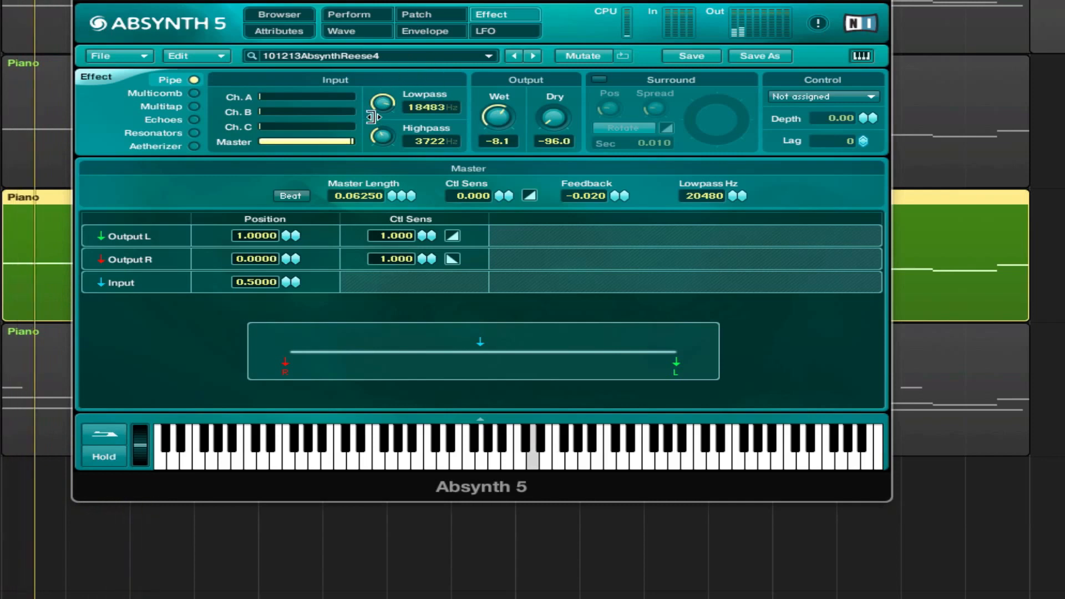
drag(381, 139, 382, 157)
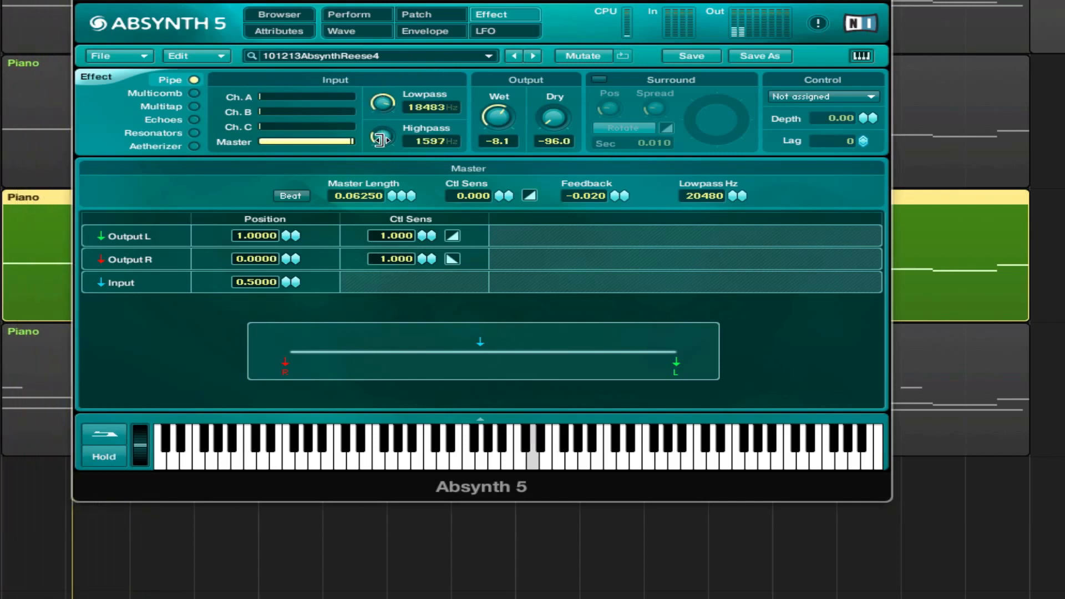
drag(381, 139, 381, 108)
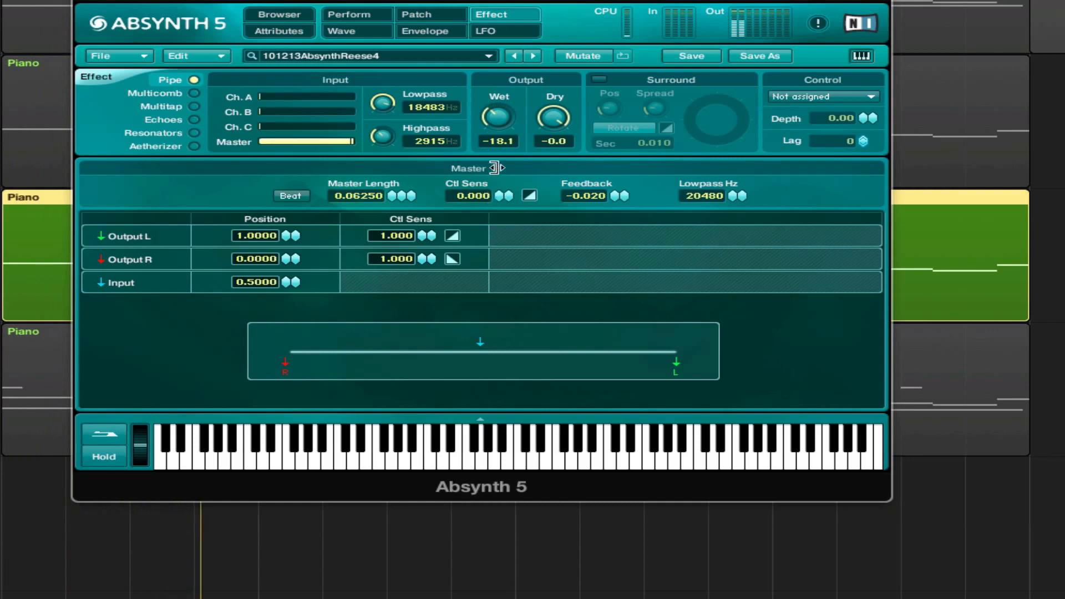
mouse_move(286, 157)
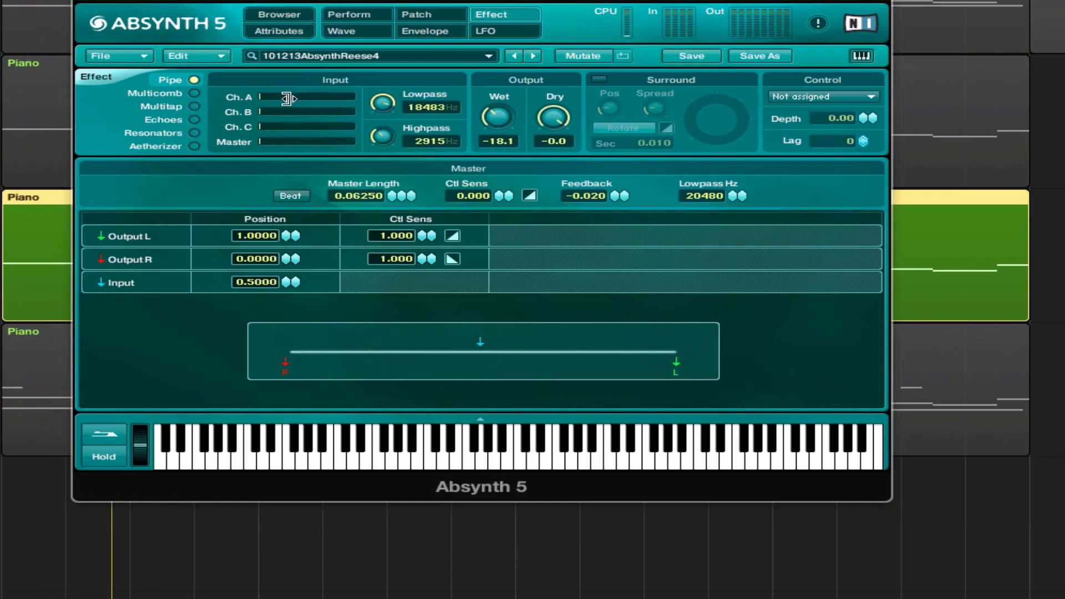
drag(265, 97, 353, 97)
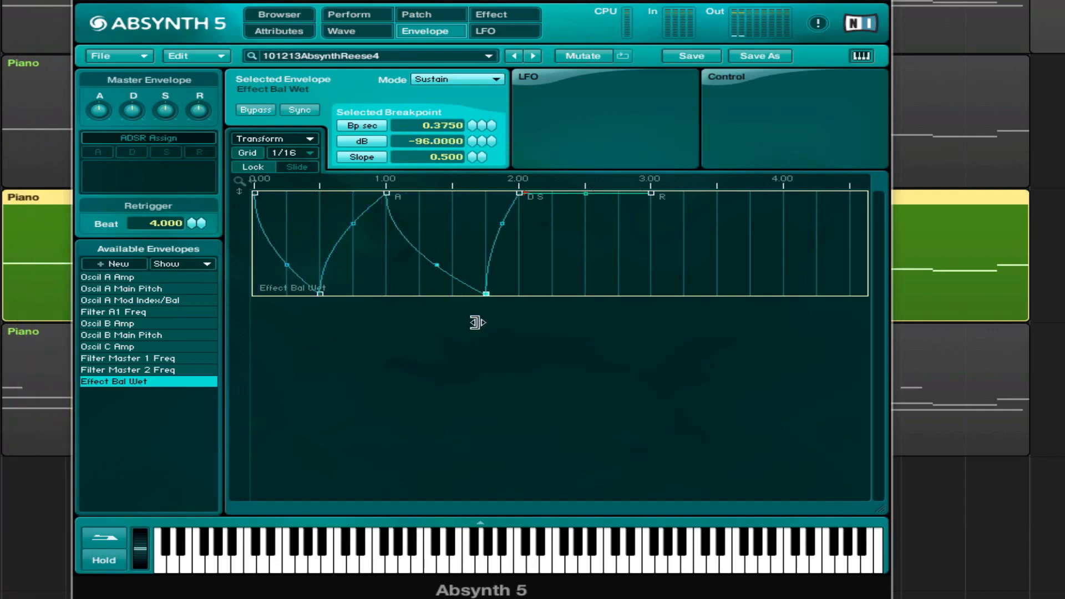
Set the Effect Bal Wet envelope mode to Loop and return to the Pipe effect settings
click(474, 79)
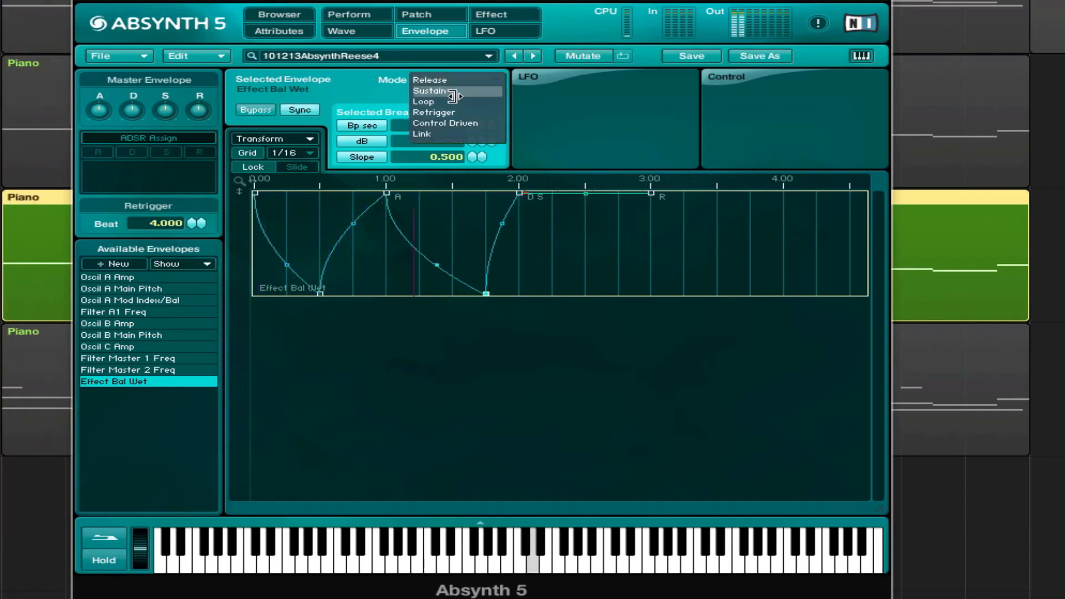
click(423, 101)
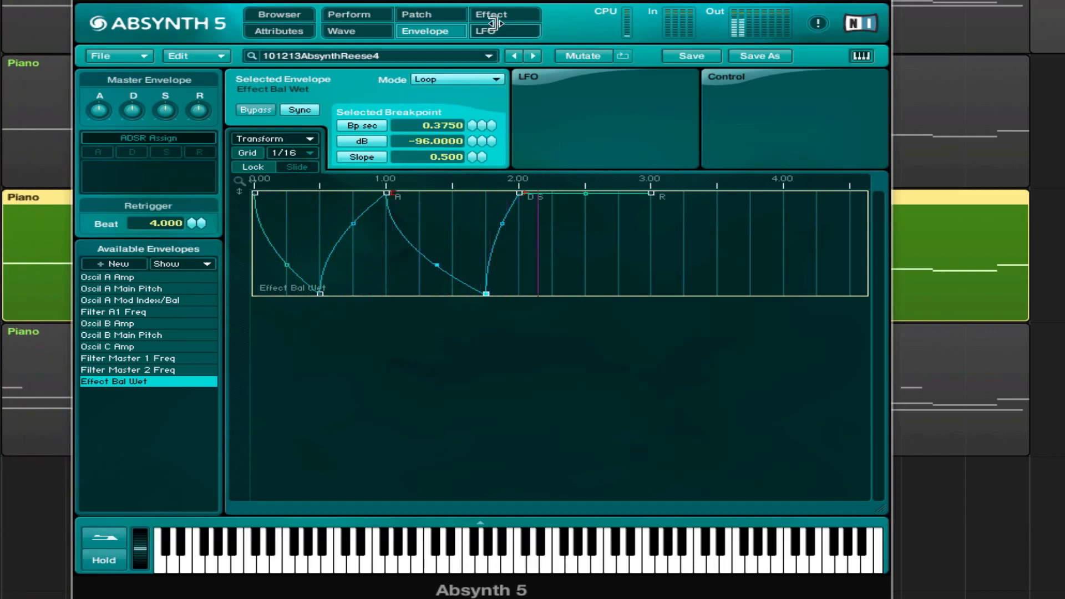
click(494, 13)
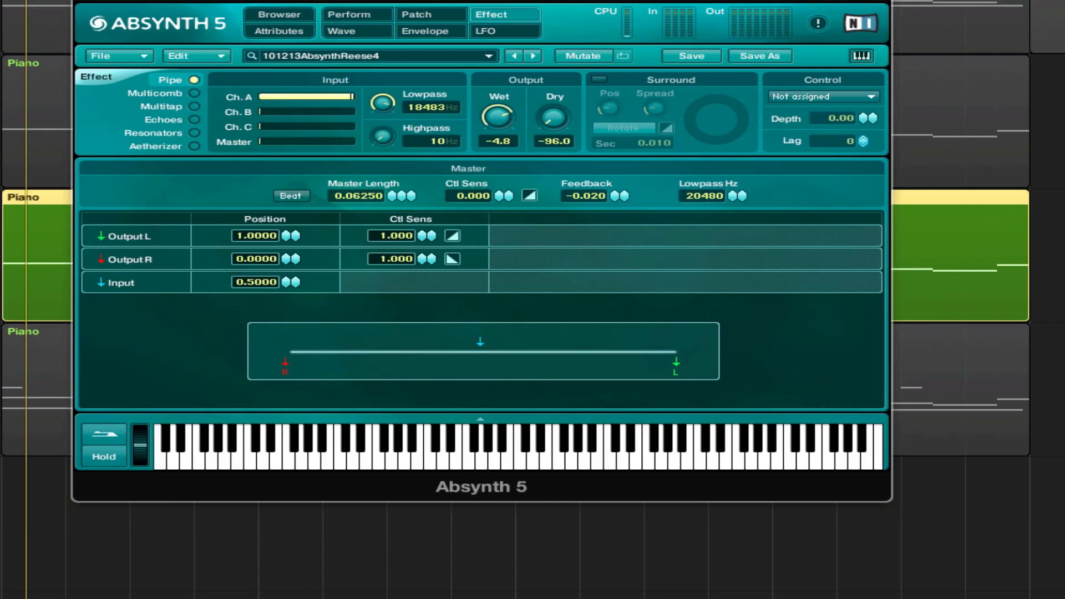
mouse_move(638, 241)
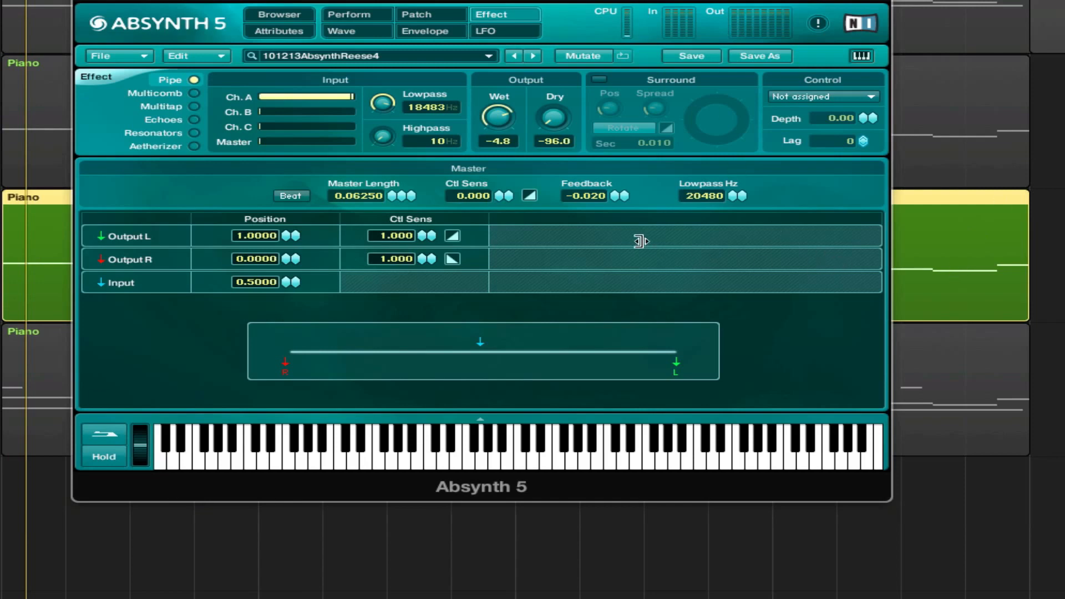
Show the Patch page with oscillator A's chain, the master allpass filters and the Pipe effect
click(419, 14)
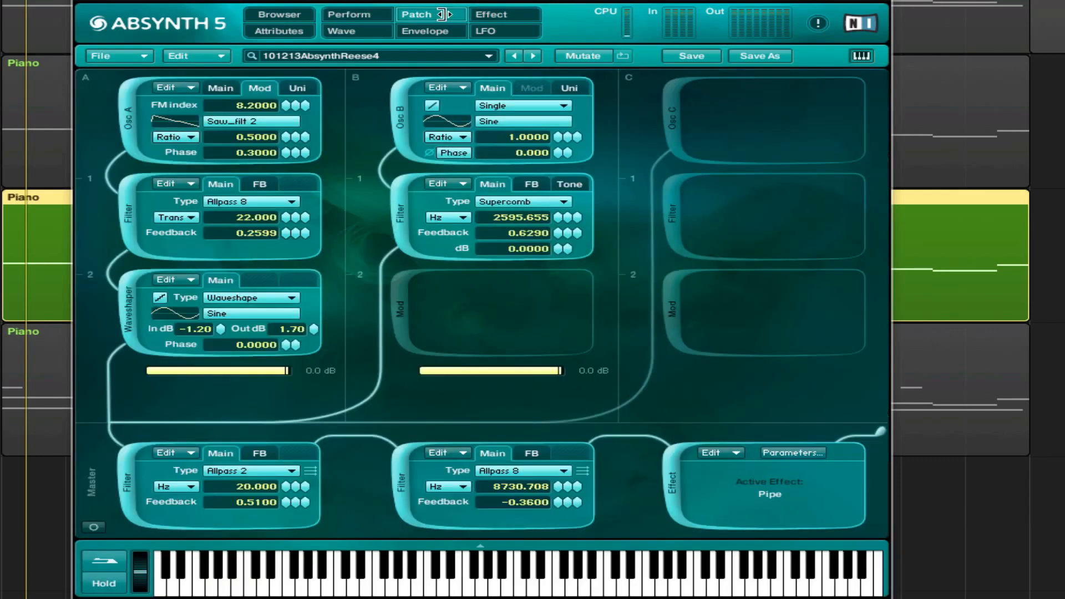
mouse_move(315, 203)
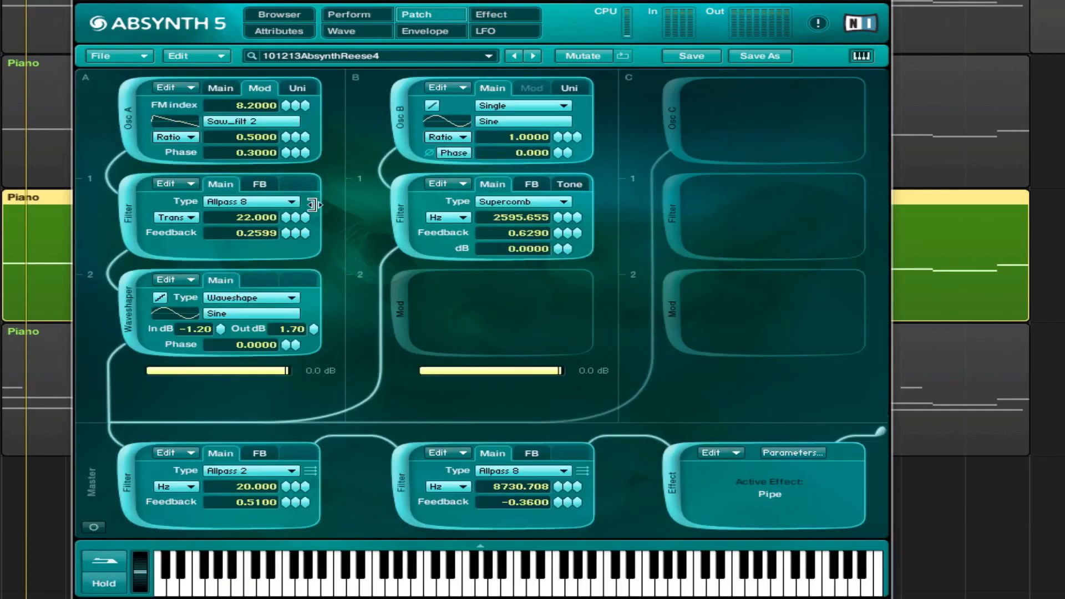